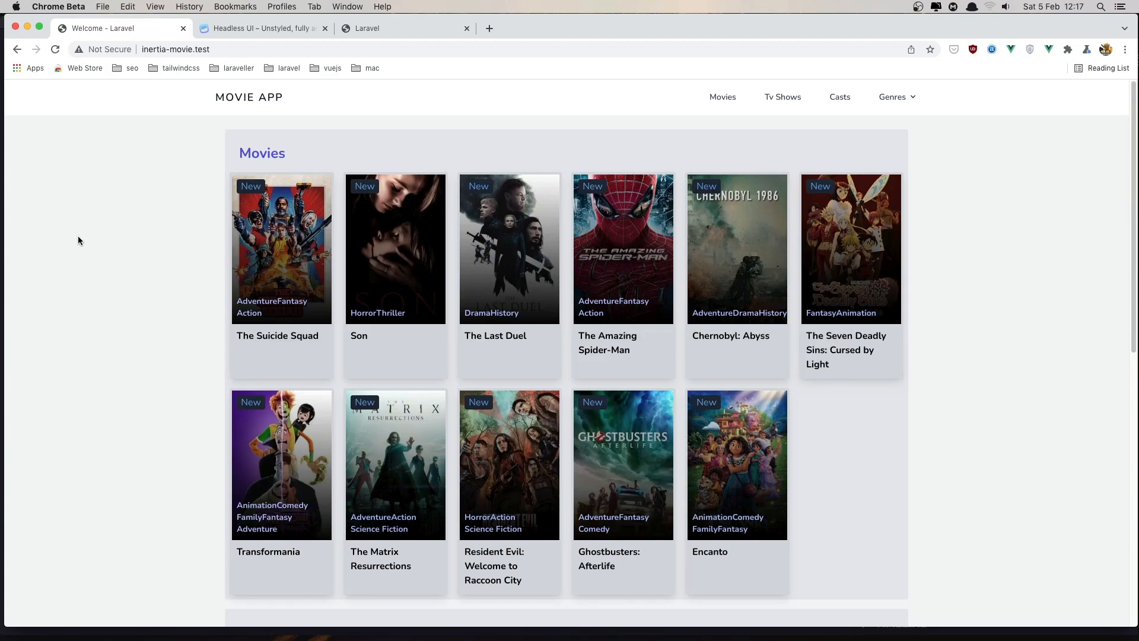
Step: Try the site's existing Genres list, then switch to the Headless UI documentation
left_click(897, 96)
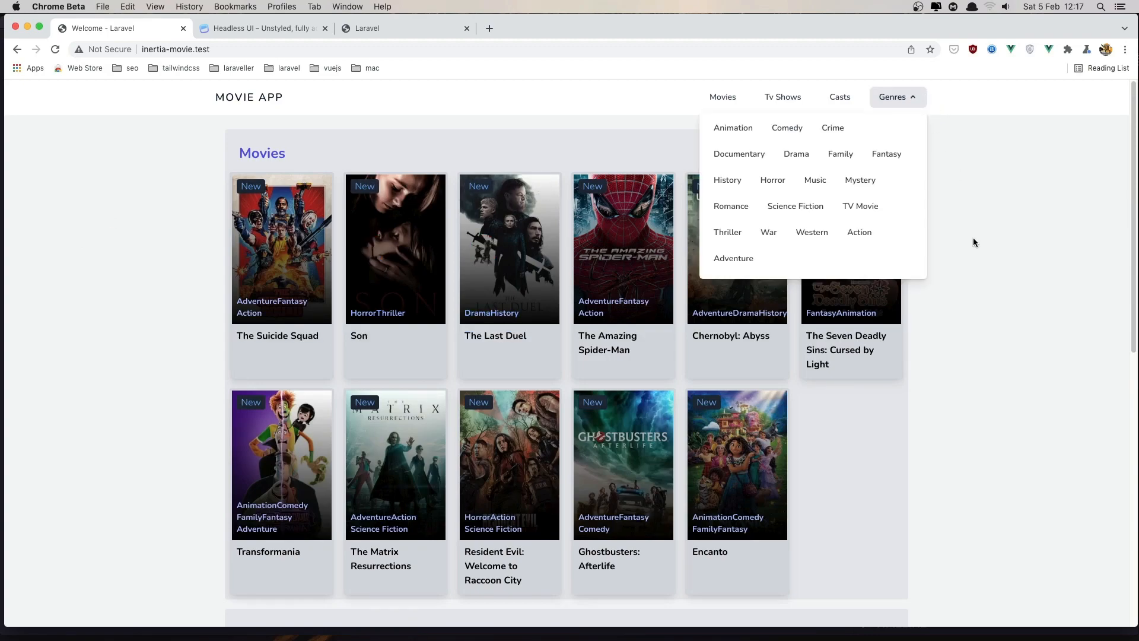
left_click(898, 96)
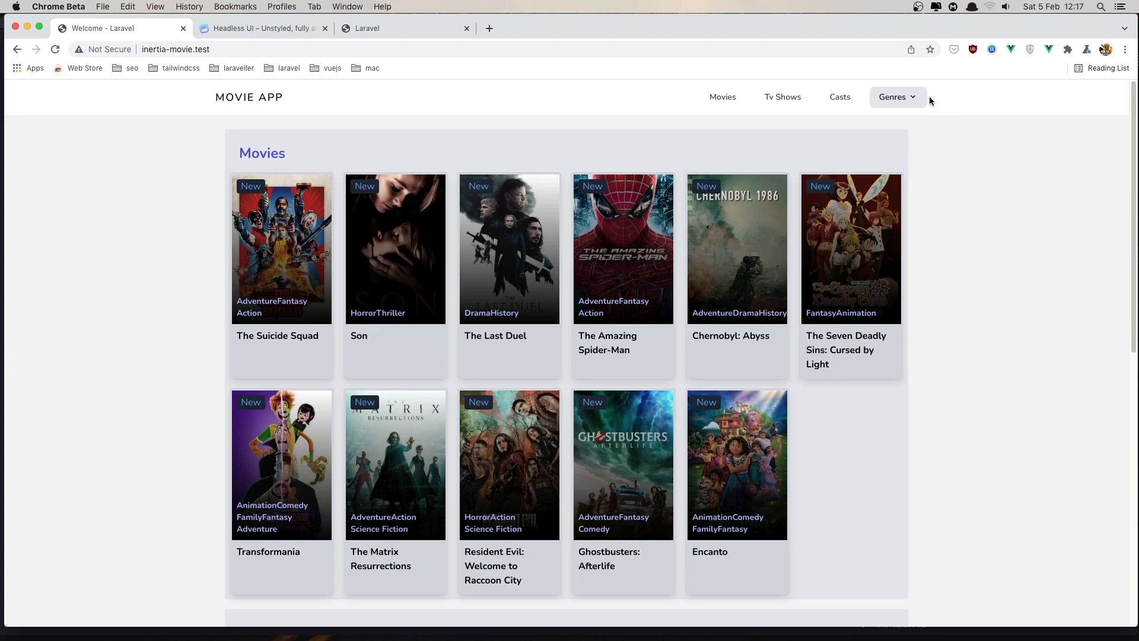
mouse_move(923, 98)
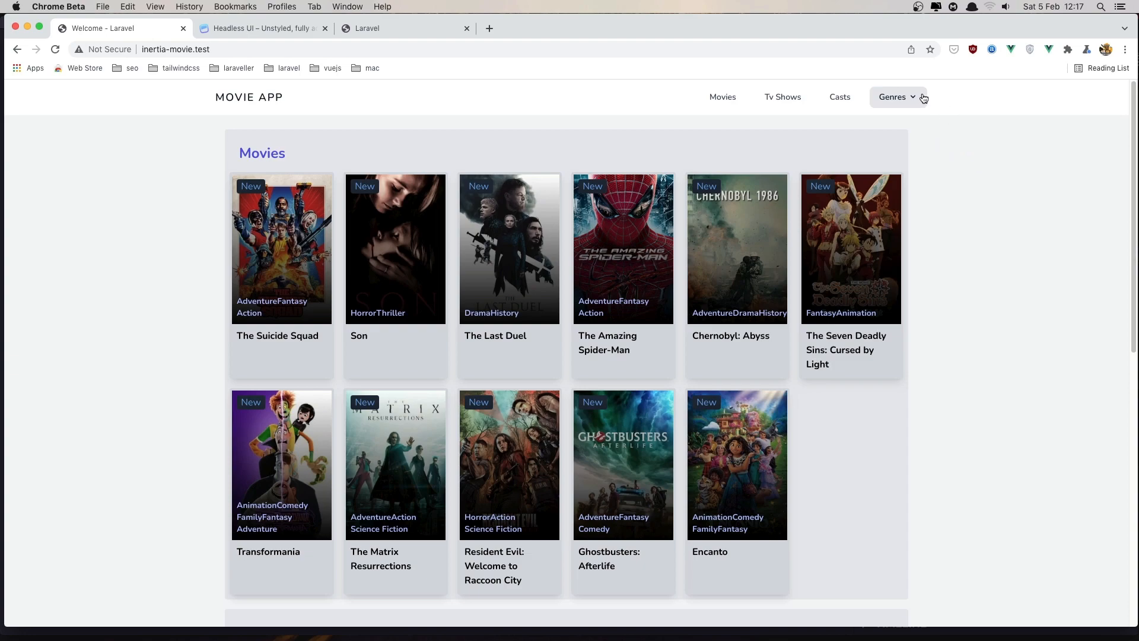
left_click(896, 96)
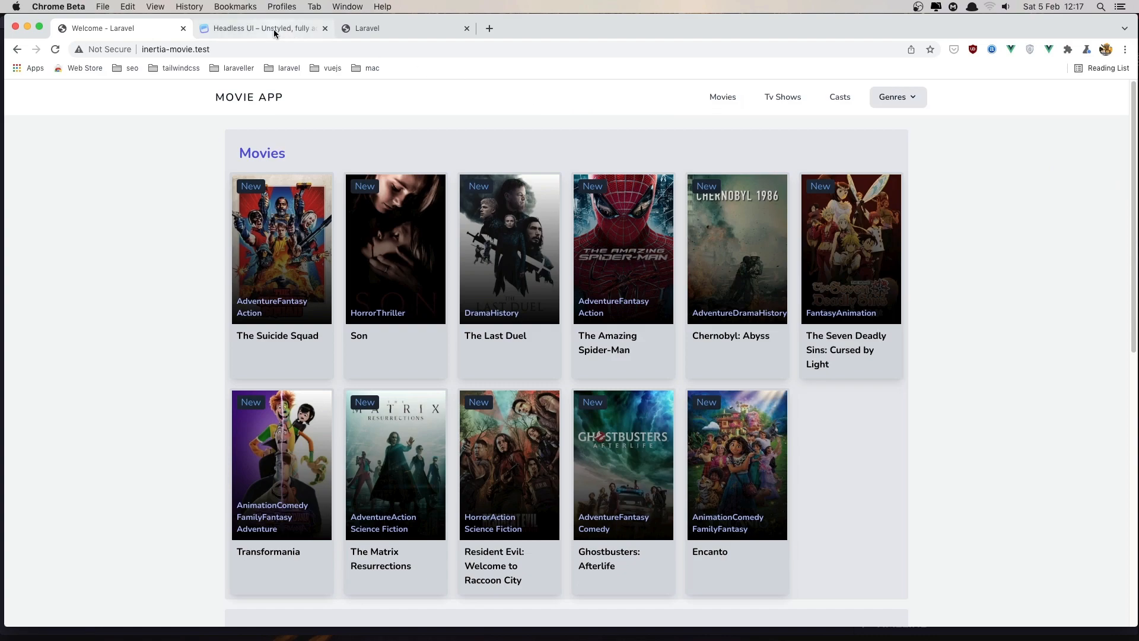
left_click(260, 27)
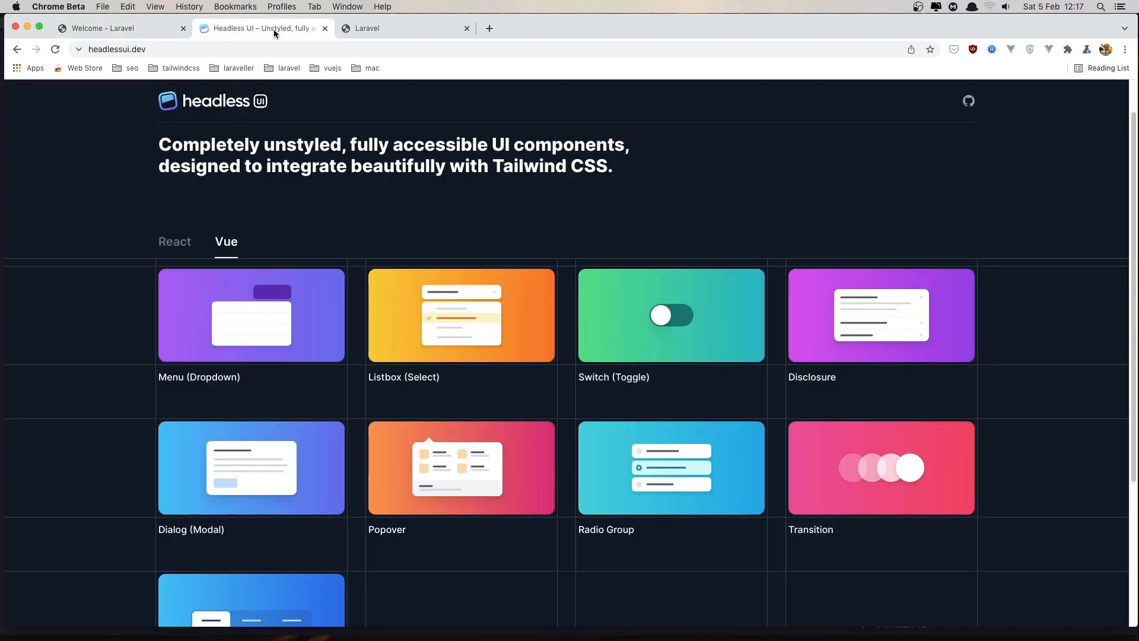
mouse_move(113, 204)
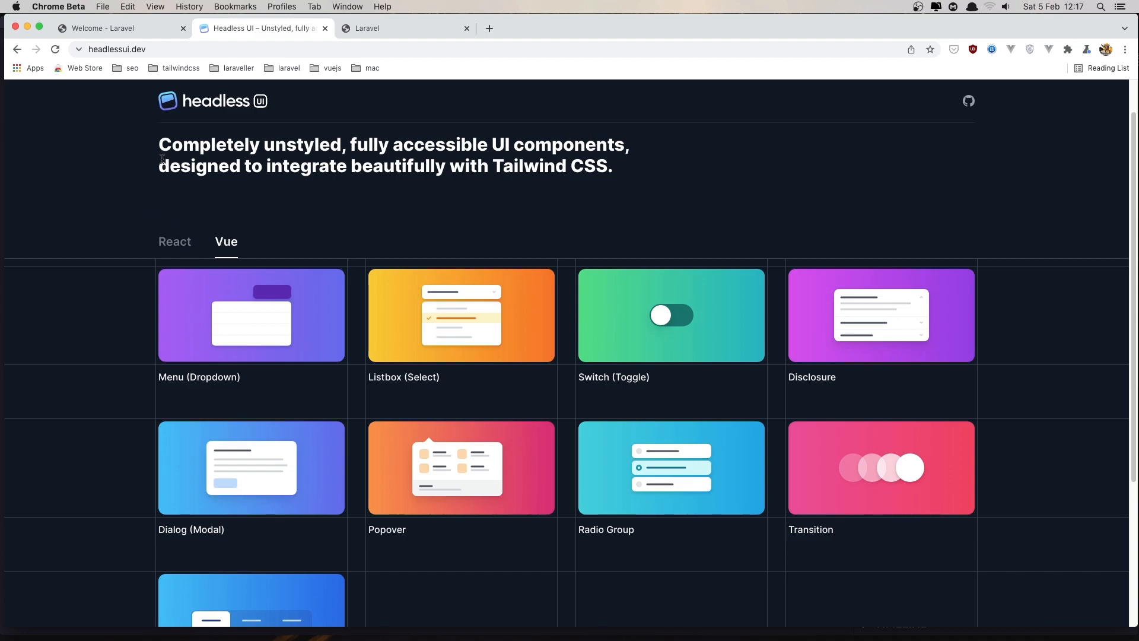
mouse_move(122, 192)
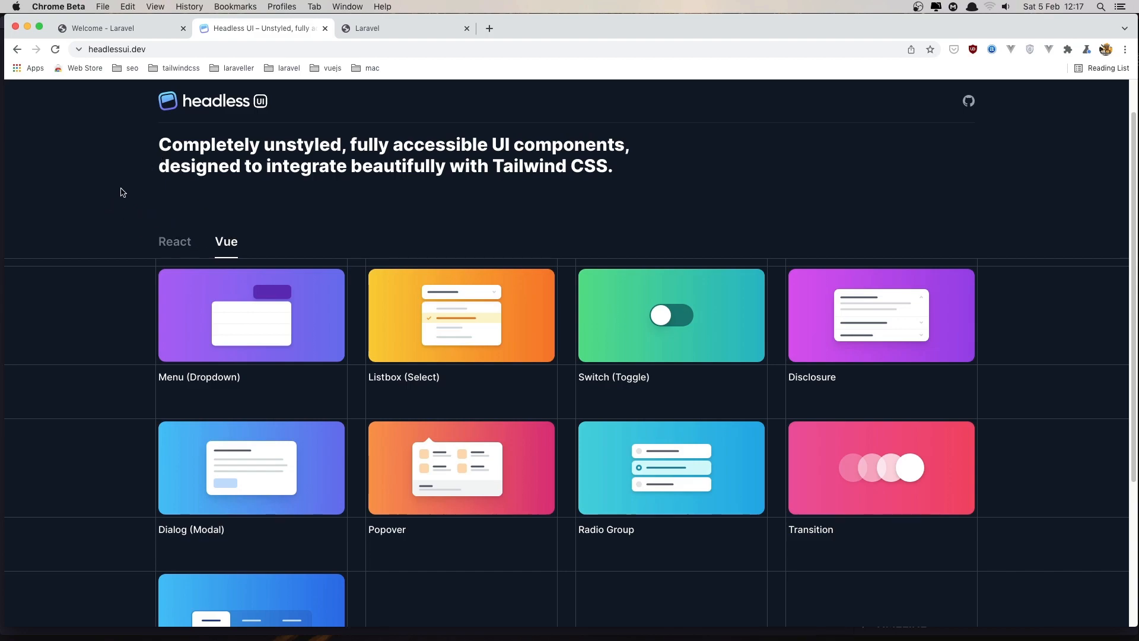
Step: Open the Vue Menu (Dropdown) docs, try the Options demo menu and copy its example code
left_click(250, 314)
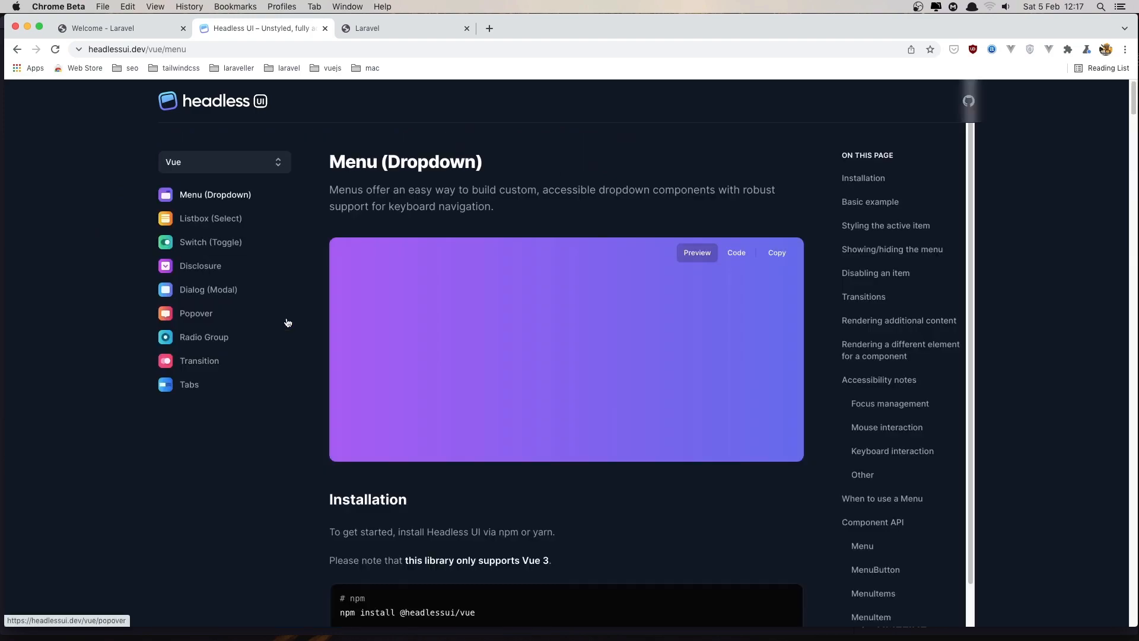
left_click(594, 286)
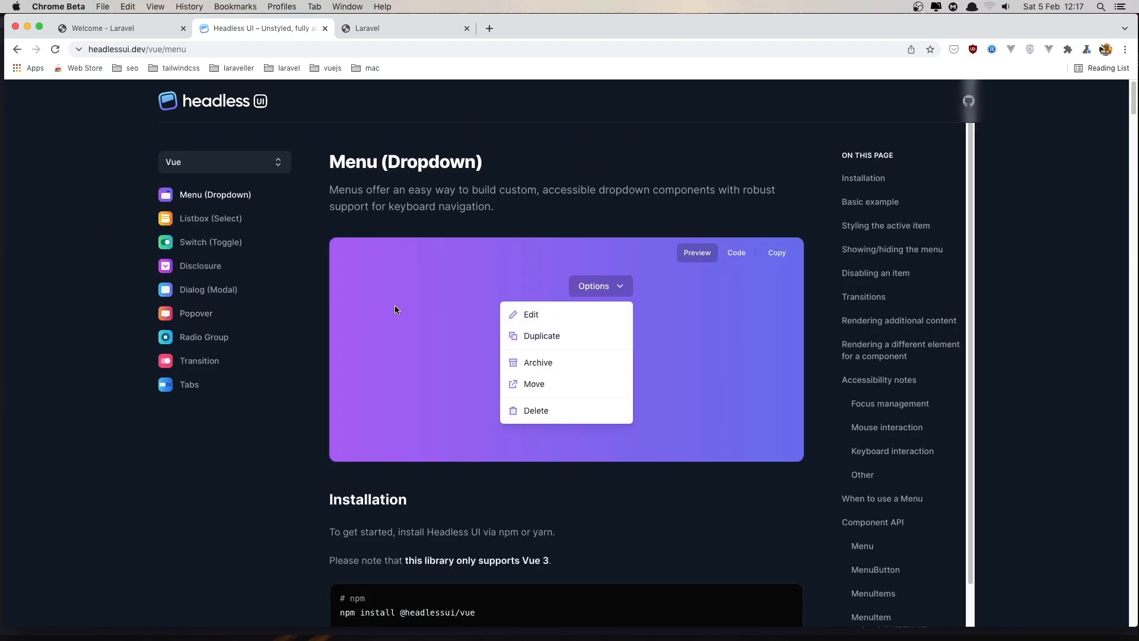
left_click(596, 286)
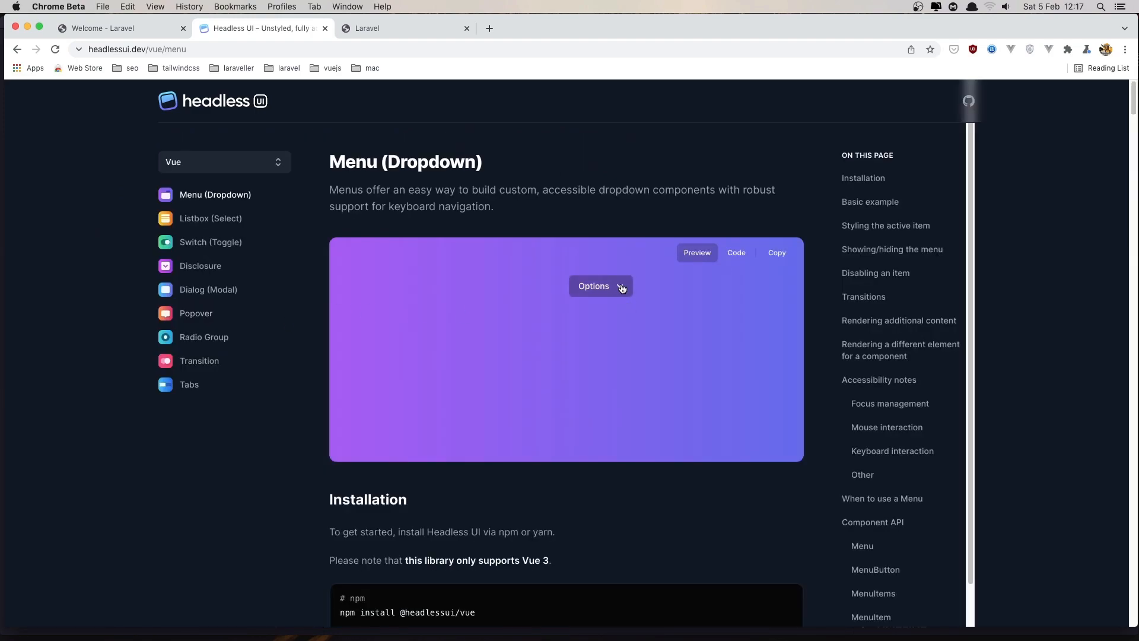
left_click(594, 286)
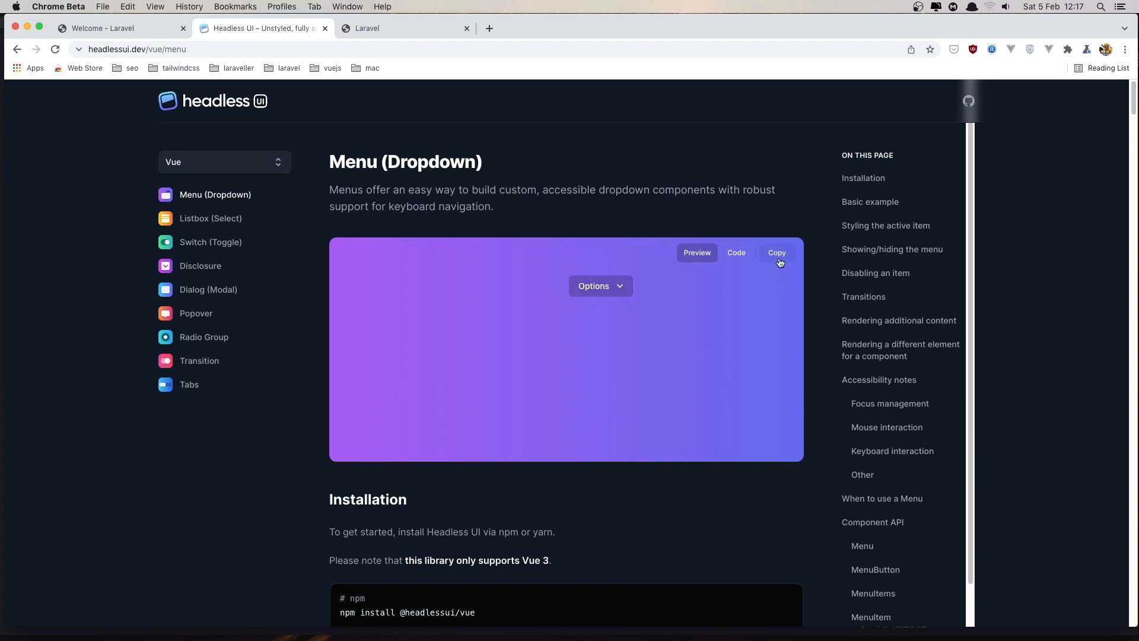
left_click(109, 27)
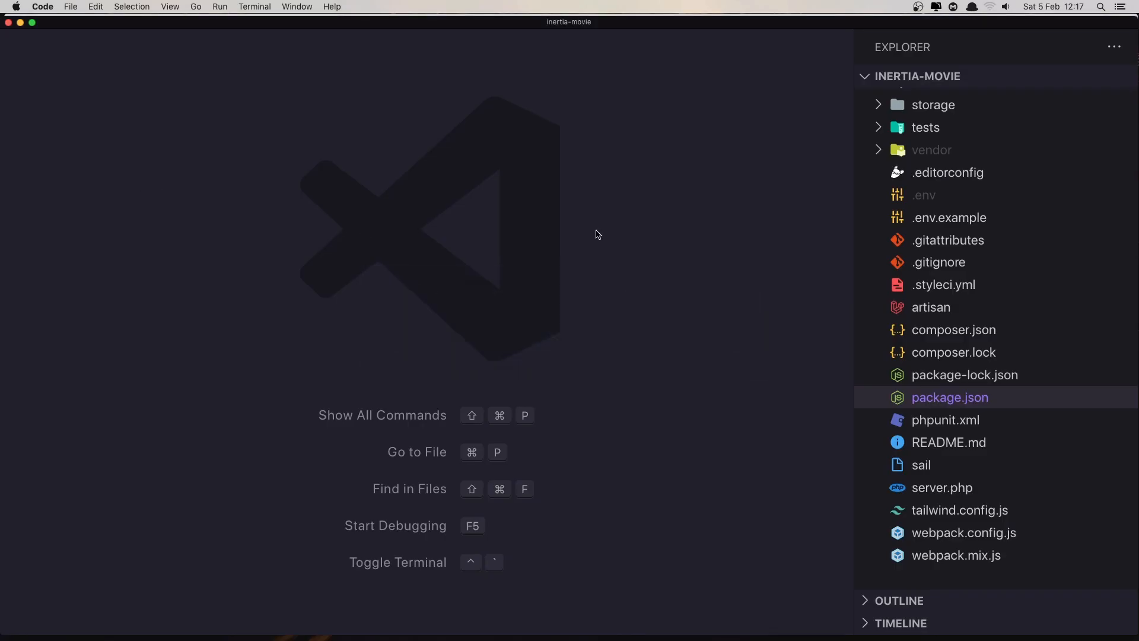
Step: Create Dropdown.vue in resources/js/Components and paste the Headless UI menu example into it
left_click(938, 161)
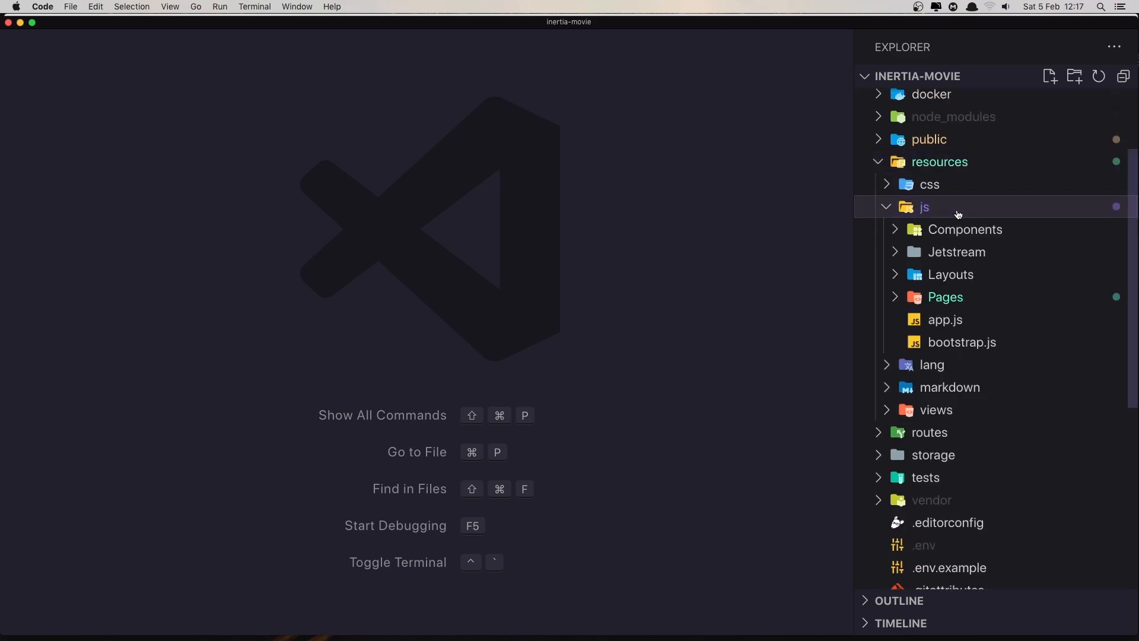
right_click(965, 229)
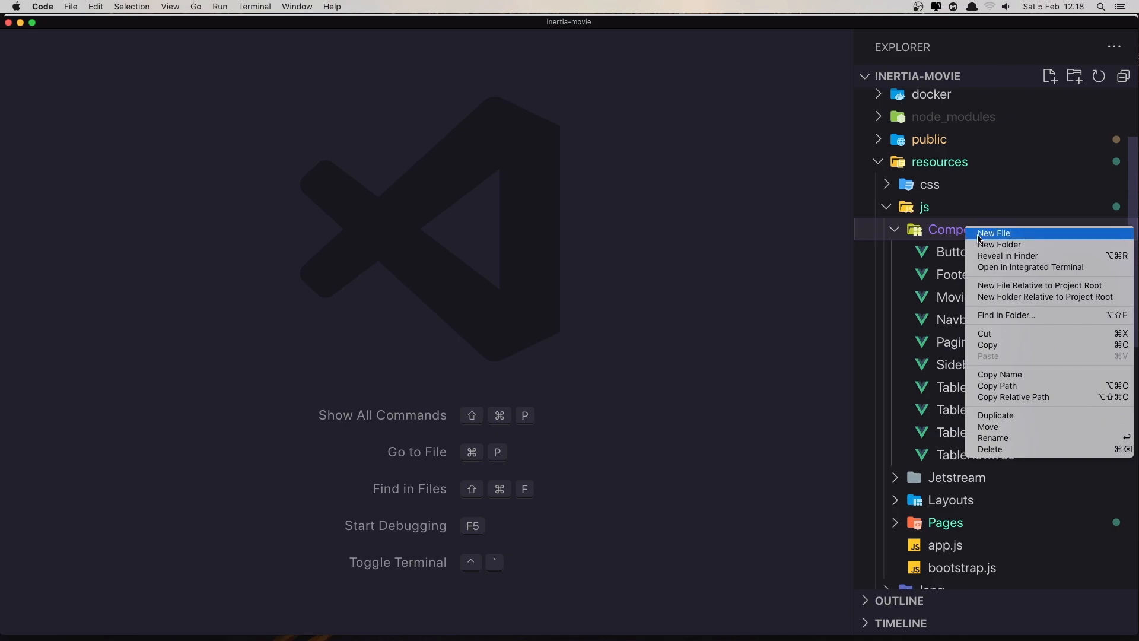
left_click(993, 233)
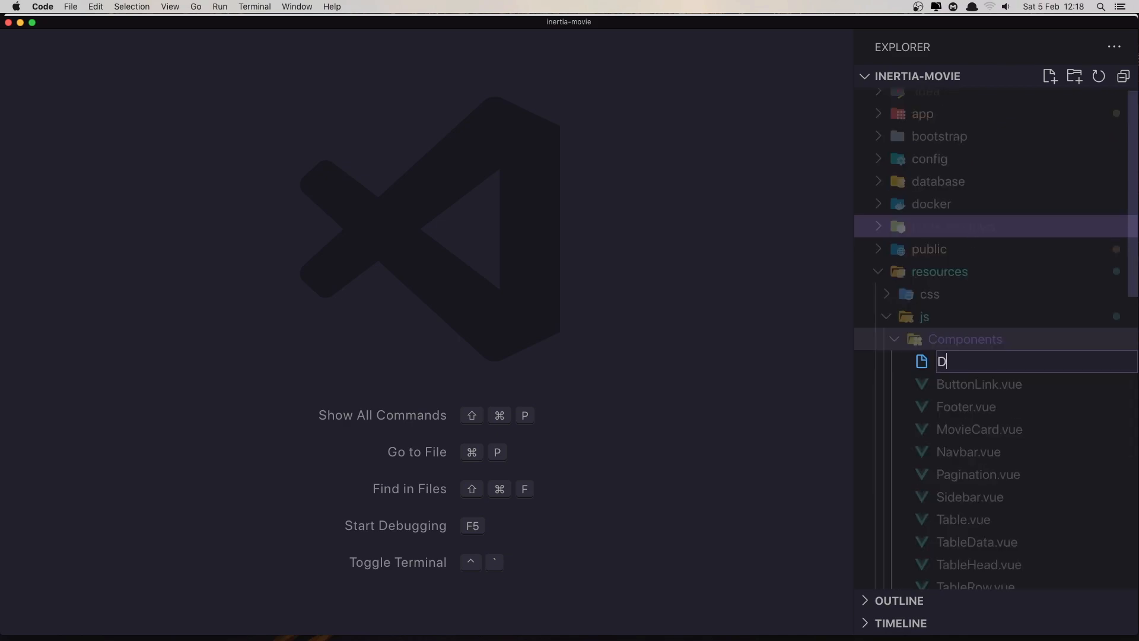
type("ropdown.vue")
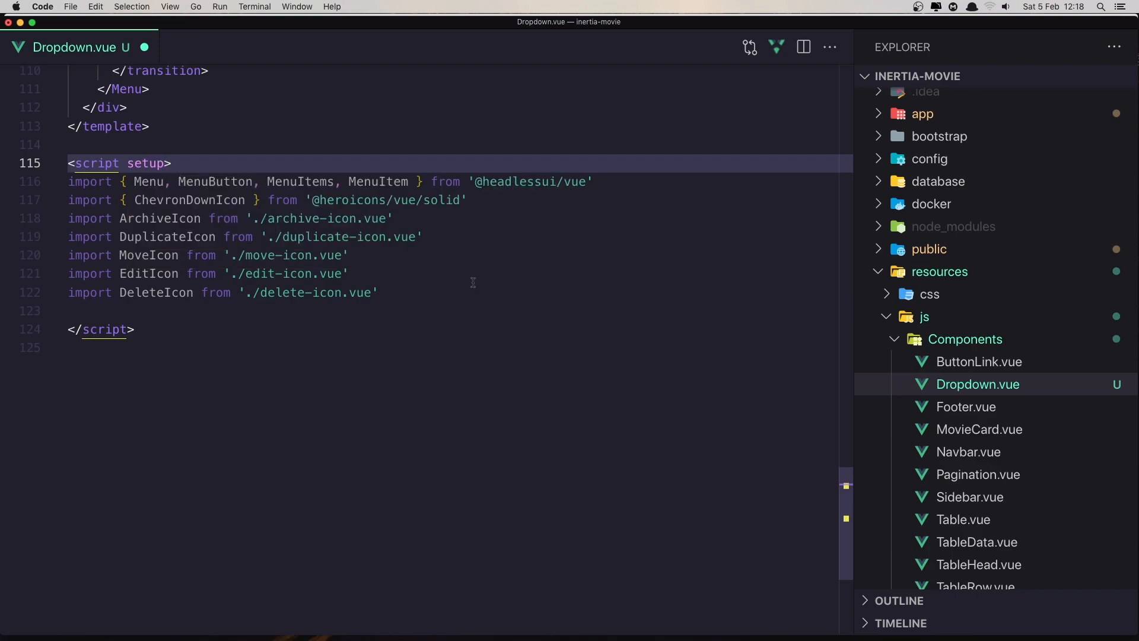
Step: Delete the icon imports and icon markup from each MenuItem in Dropdown.vue and save
left_click(594, 182)
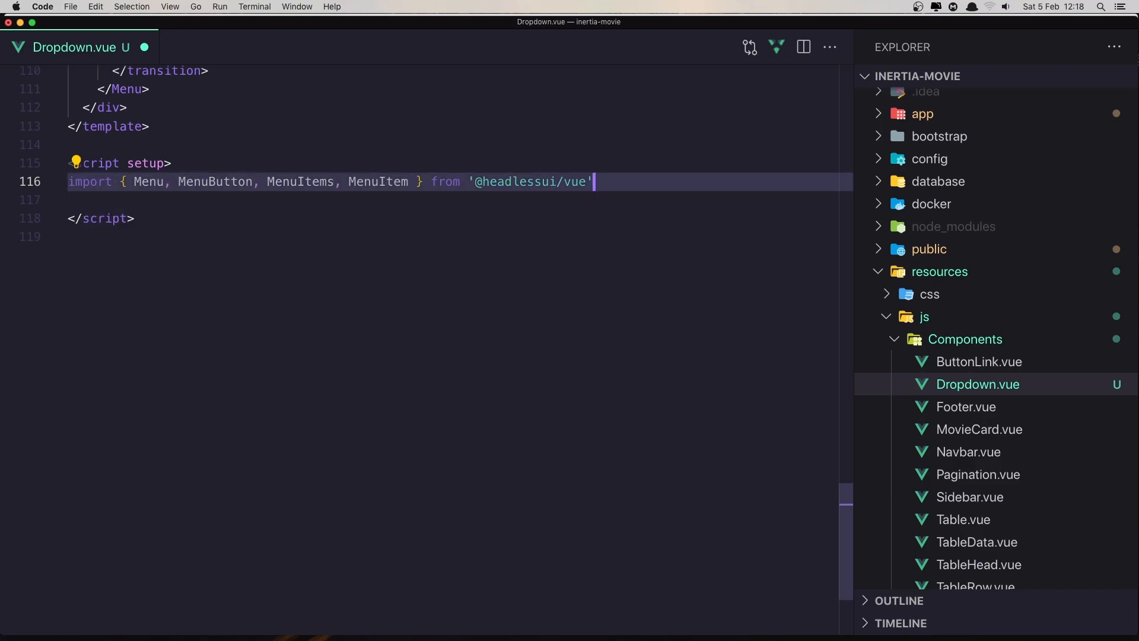
scroll("up", 3)
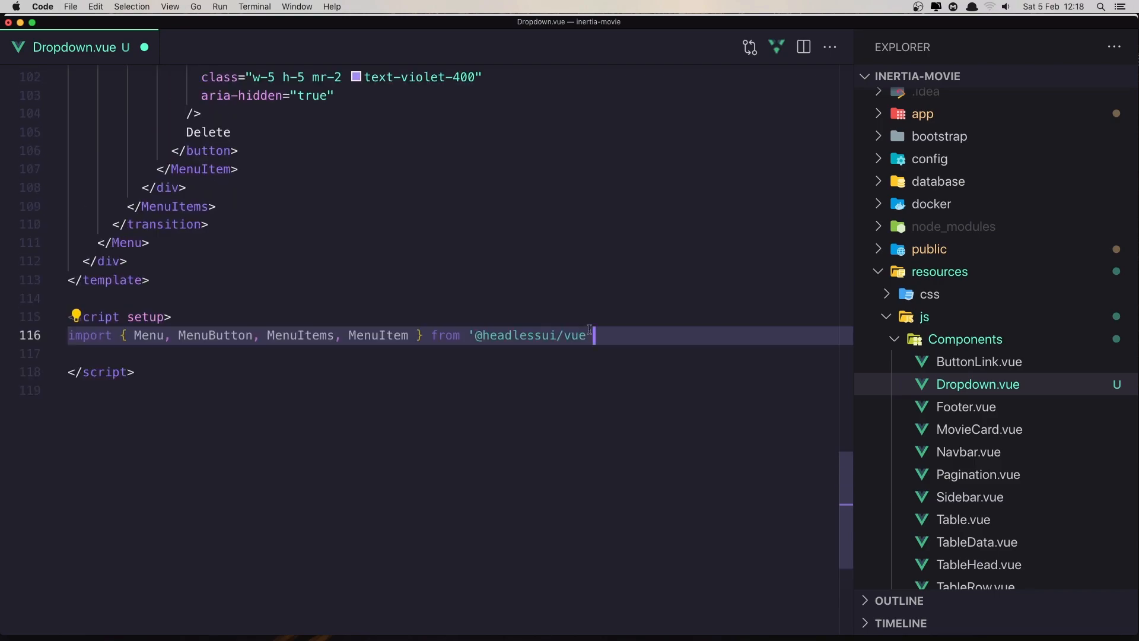
scroll("up", 3)
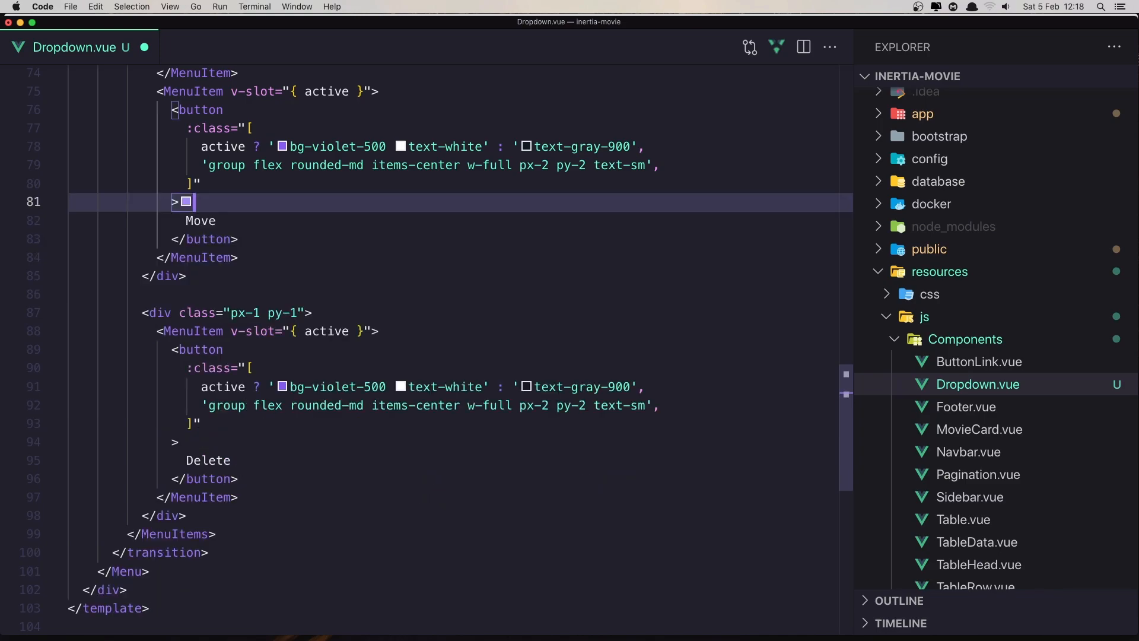
scroll("up", 3)
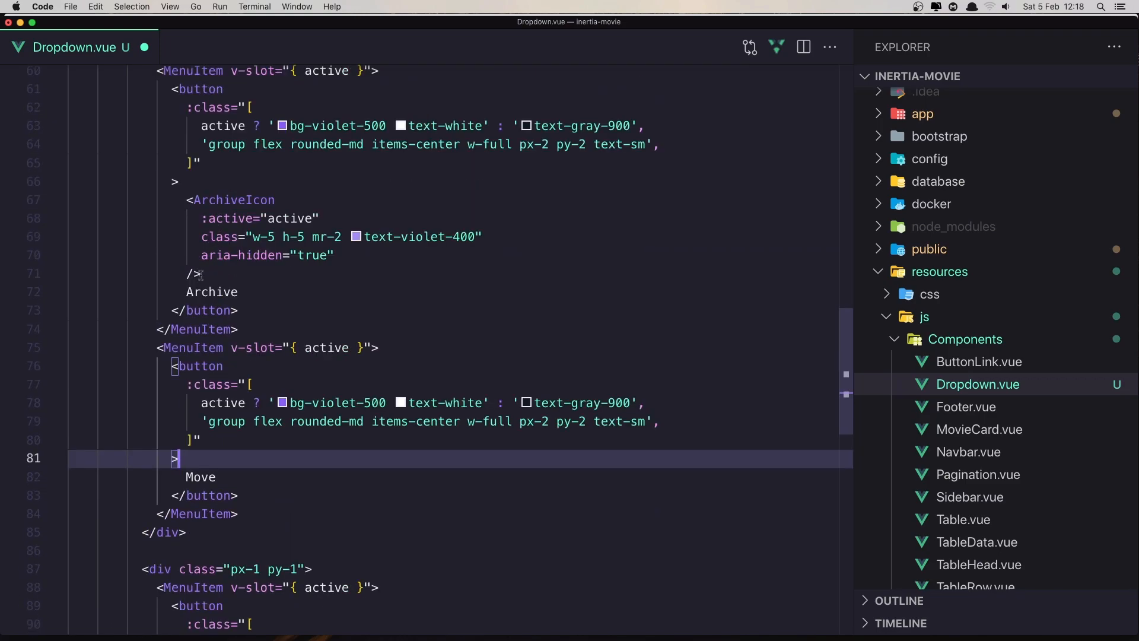
scroll("up", 3)
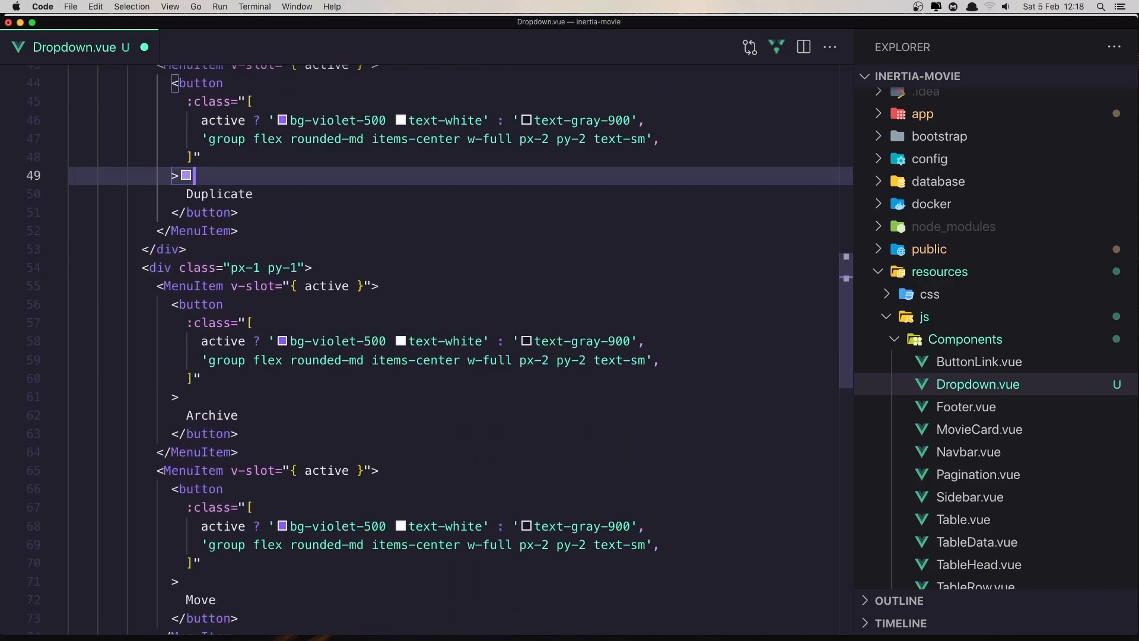
scroll("up", 3)
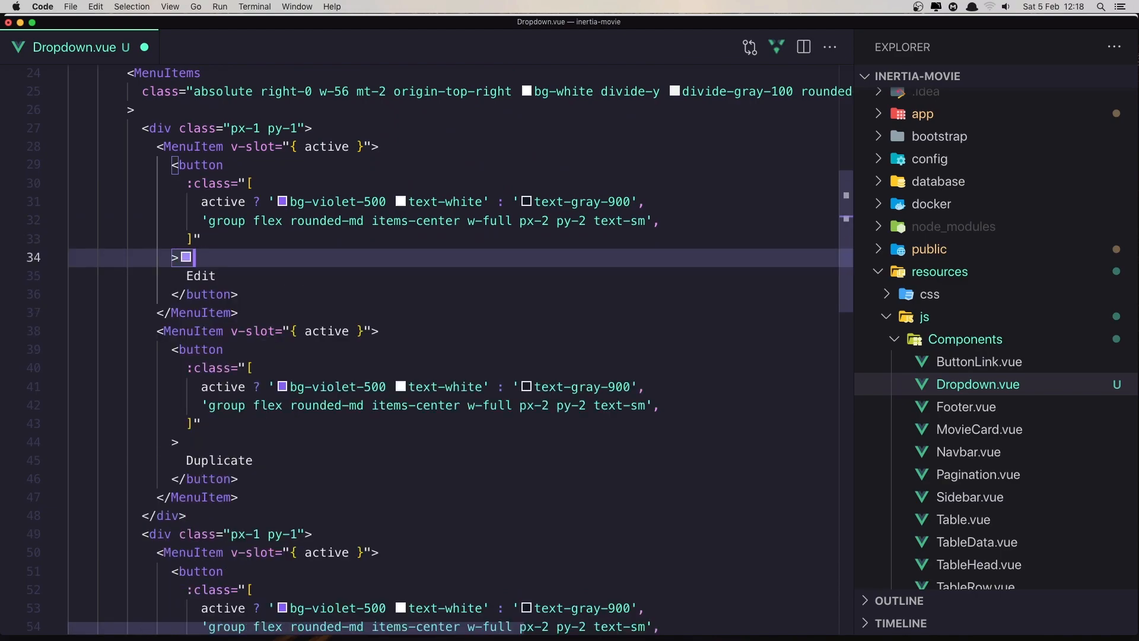
scroll("up", 3)
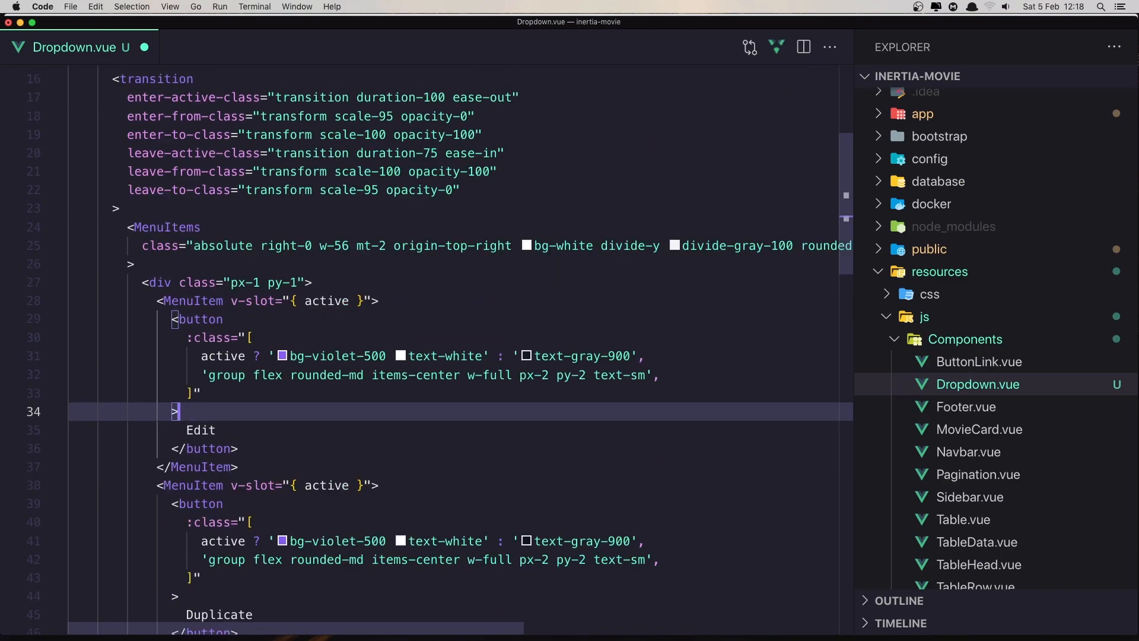
scroll("up", 3)
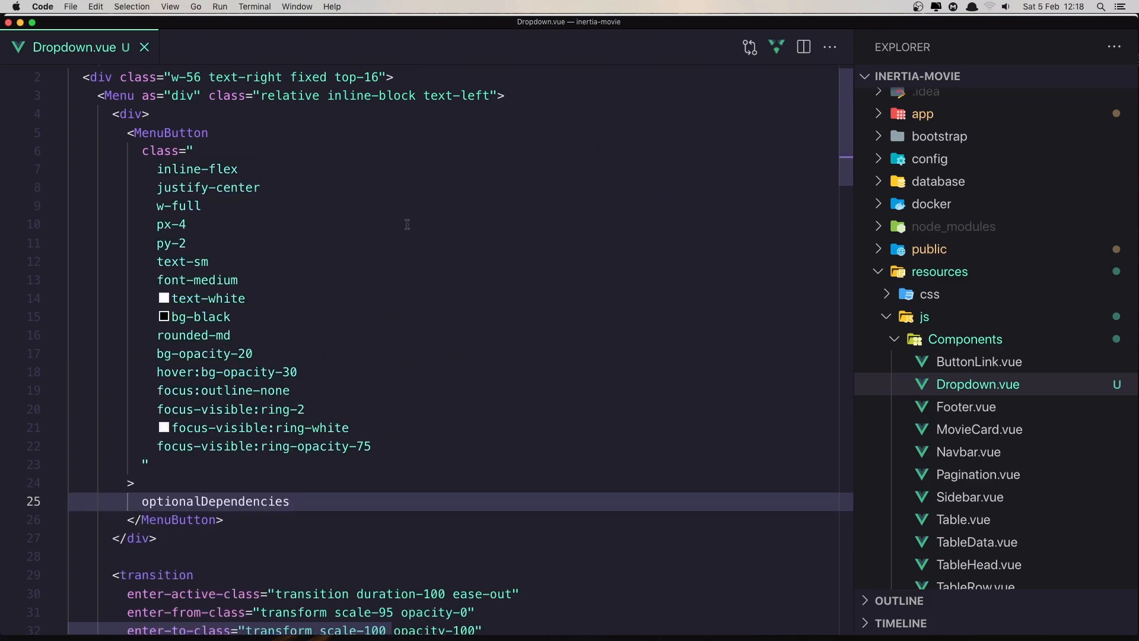
left_click(976, 474)
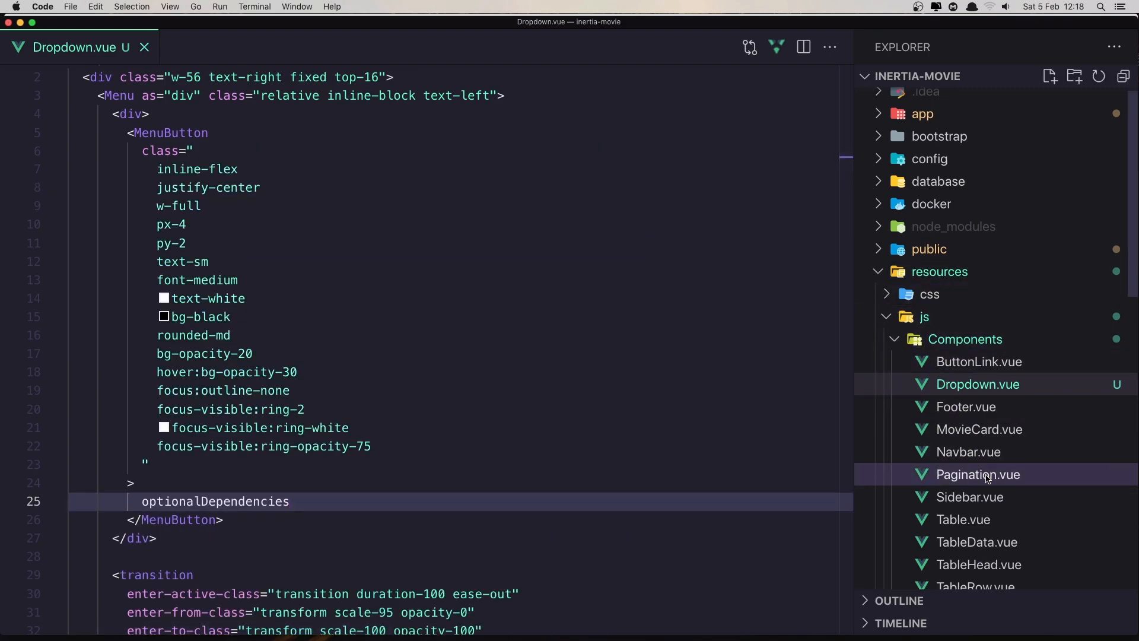
Step: Insert a <Dropdown /> element in Navbar.vue right after the Casts link and save
left_click(968, 451)
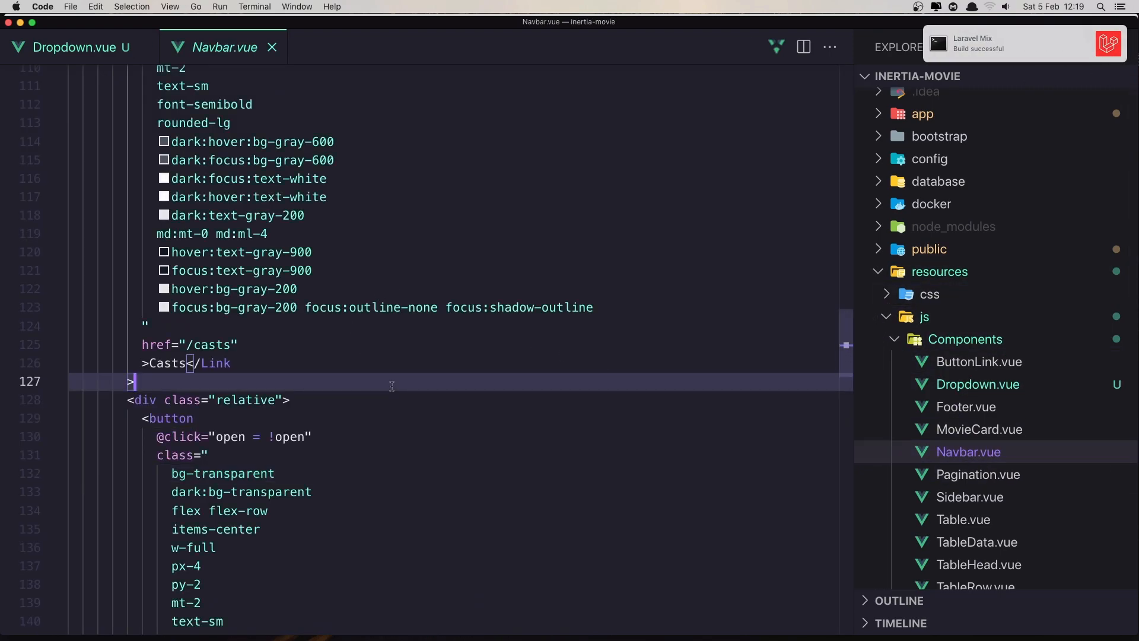
scroll("down", 3)
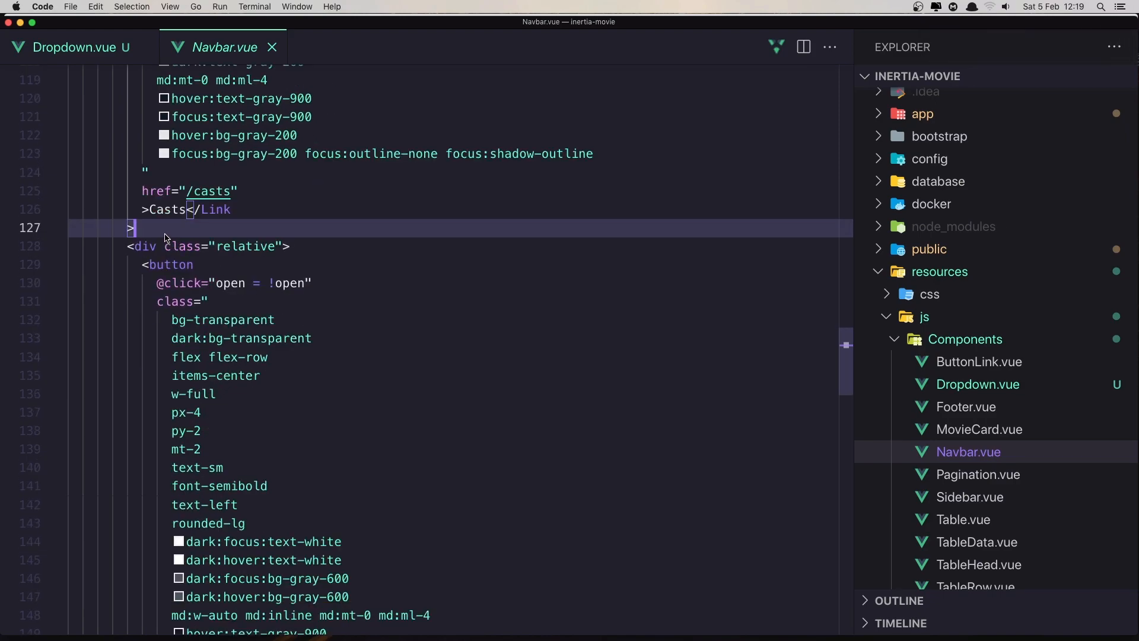
mouse_move(413, 140)
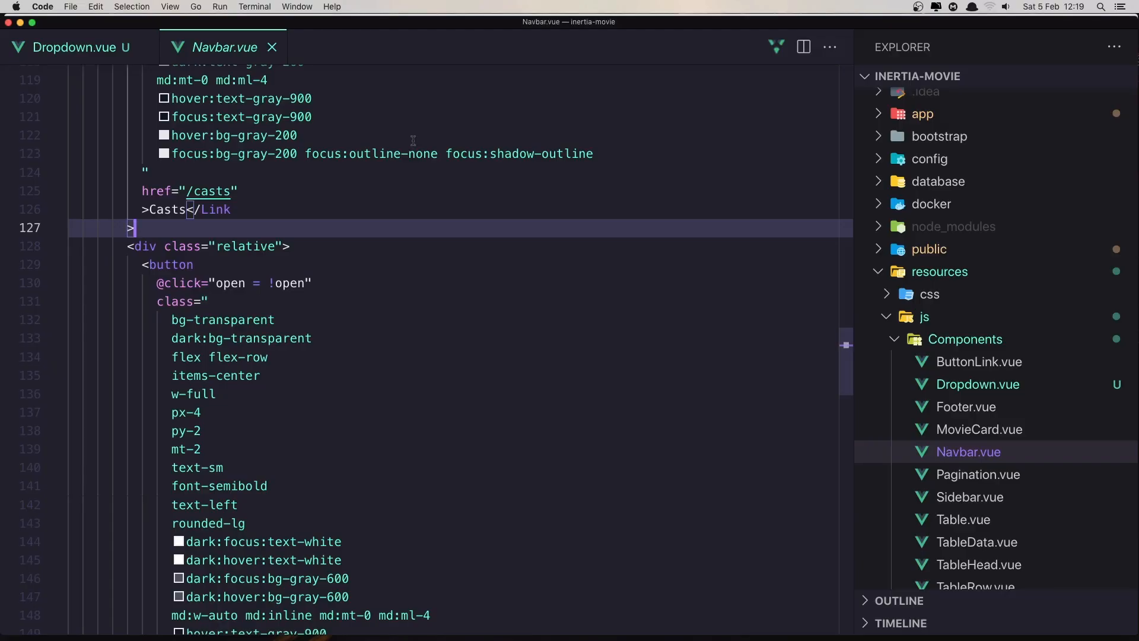
key("enter")
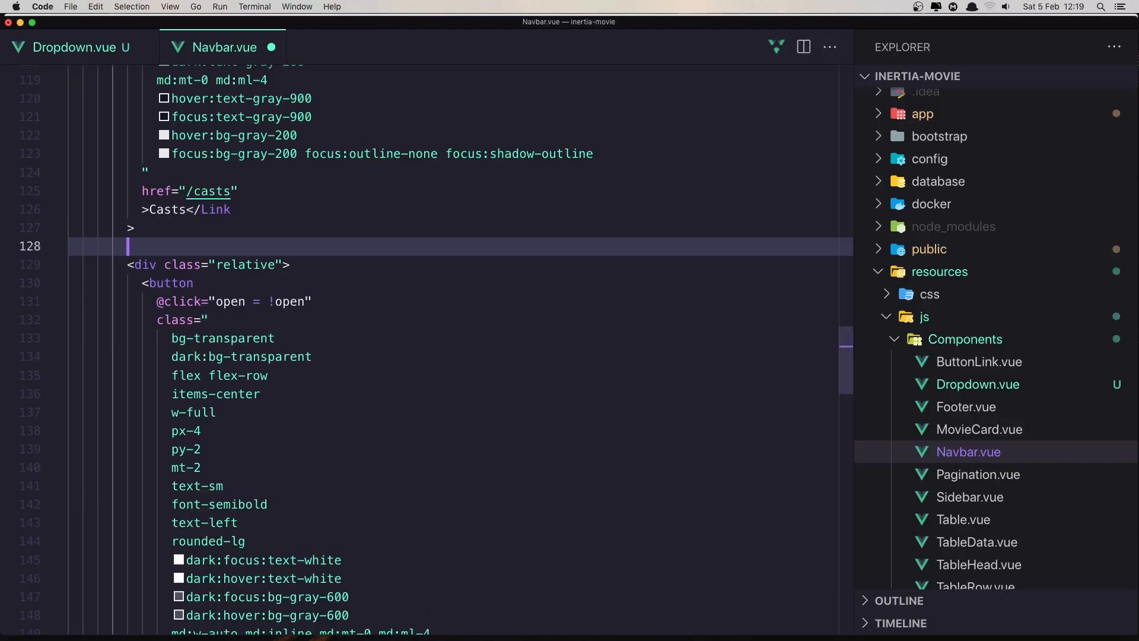
type("D")
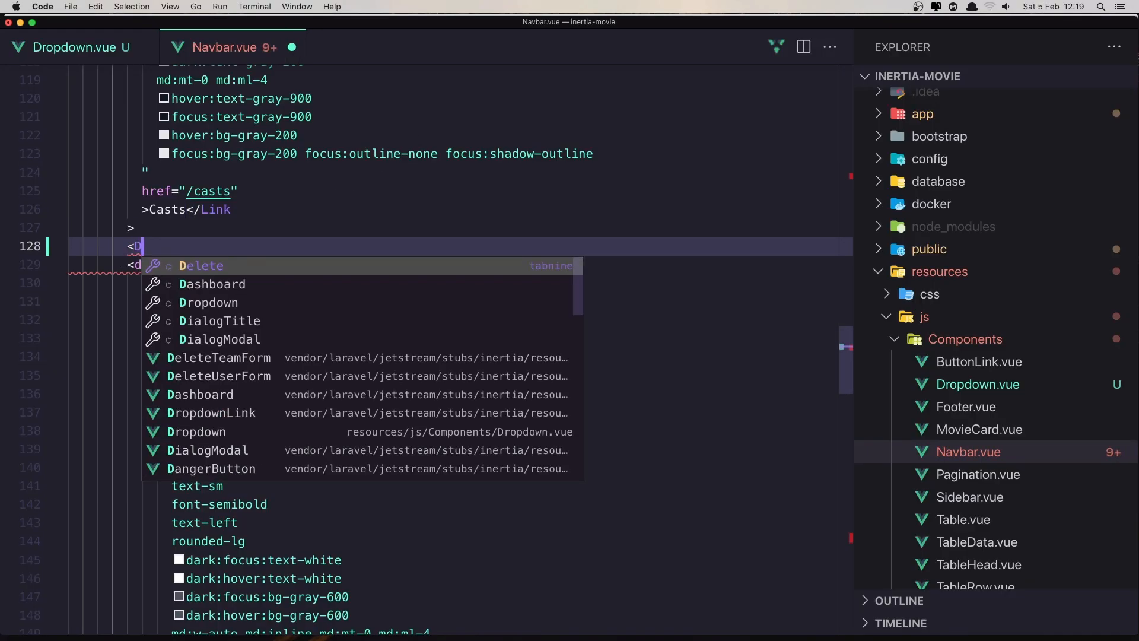
type("rop")
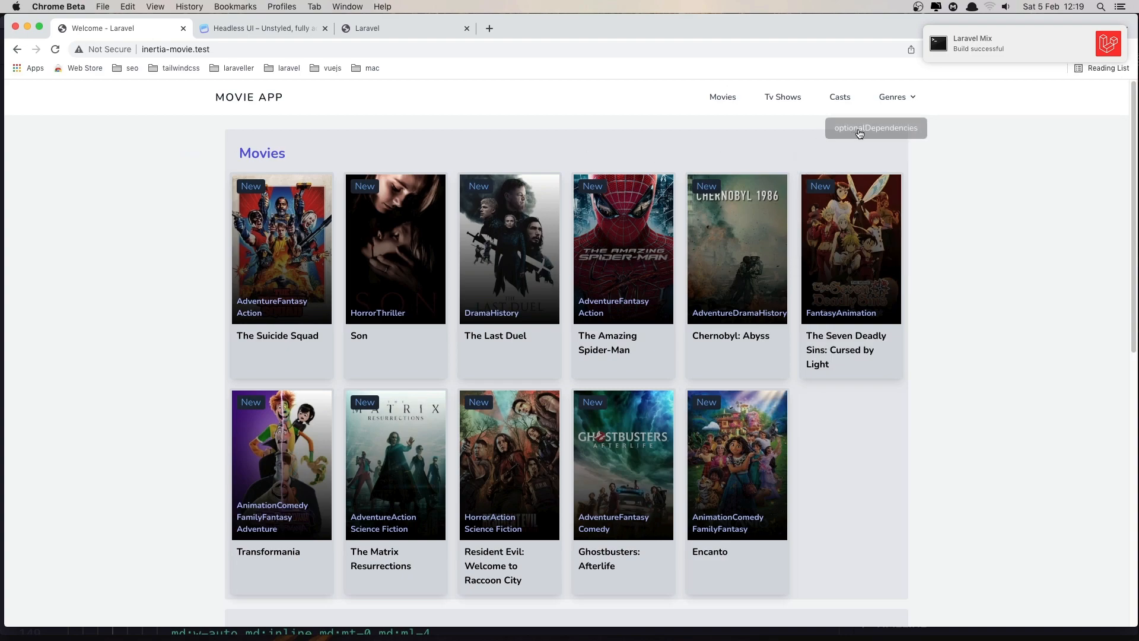
Step: Remove the fixed top-16 wrapper div around Menu in Dropdown.vue so the button sits inline
left_click(875, 128)
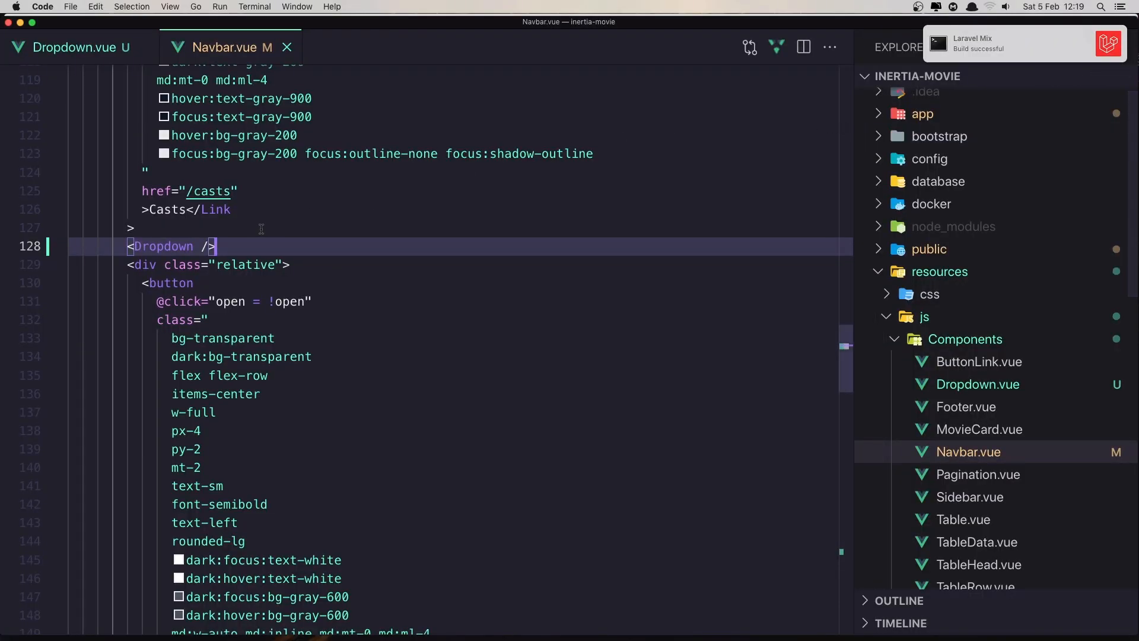
mouse_move(257, 234)
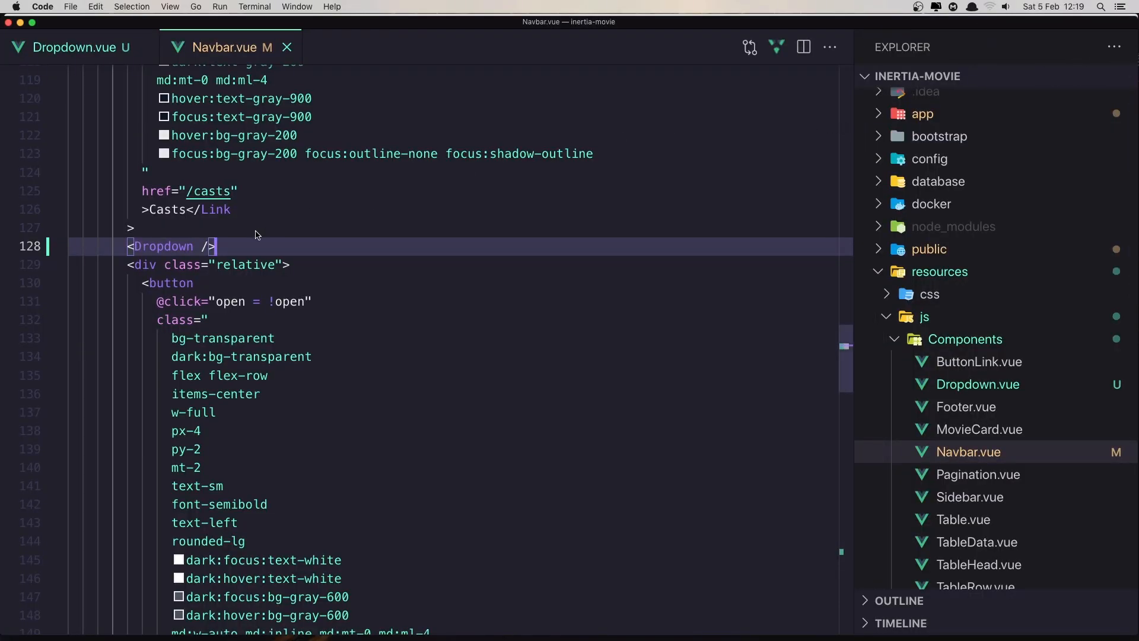
left_click(70, 46)
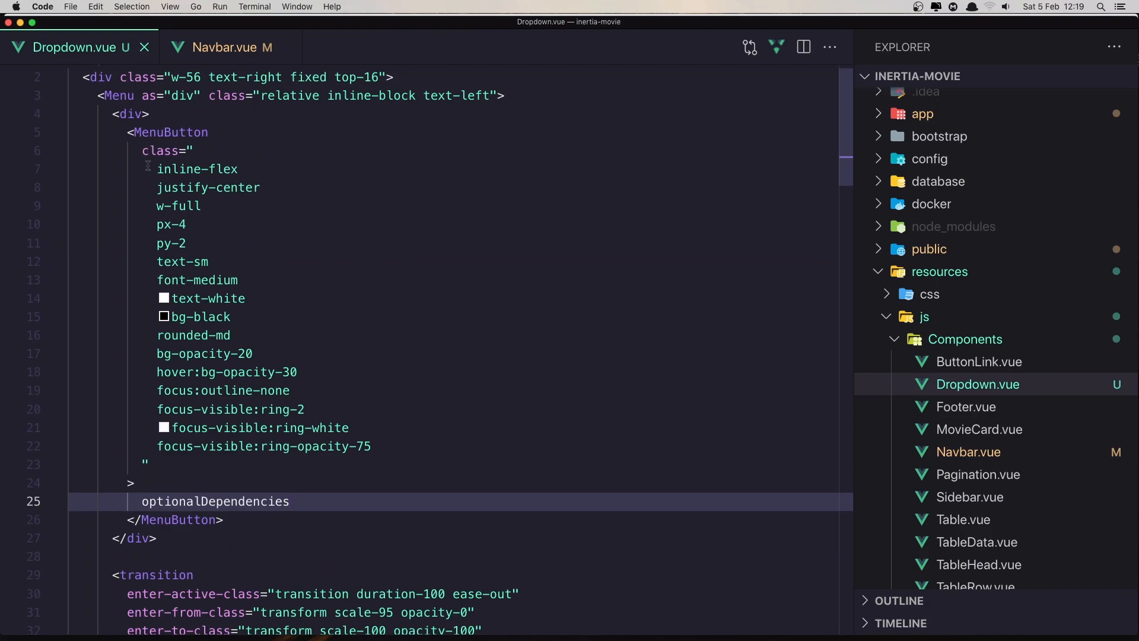
scroll("up", 3)
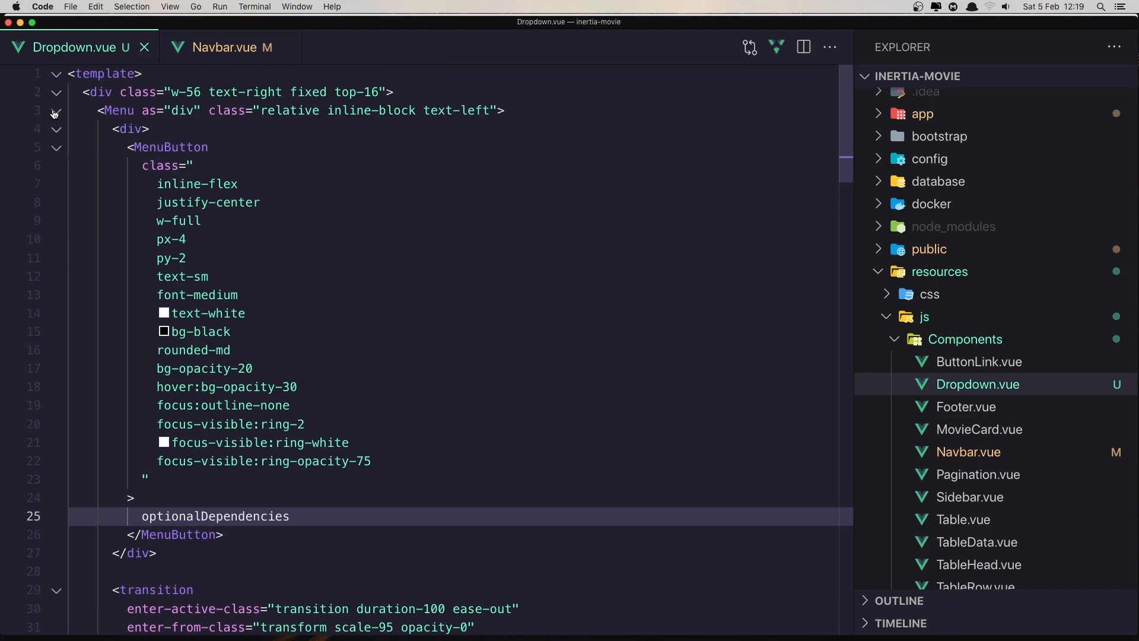
left_click(56, 110)
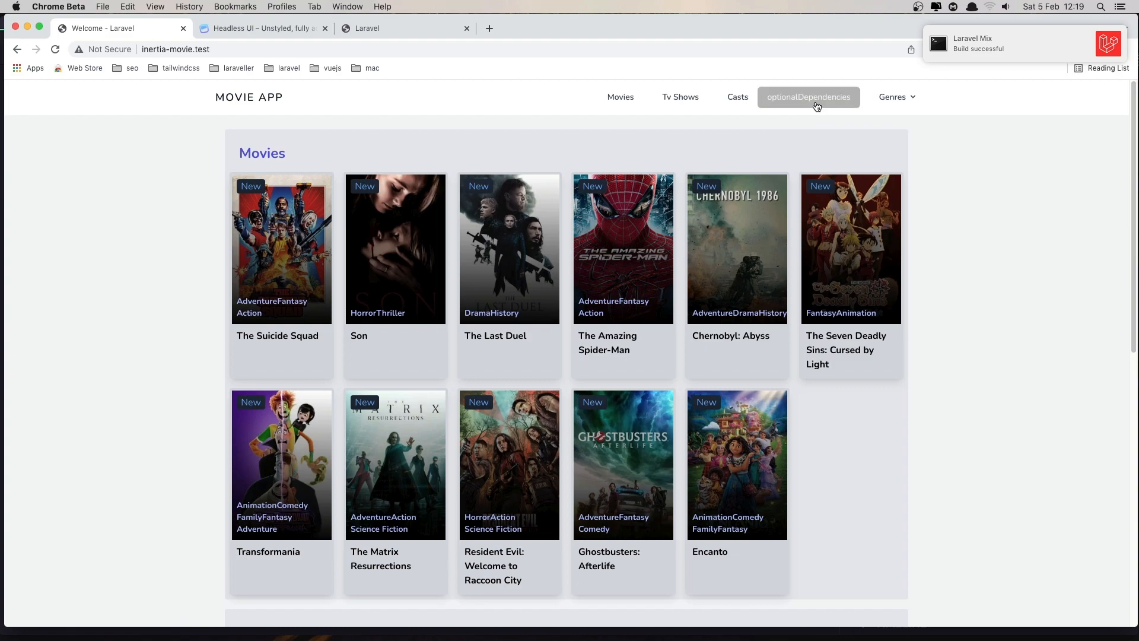
Step: Unfold Menu in Dropdown.vue and begin a z- class after absolute in MenuItems
left_click(808, 96)
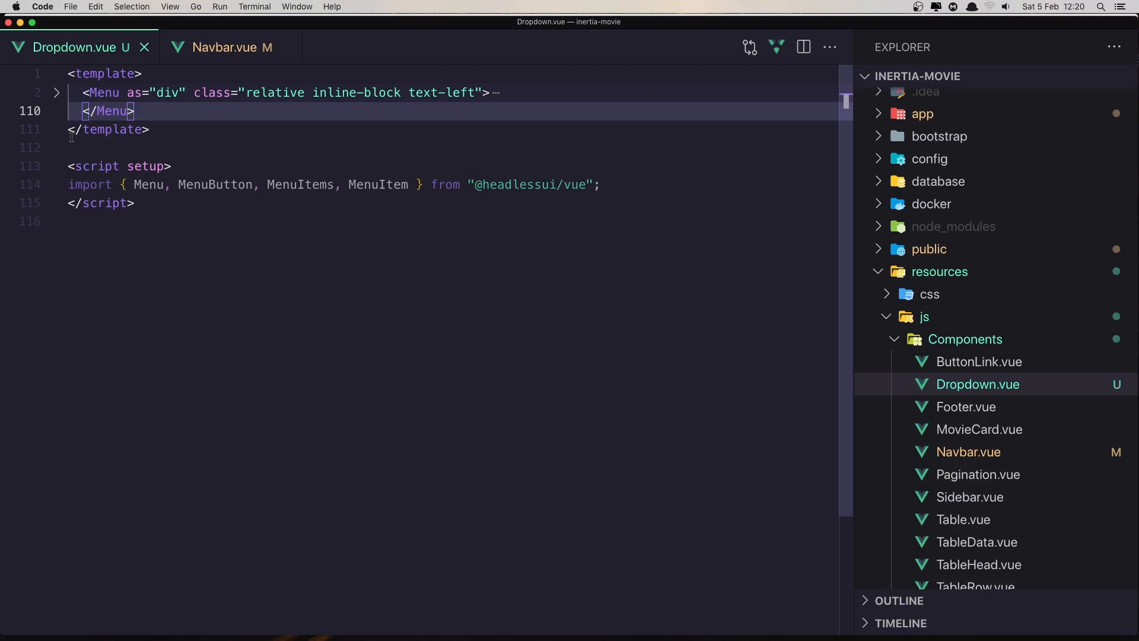
left_click(56, 93)
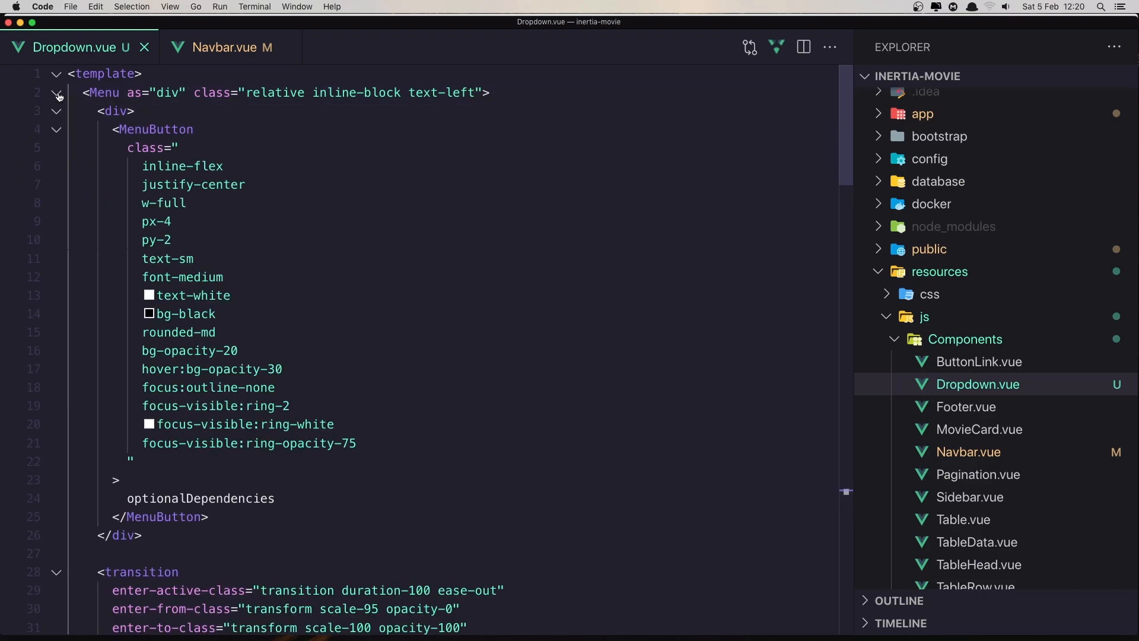
scroll("down", 3)
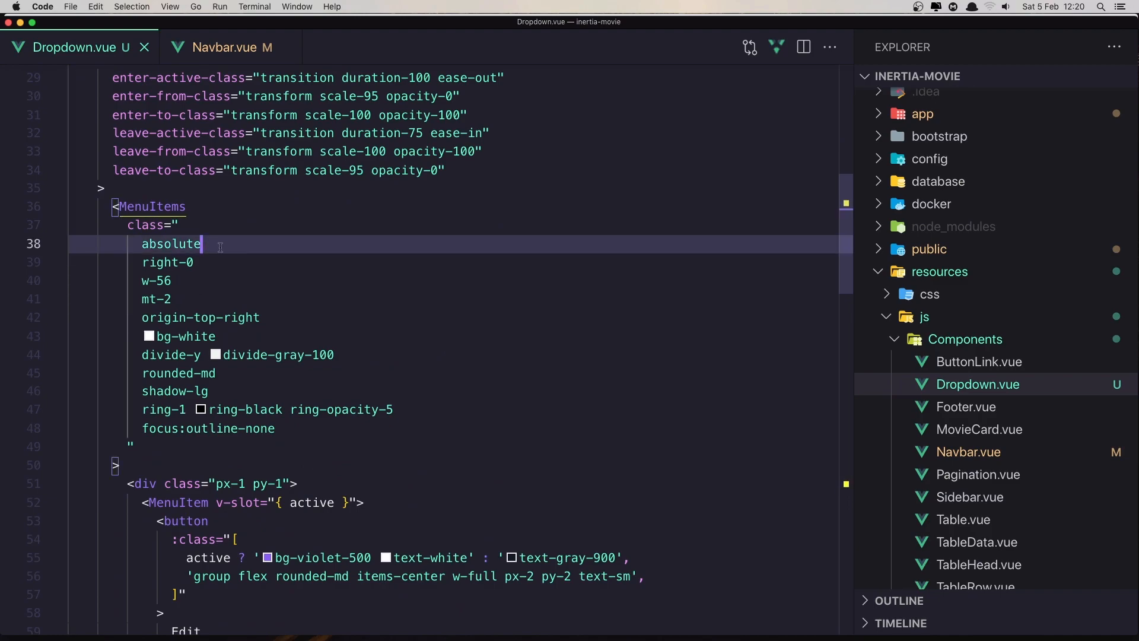
key("Enter")
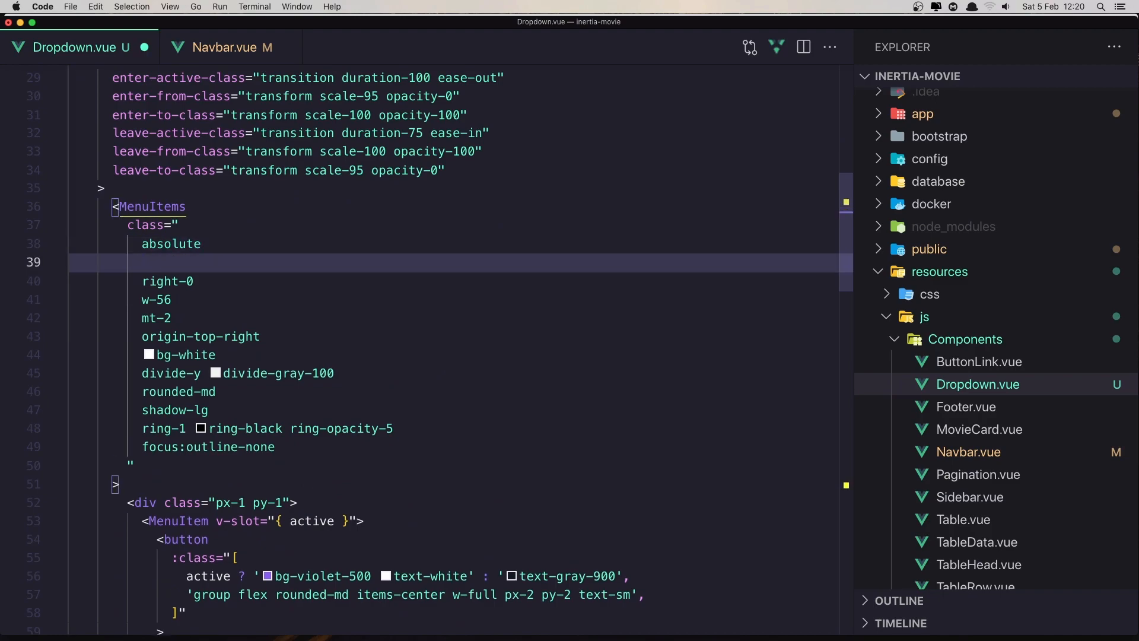
type("z-")
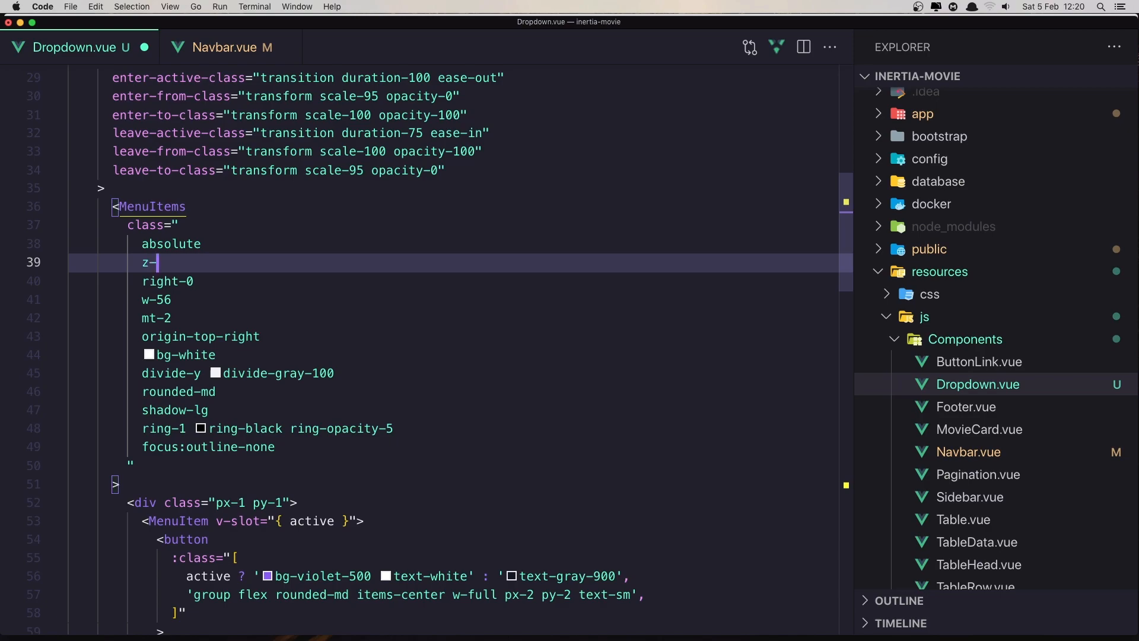
Step: Finish the class as z-30, save, and confirm the dropdown opens over the movie posters
type("30")
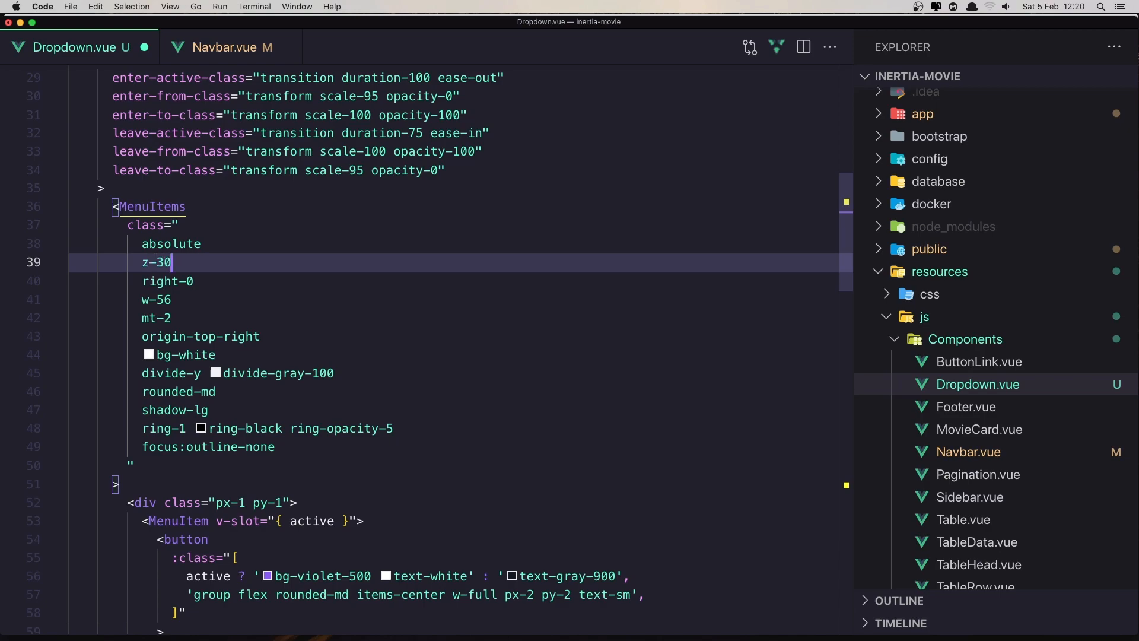
left_click(228, 48)
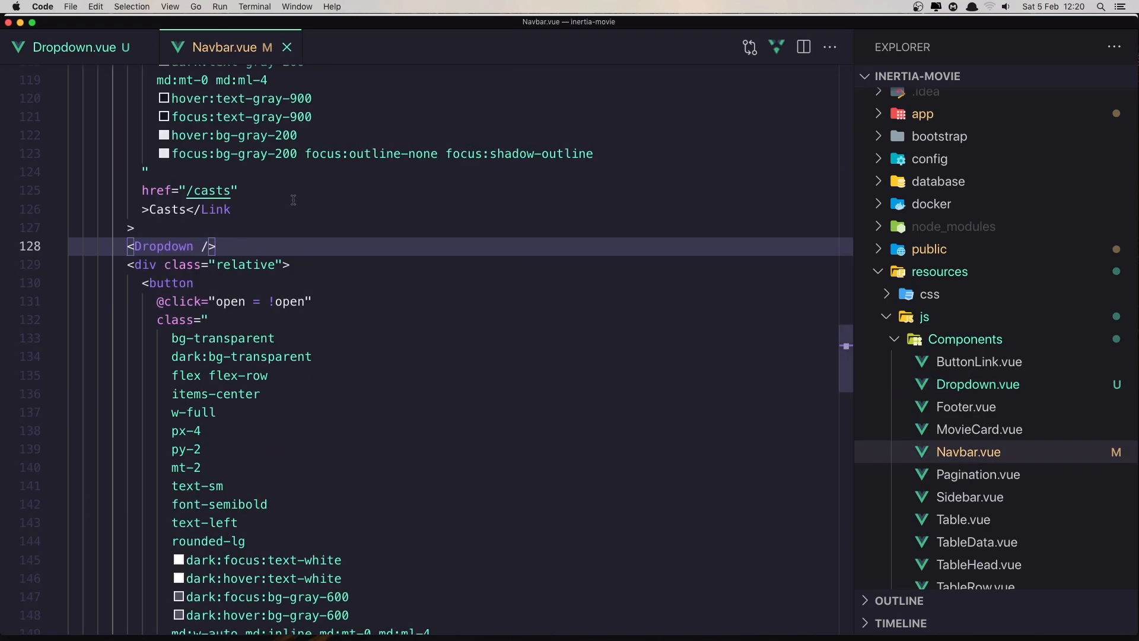
scroll("down", 3)
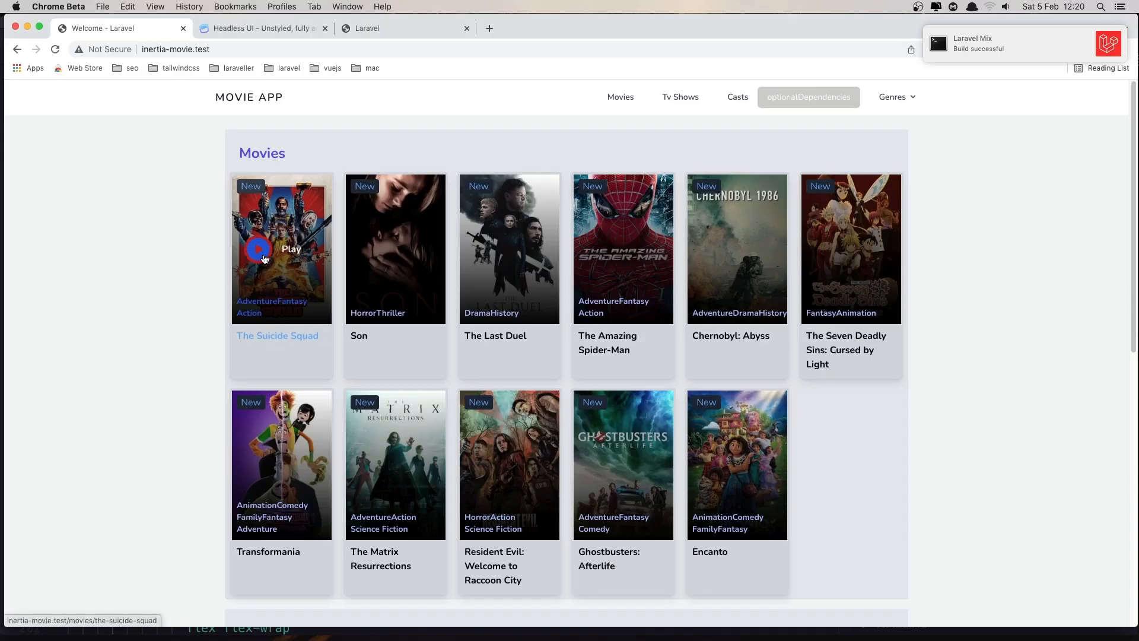
mouse_move(117, 164)
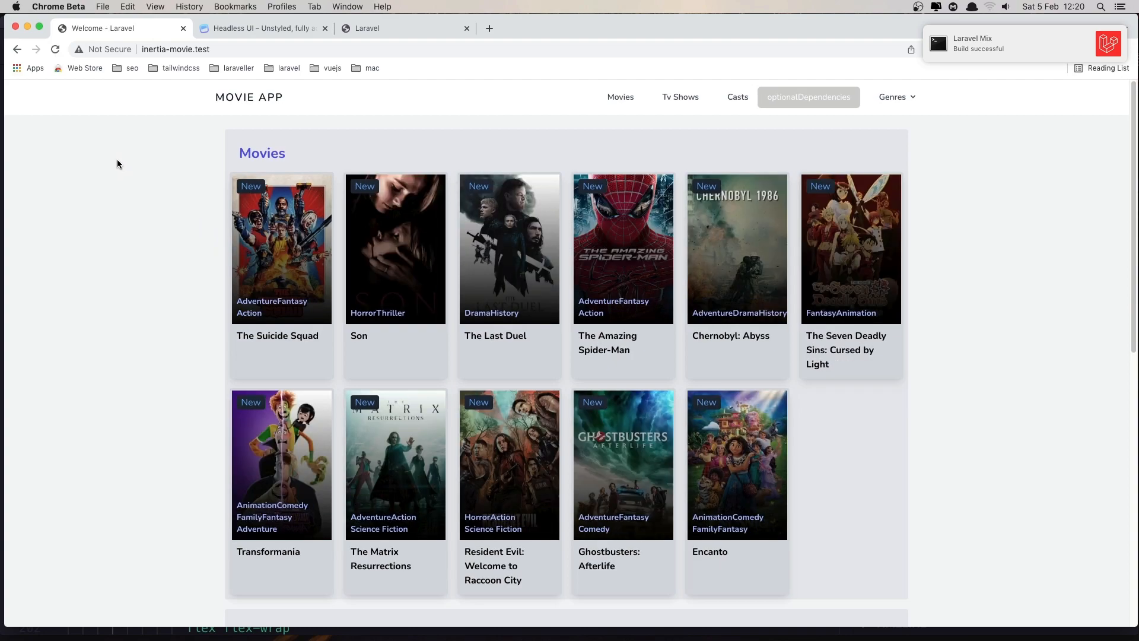
left_click(808, 96)
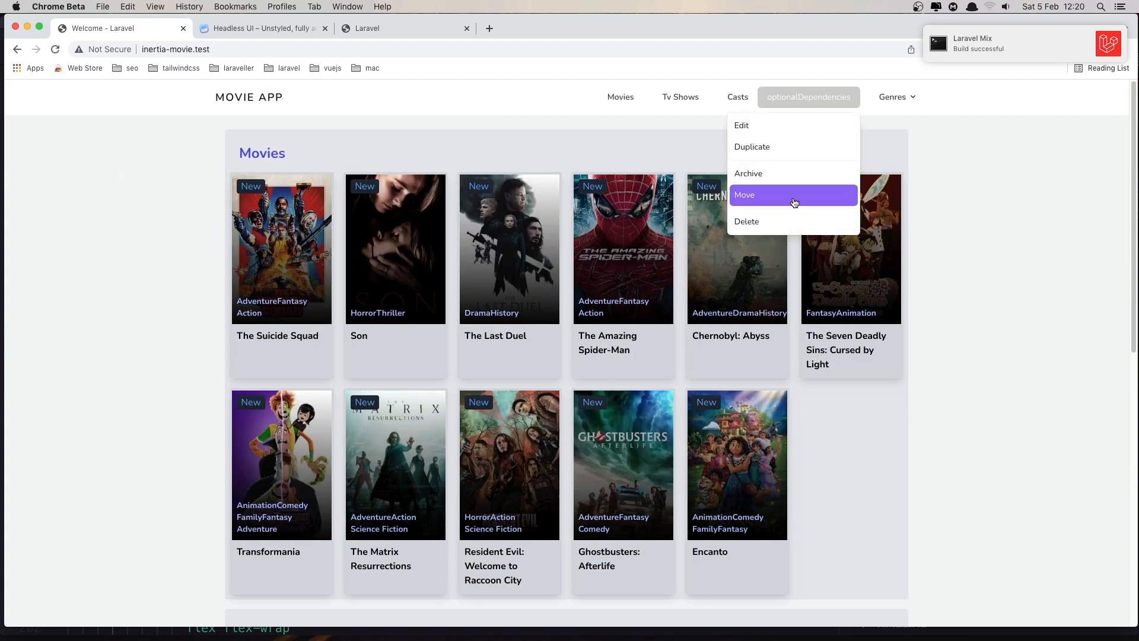
mouse_move(804, 99)
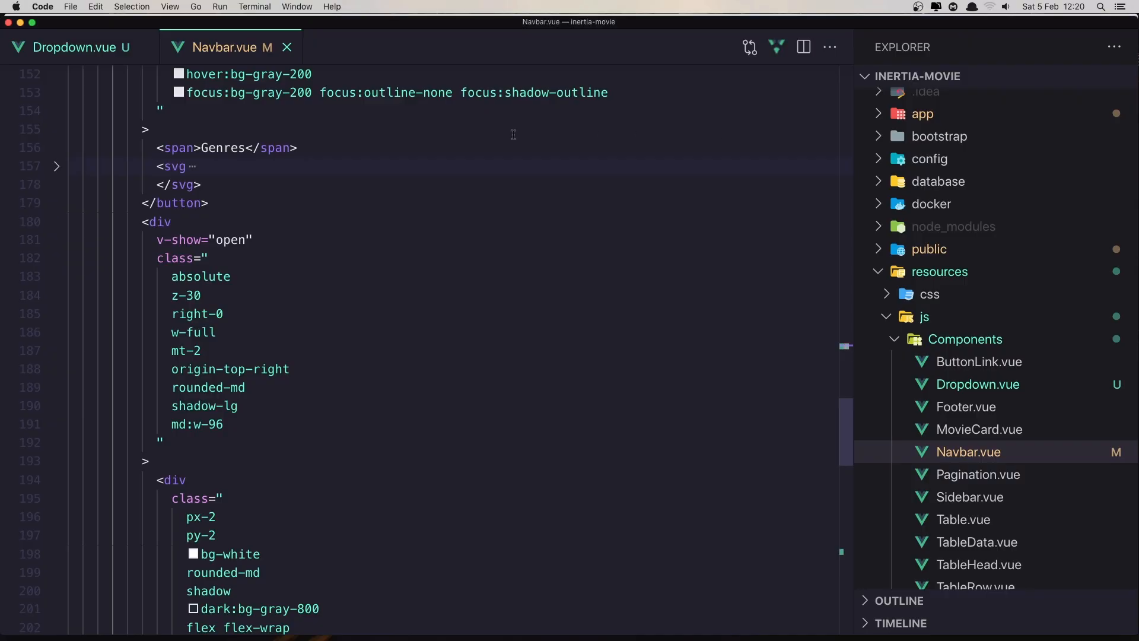
Step: Copy the old Genres button's class list from Navbar.vue
scroll("up", 3)
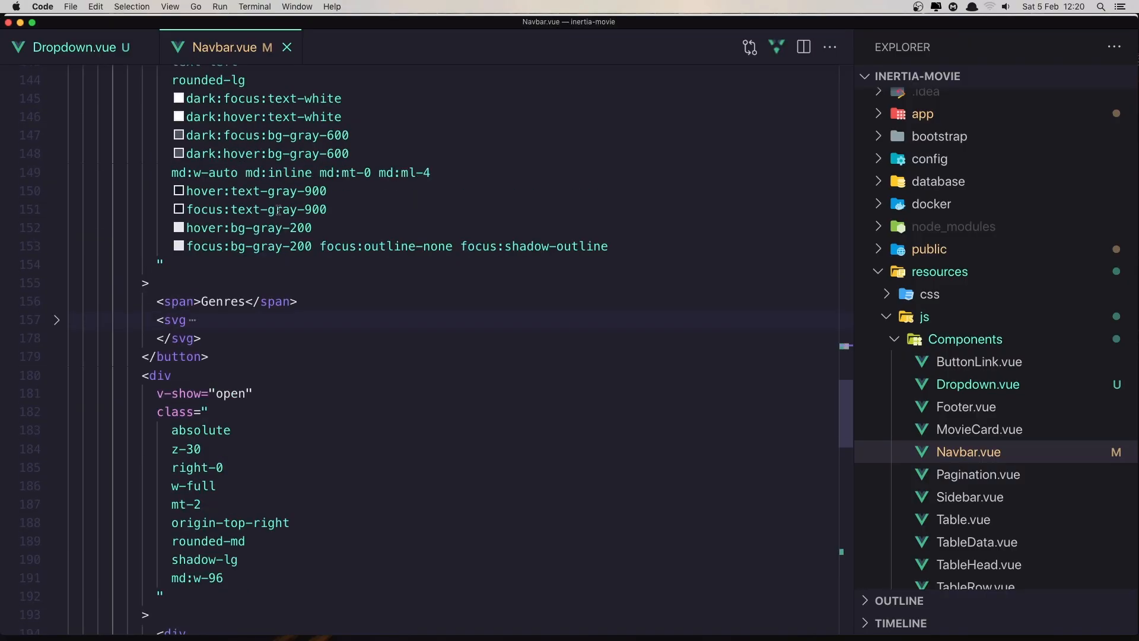
scroll("up", 3)
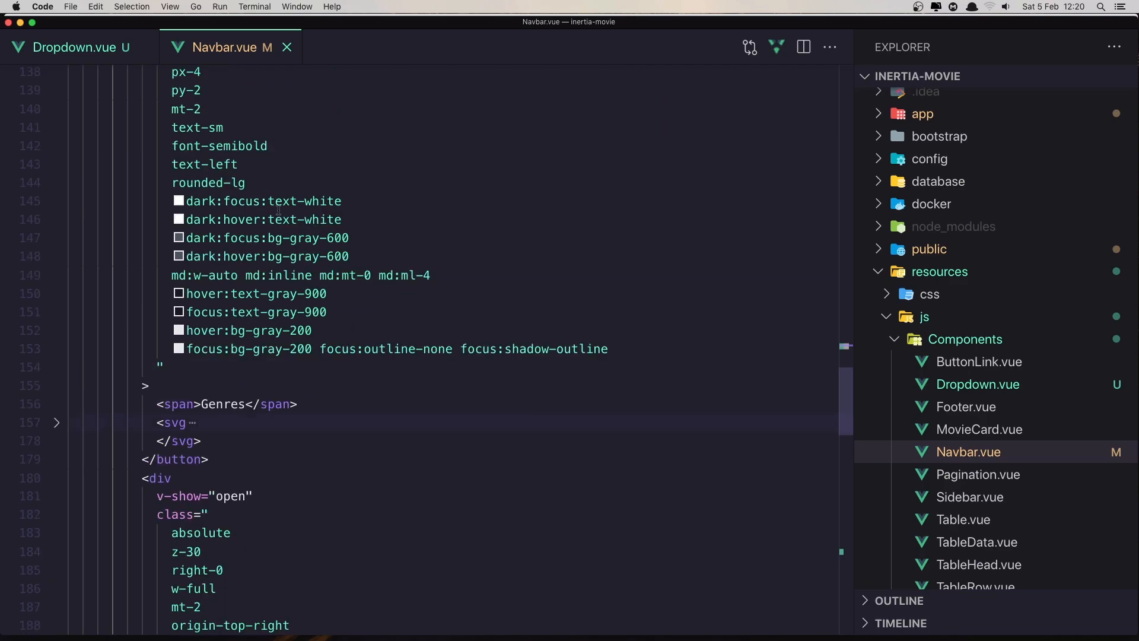
scroll("up", 3)
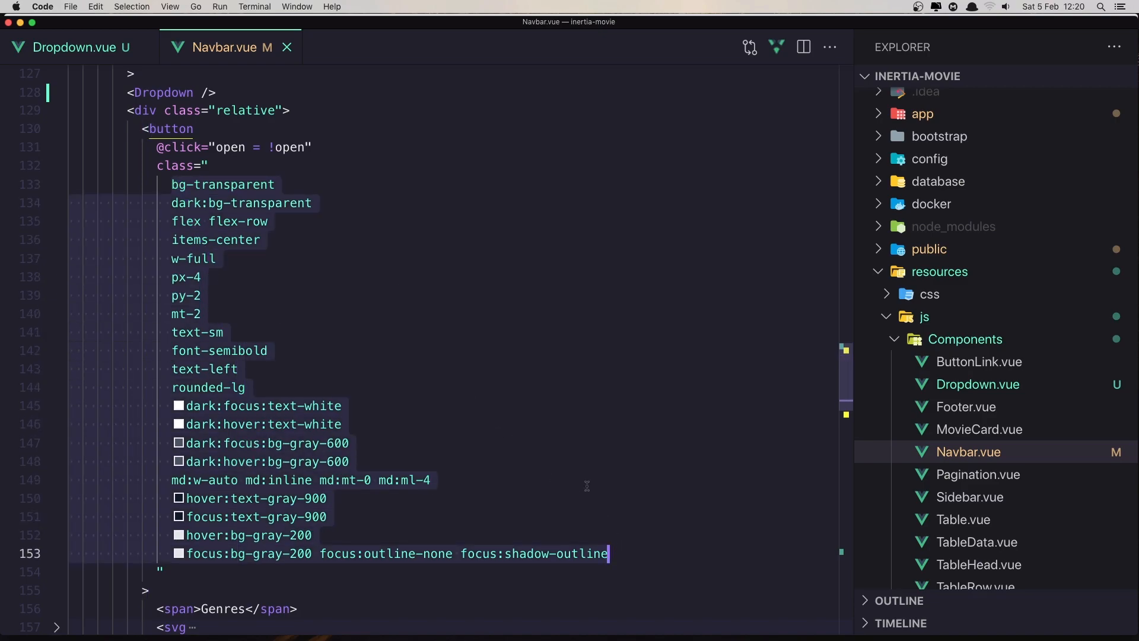
left_click(84, 47)
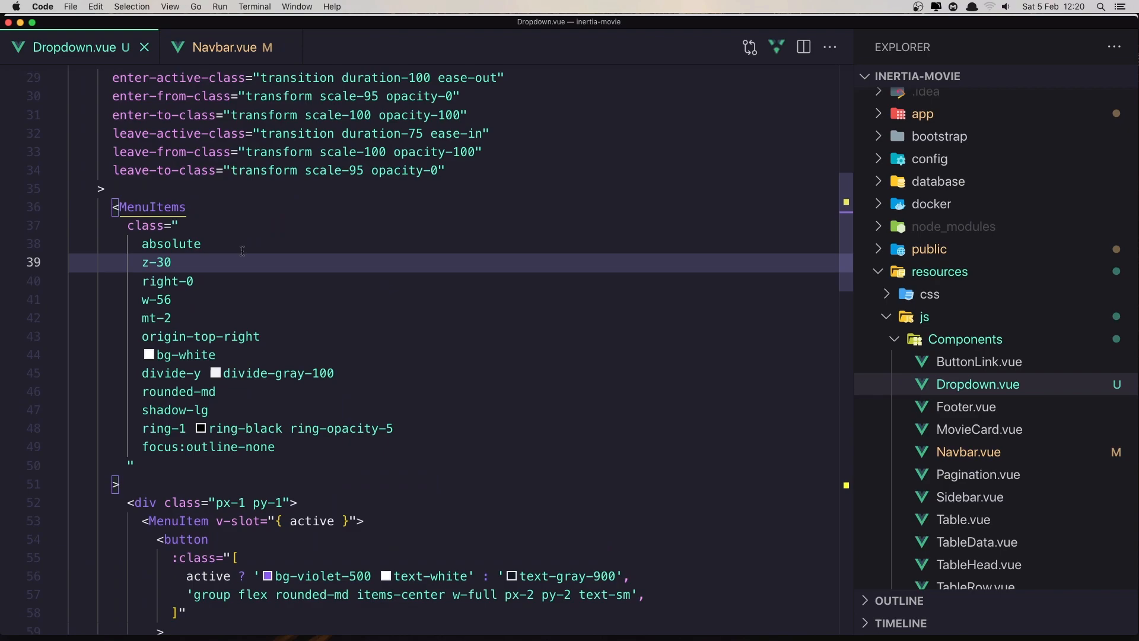
Step: Replace MenuButton's classes in Dropdown.vue with them and relabel the button Genres
scroll("up", 3)
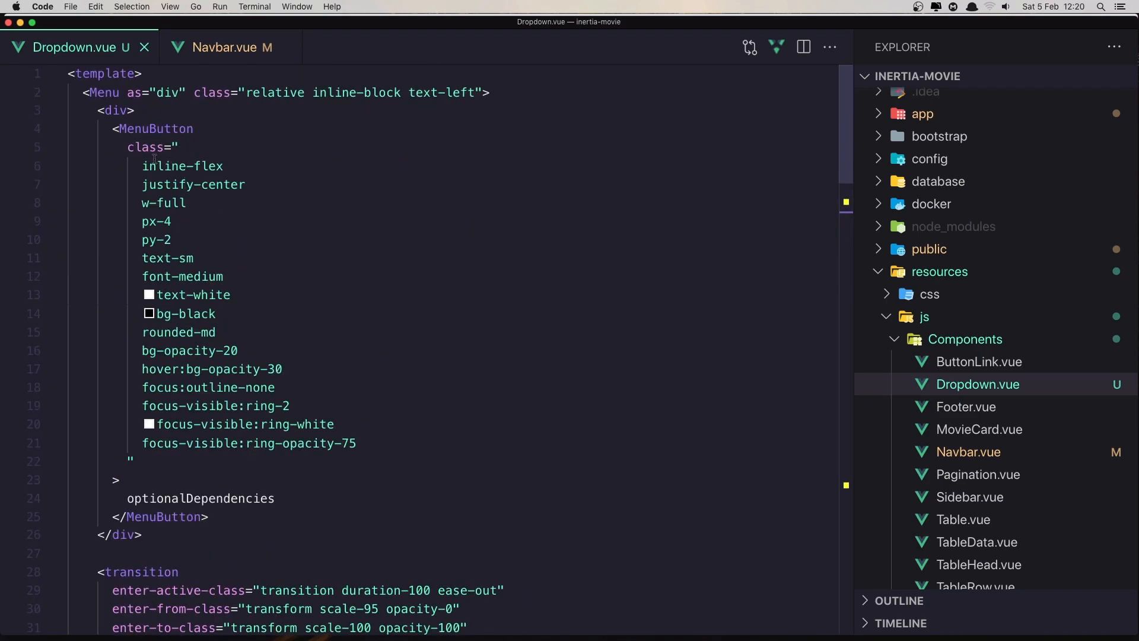
left_click(334, 425)
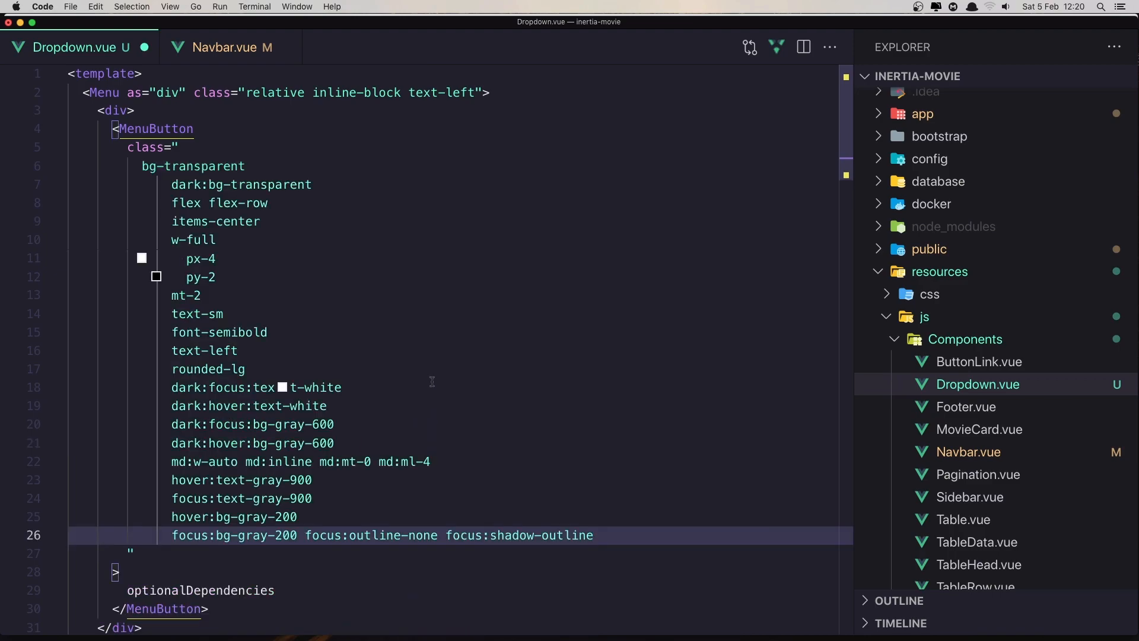
scroll("down", 3)
type("Ge")
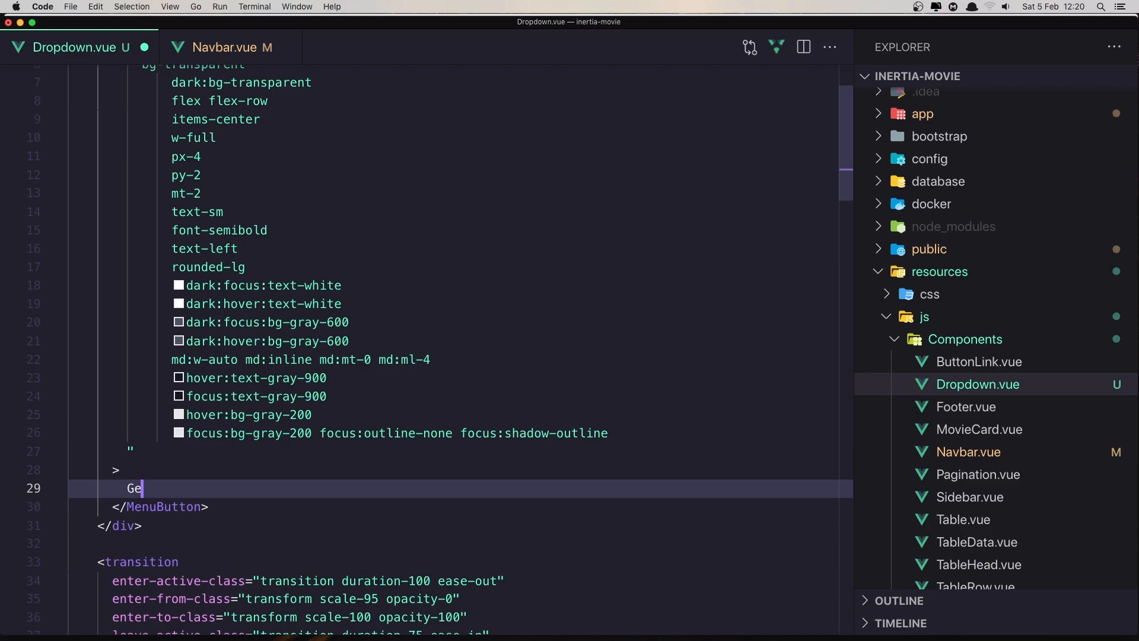
type("nres")
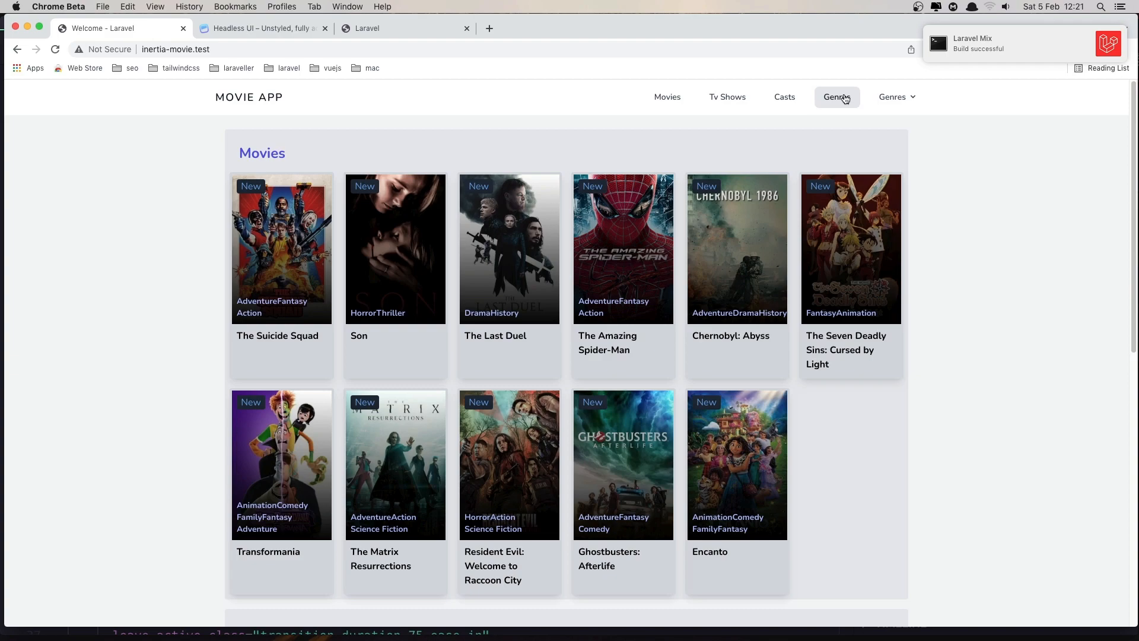
Step: Test the new Genres dropdown in the browser before returning to Dropdown.vue
left_click(892, 97)
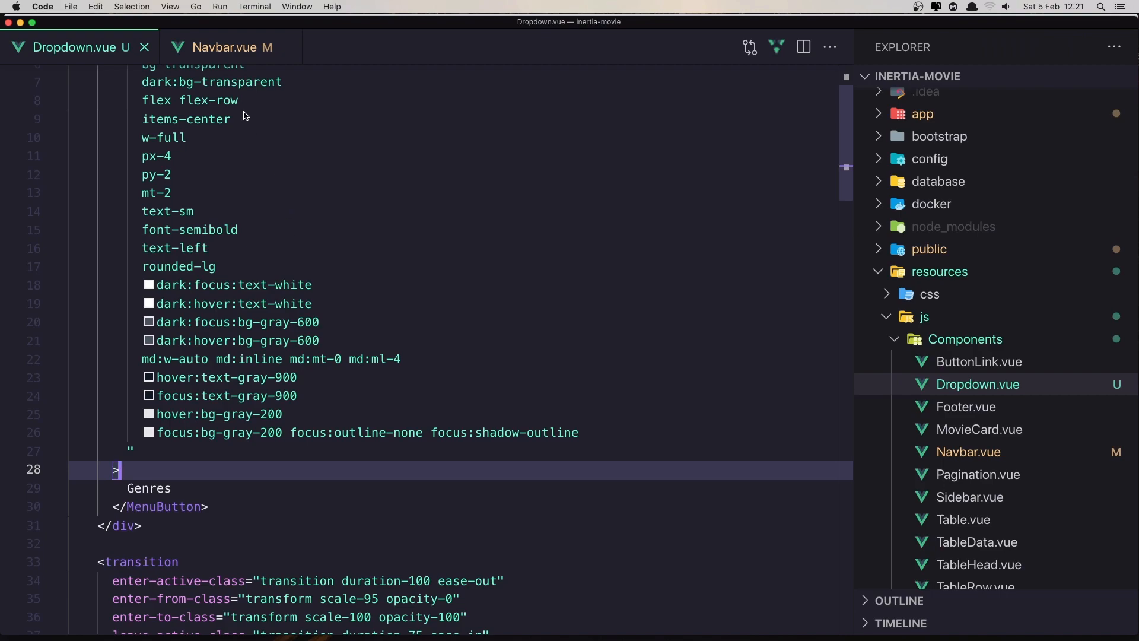
Step: Copy the svg chevron from Navbar.vue and paste it after Genres in Dropdown.vue, then save
left_click(227, 46)
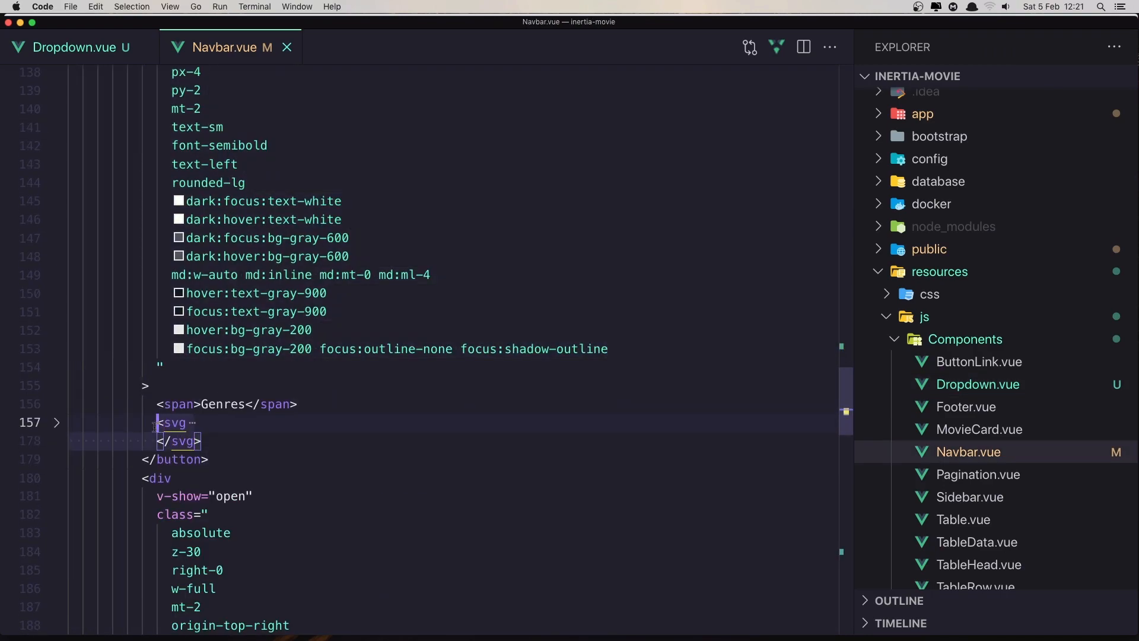
mouse_move(93, 60)
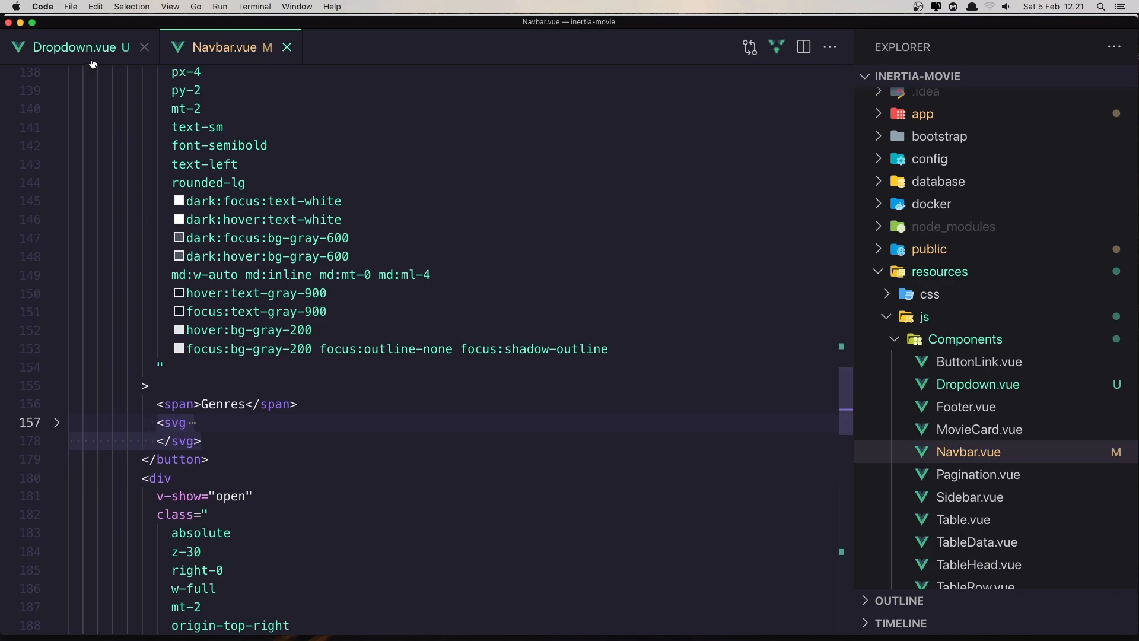
left_click(79, 48)
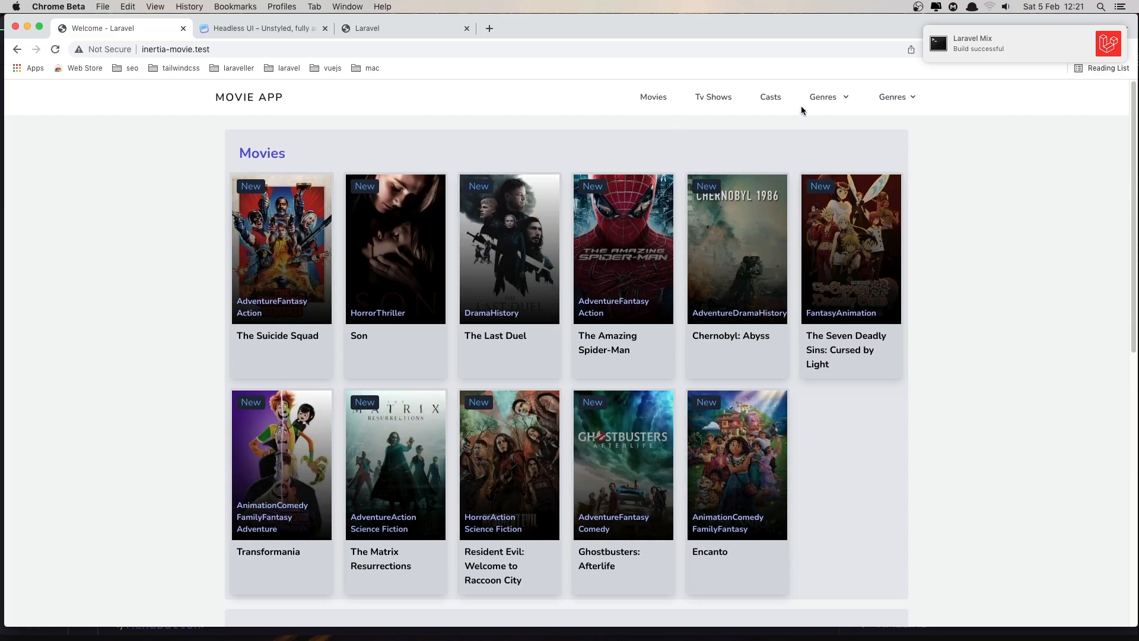
mouse_move(828, 96)
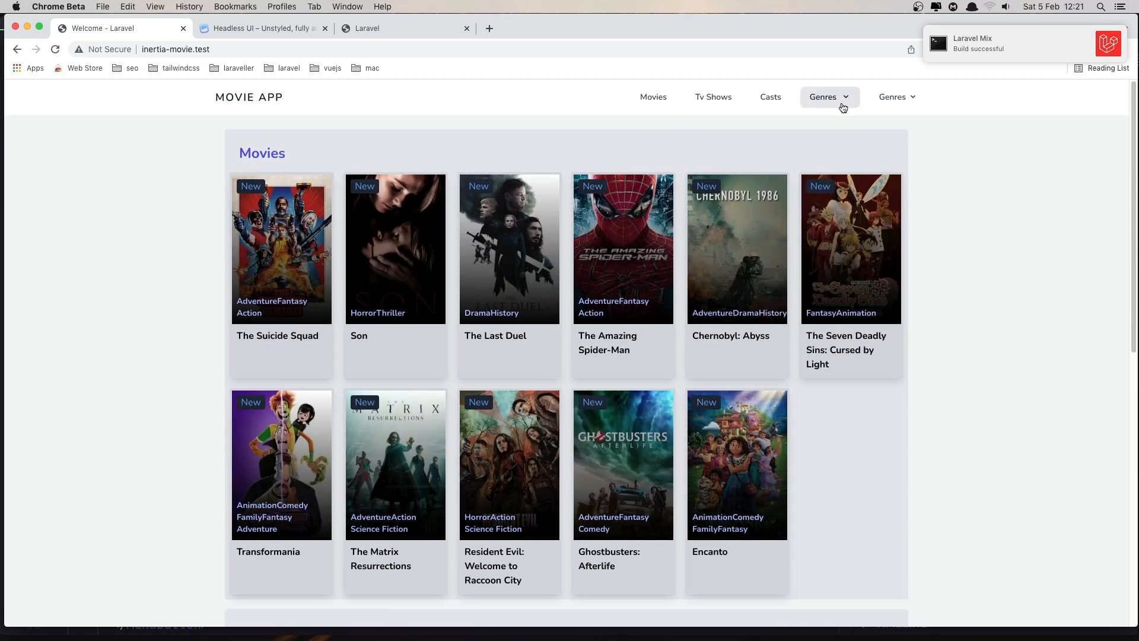
Step: Test the new Genres button in the browser to confirm it shows a down arrow
left_click(895, 96)
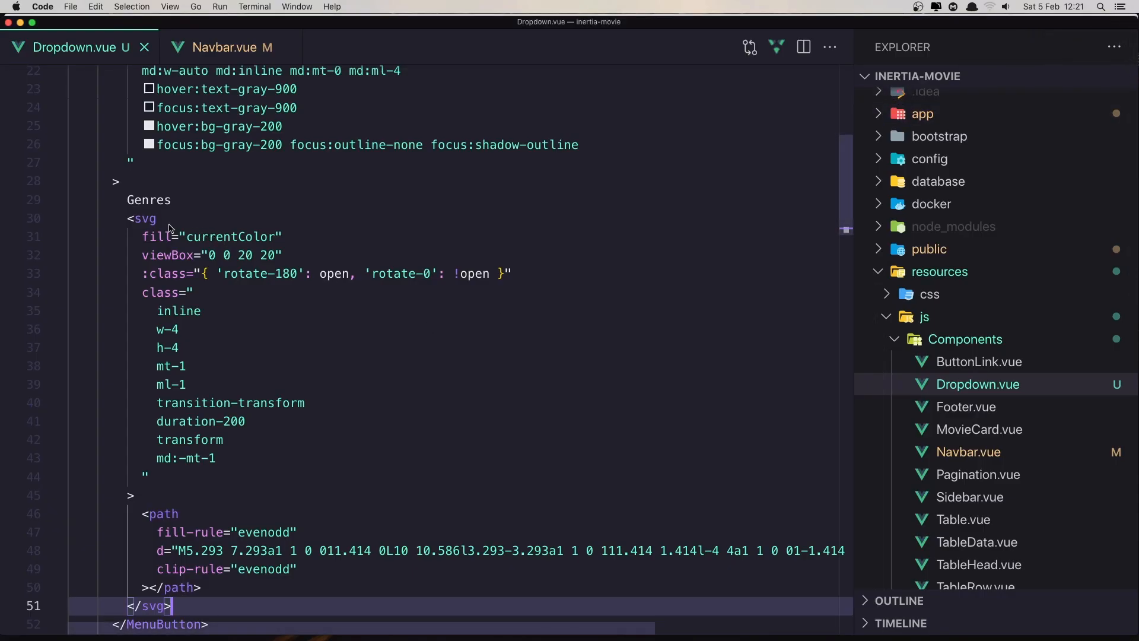
mouse_move(304, 284)
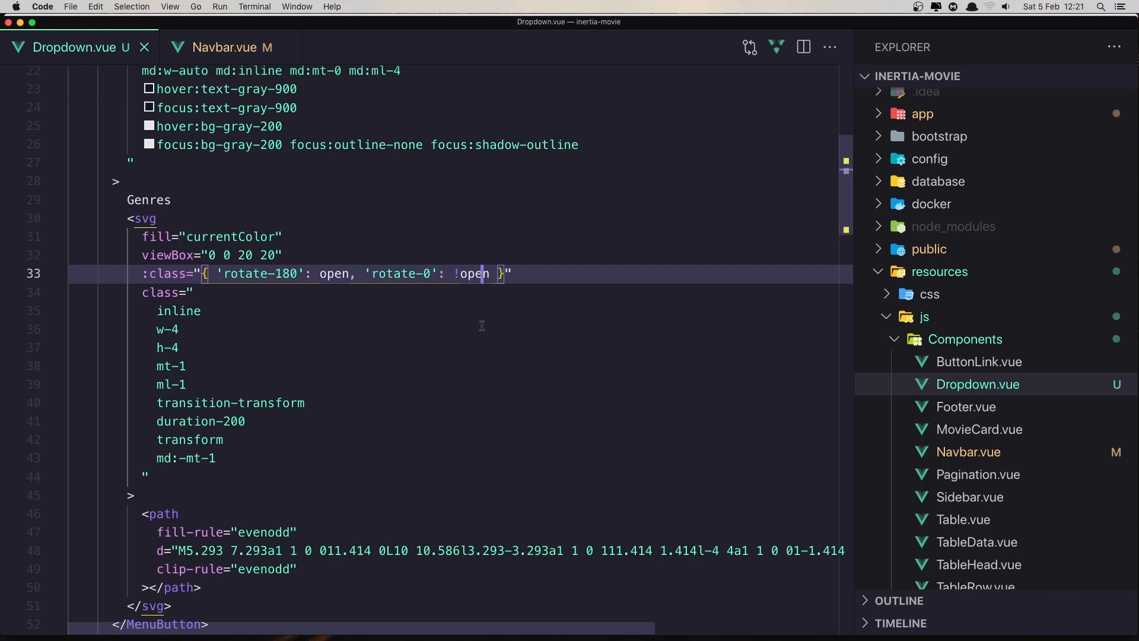
mouse_move(394, 347)
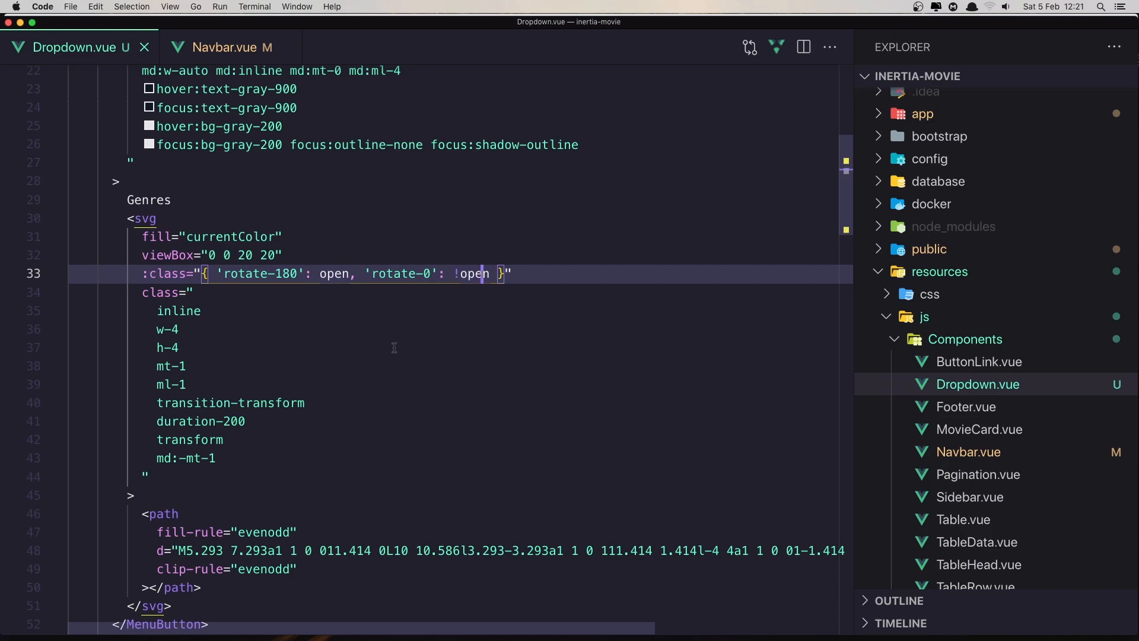
Step: Scroll through Dropdown.vue to review the svg's rotate-180 binding on the open state
scroll("up", 3)
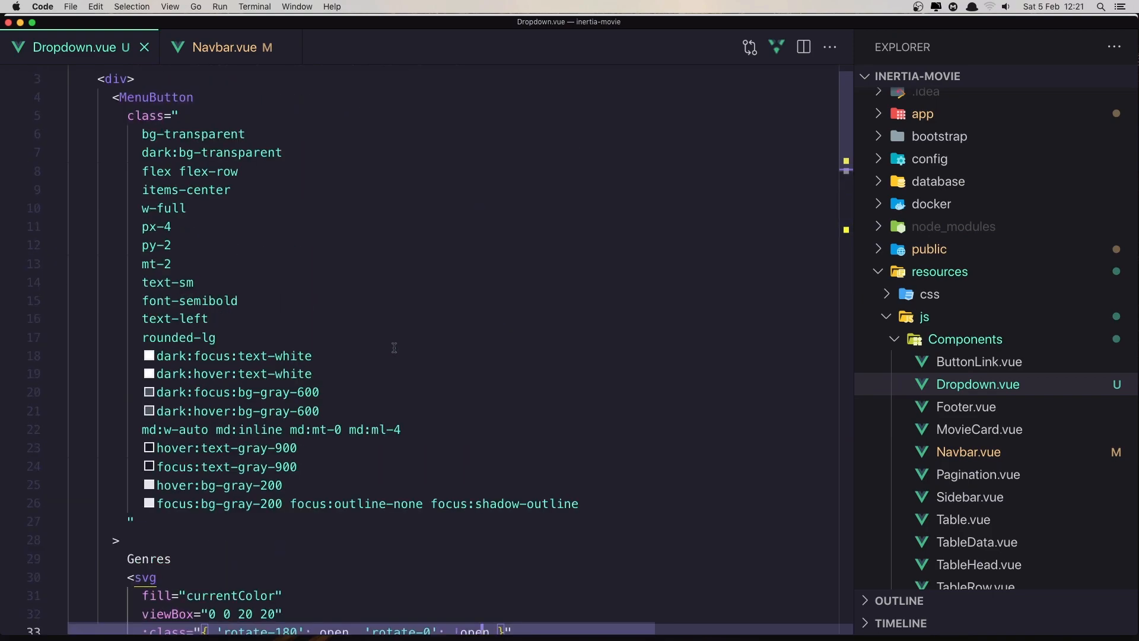
scroll("down", 3)
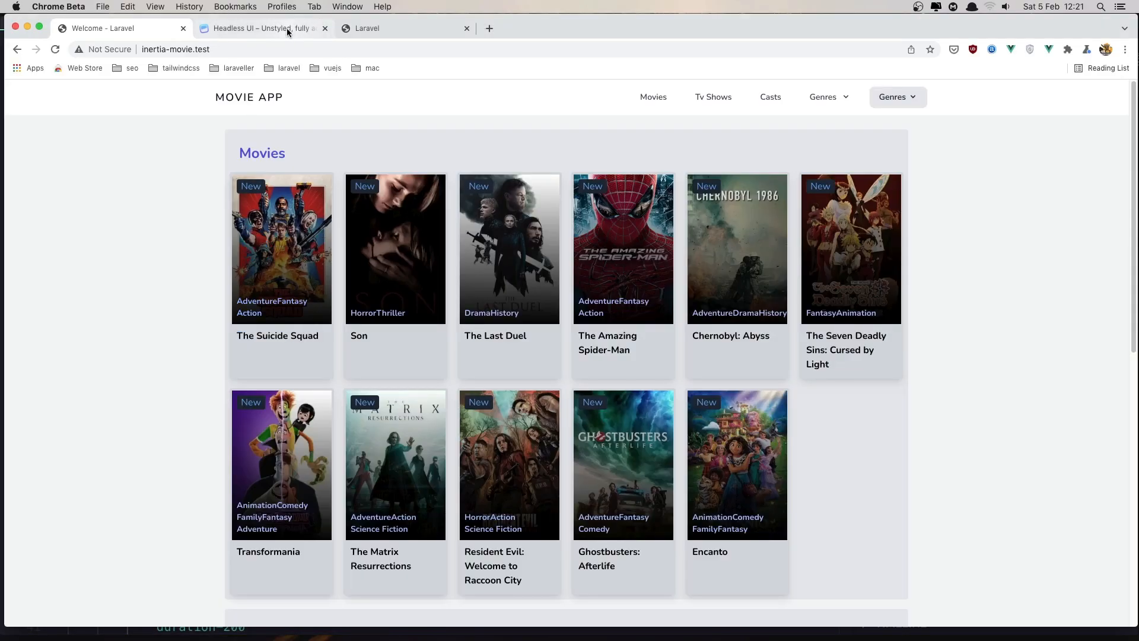
Step: Scroll the Headless UI Menu page down to the Showing/hiding the menu section
left_click(261, 28)
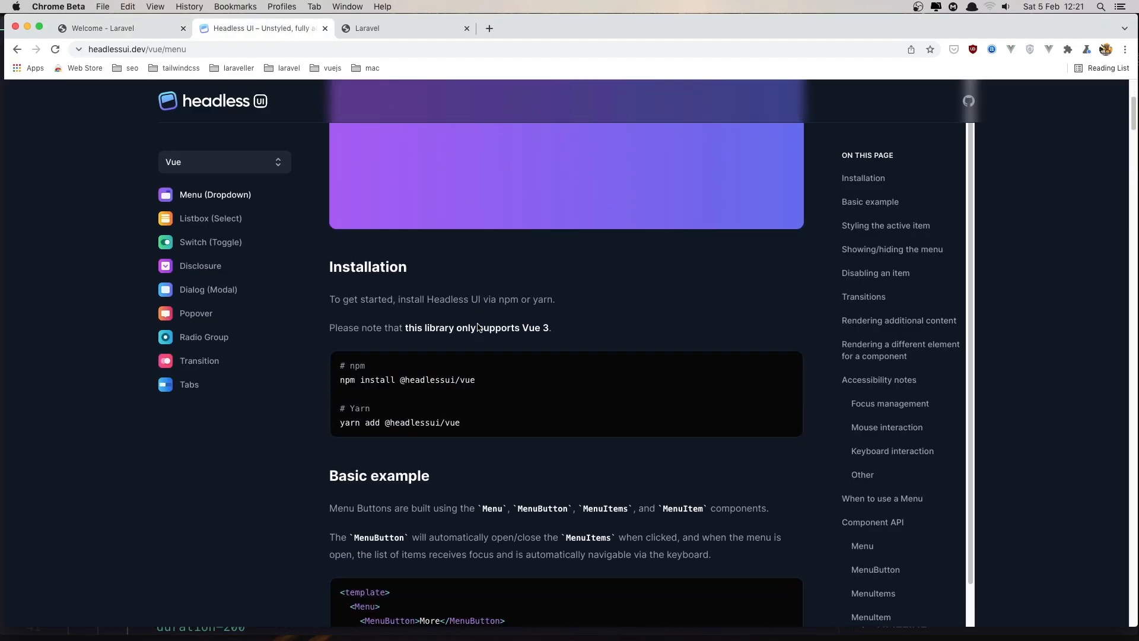
scroll("down", 3)
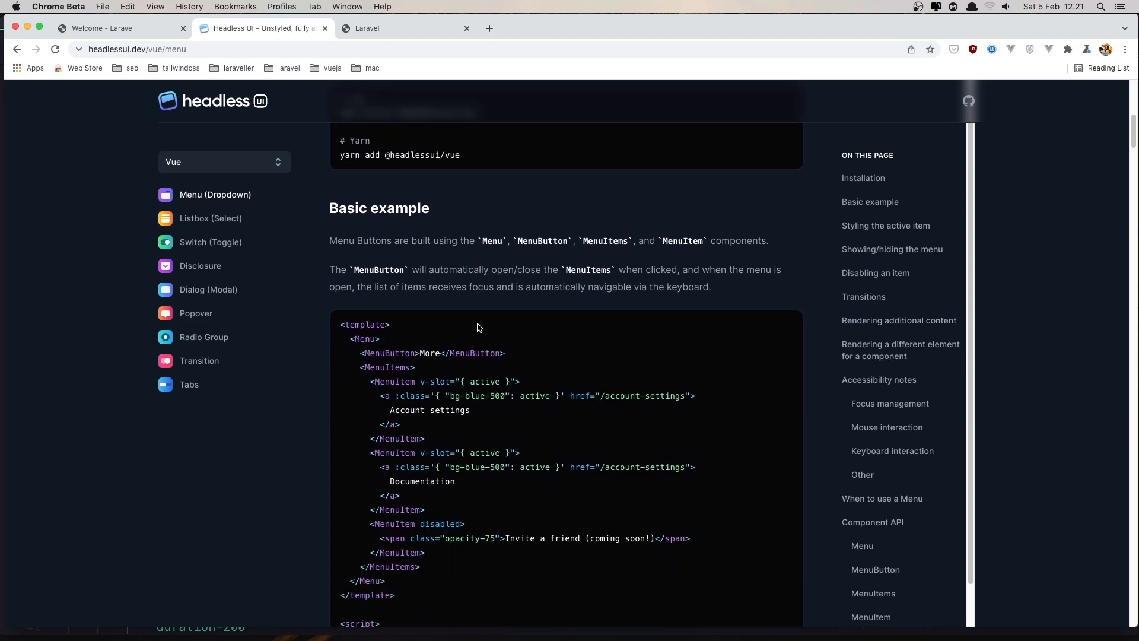
scroll("down", 3)
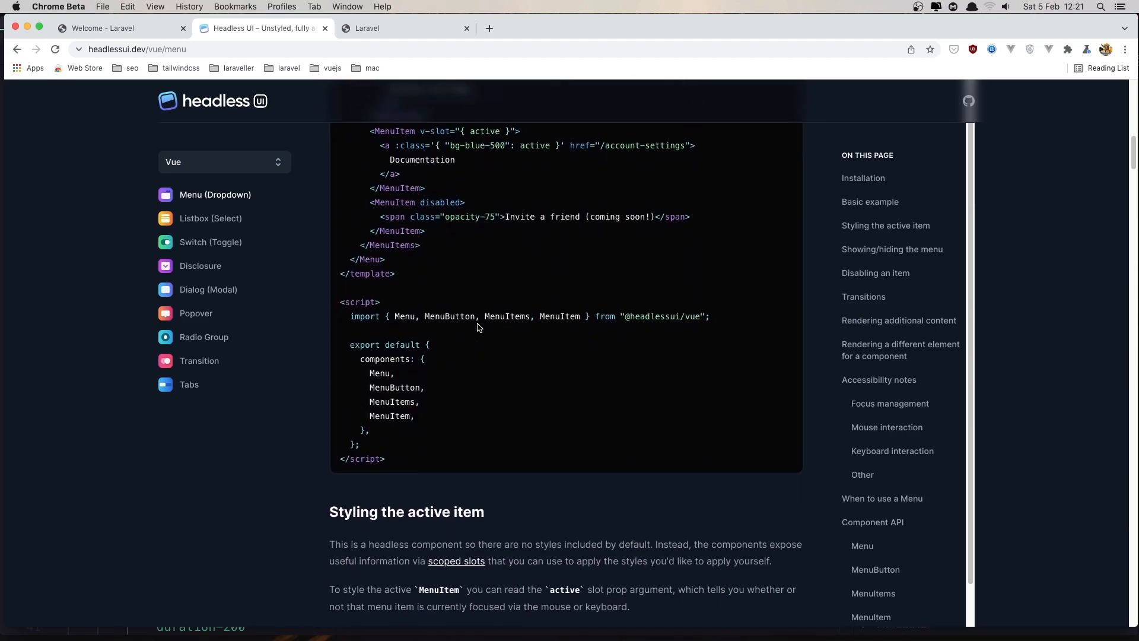
scroll("down", 3)
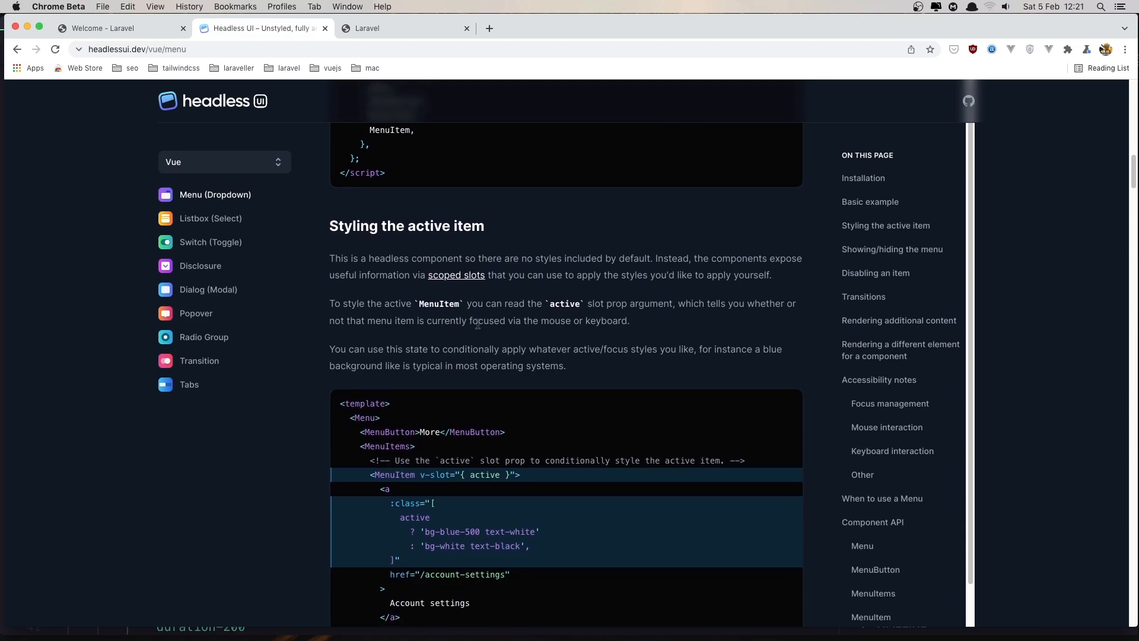
scroll("down", 3)
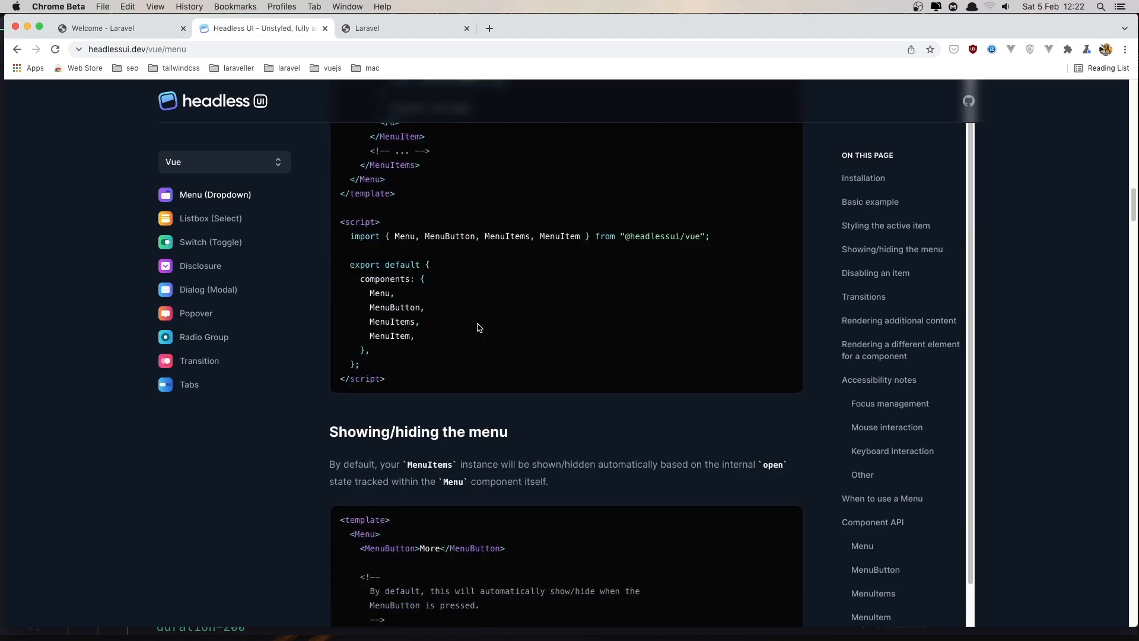
scroll("down", 3)
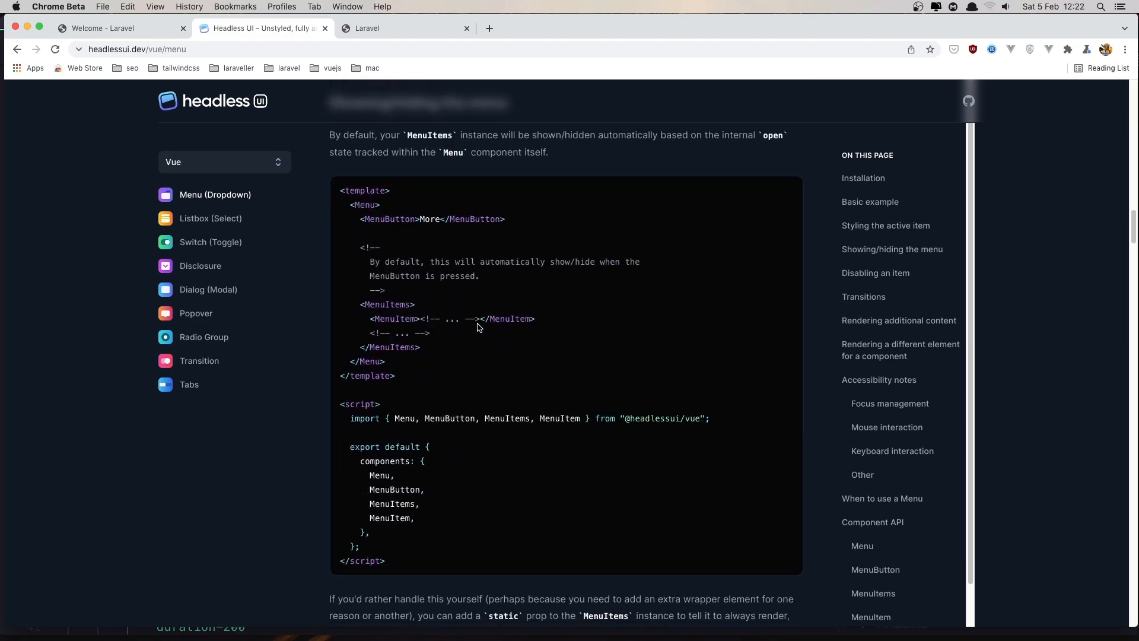
scroll("down", 3)
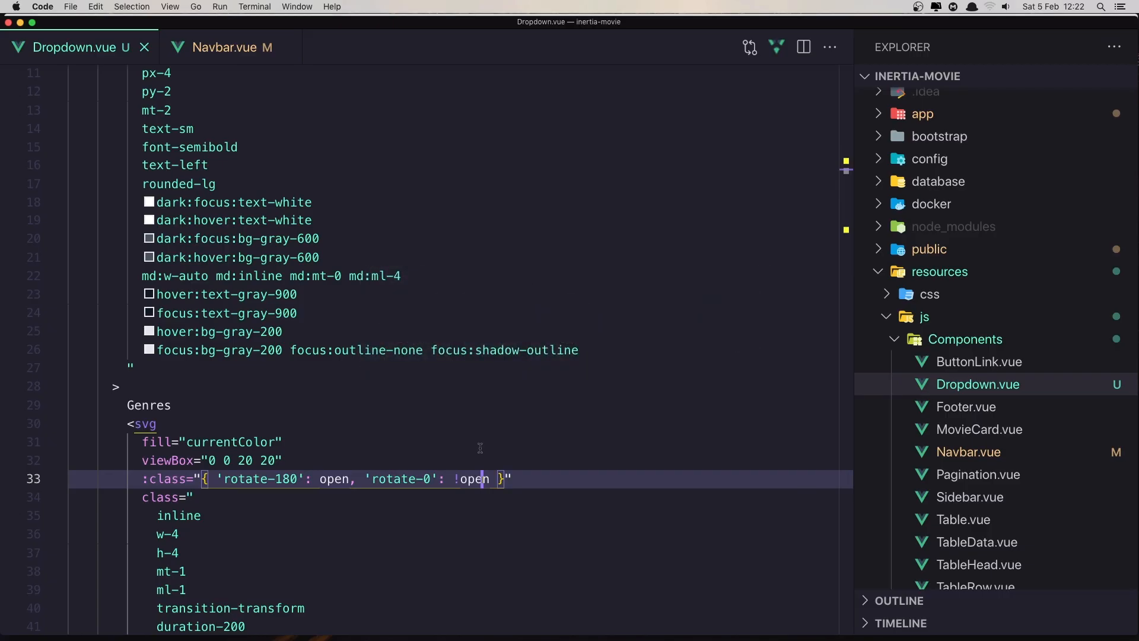
Step: Add v-slot="{ open }" to the <Menu> tag at the top of Dropdown.vue
scroll("up", 3)
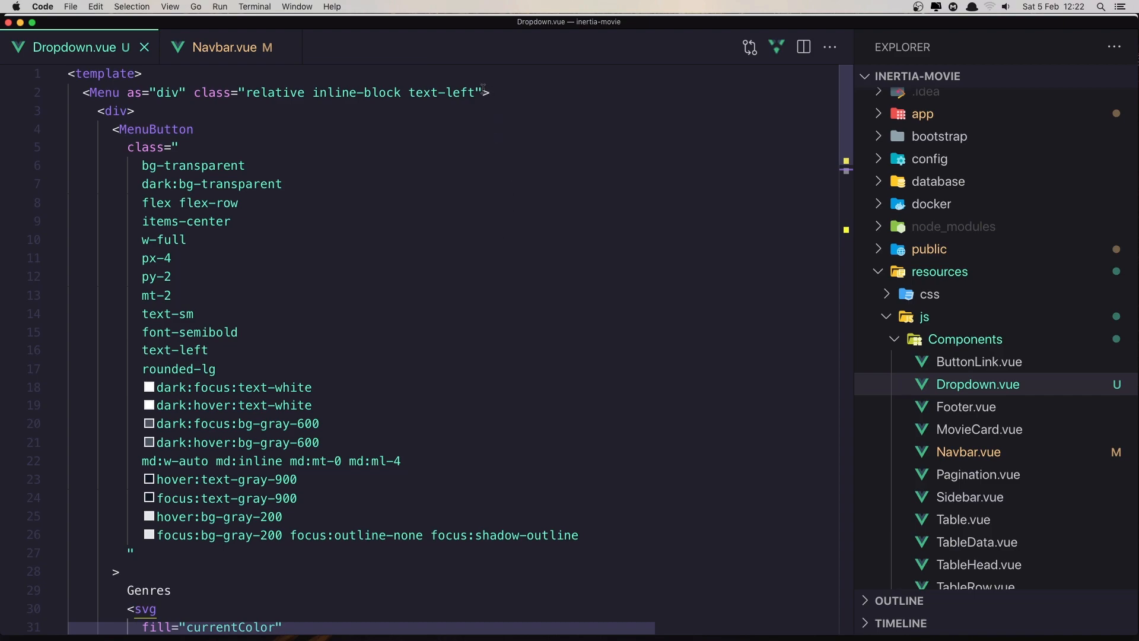
type("v-slot=\"{ open }\"")
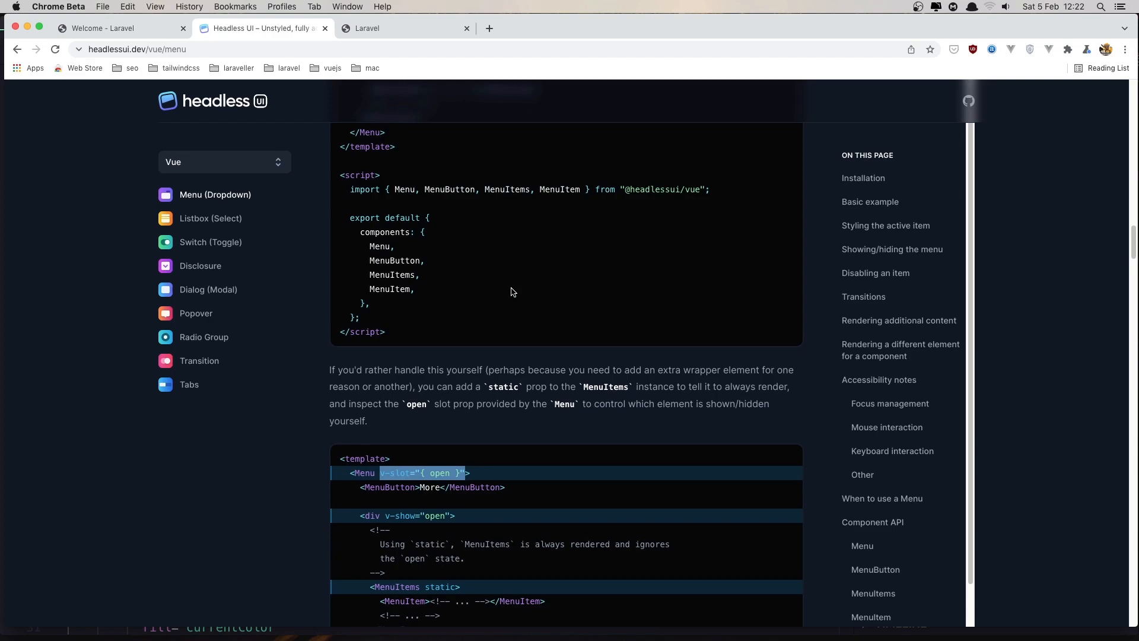
scroll("down", 3)
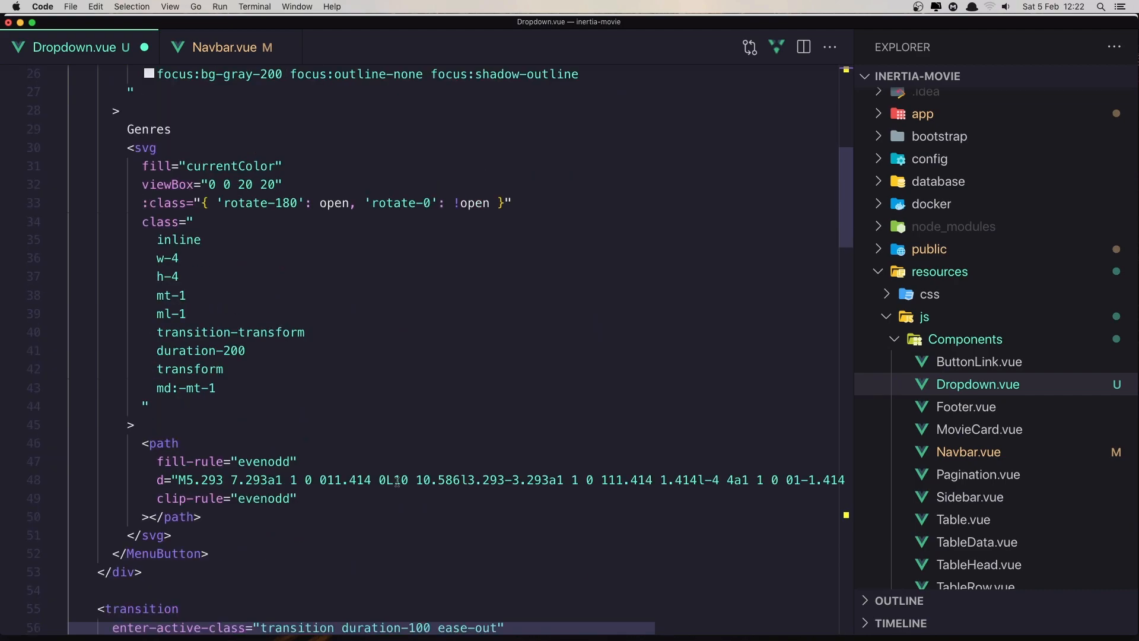
Step: Review the MenuItems markup in the saved Dropdown.vue and switch to Chrome Beta
scroll("down", 3)
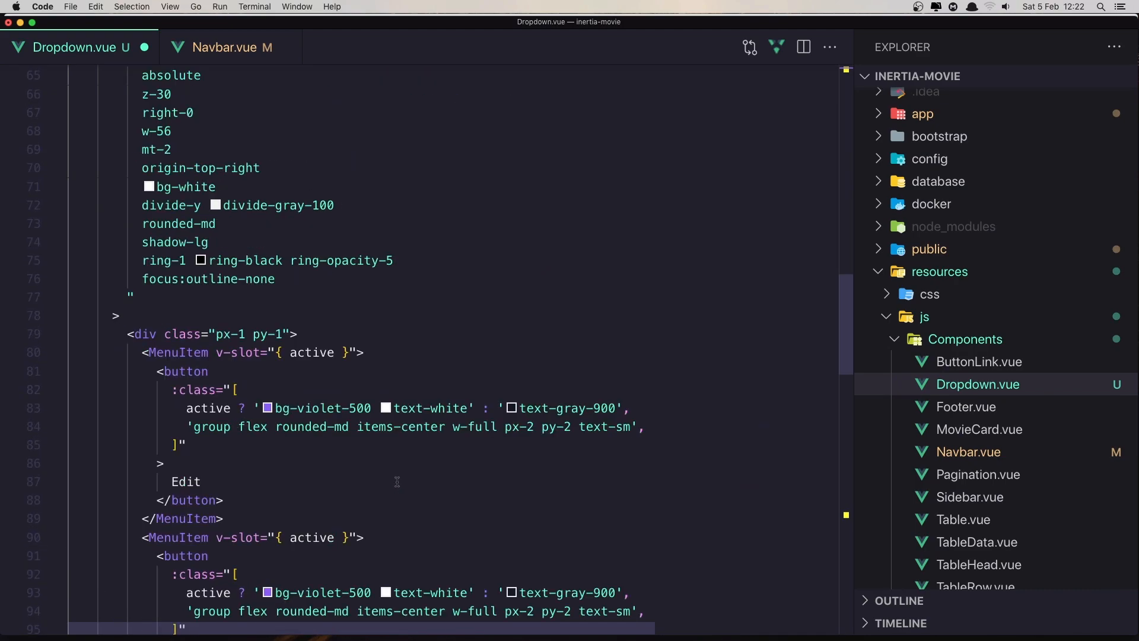
scroll("up", 3)
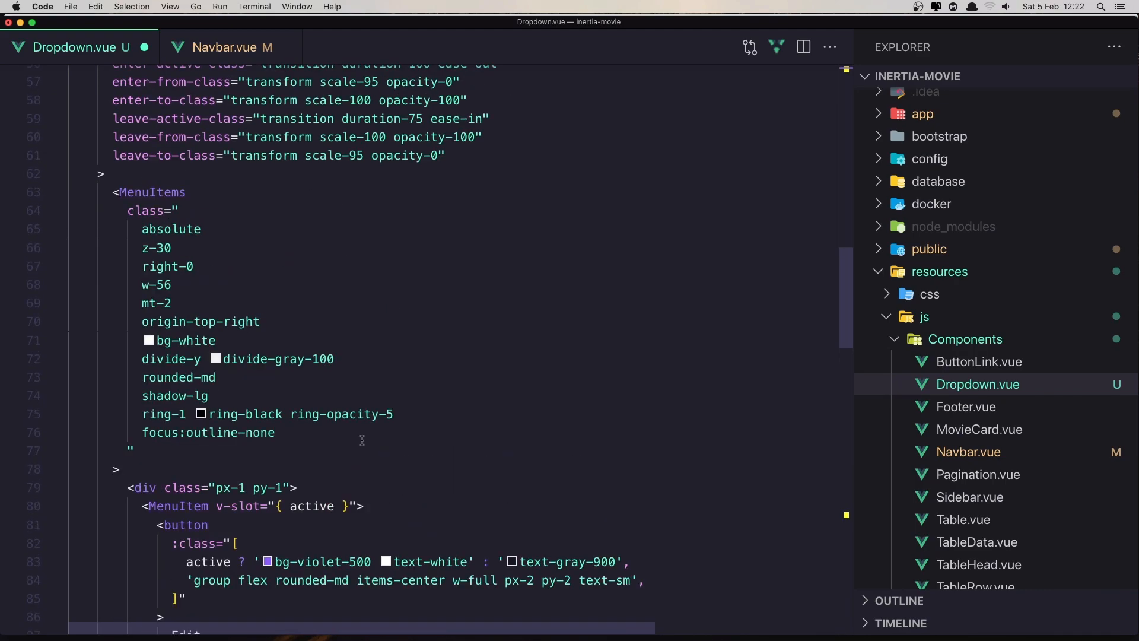
left_click(261, 27)
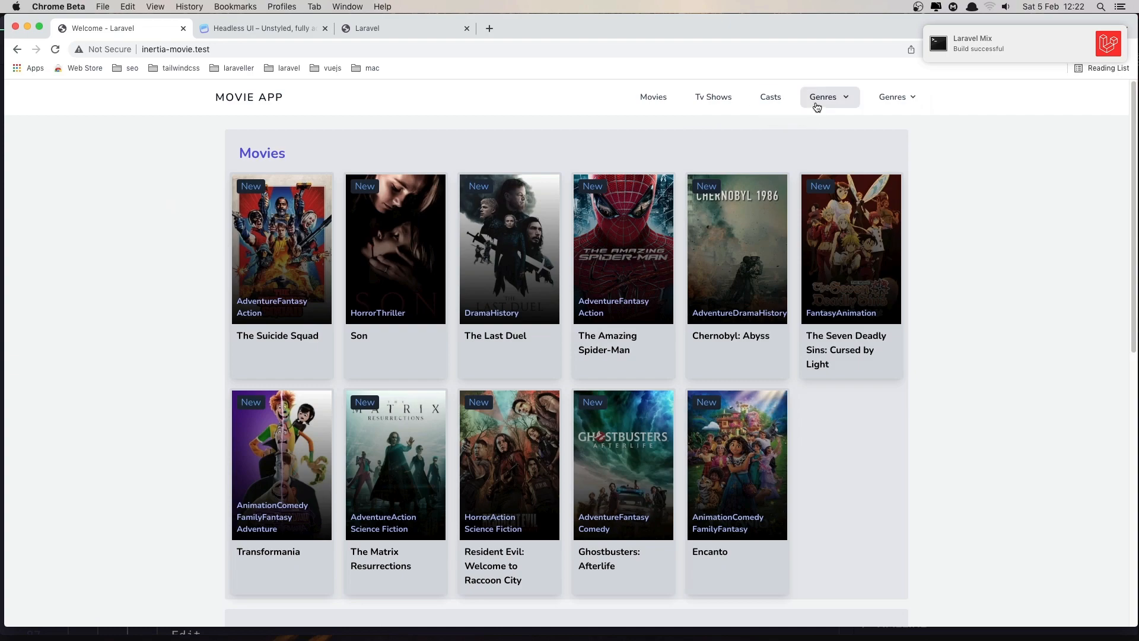
Step: Open the new Genres button, then the original Genres menu to compare its genre list
left_click(823, 96)
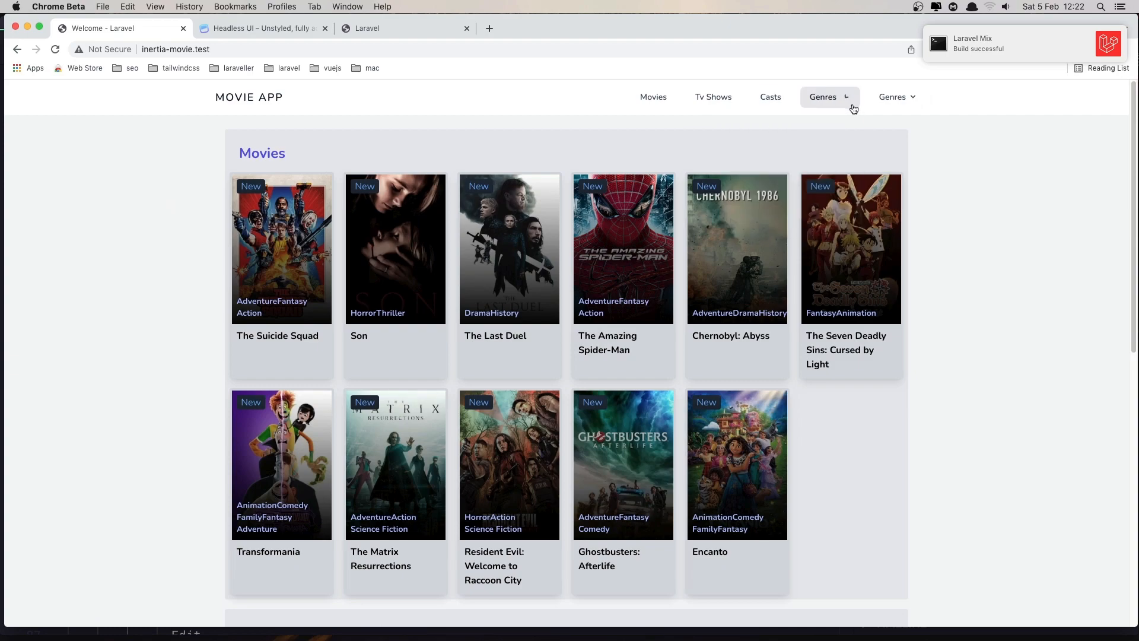
mouse_move(352, 121)
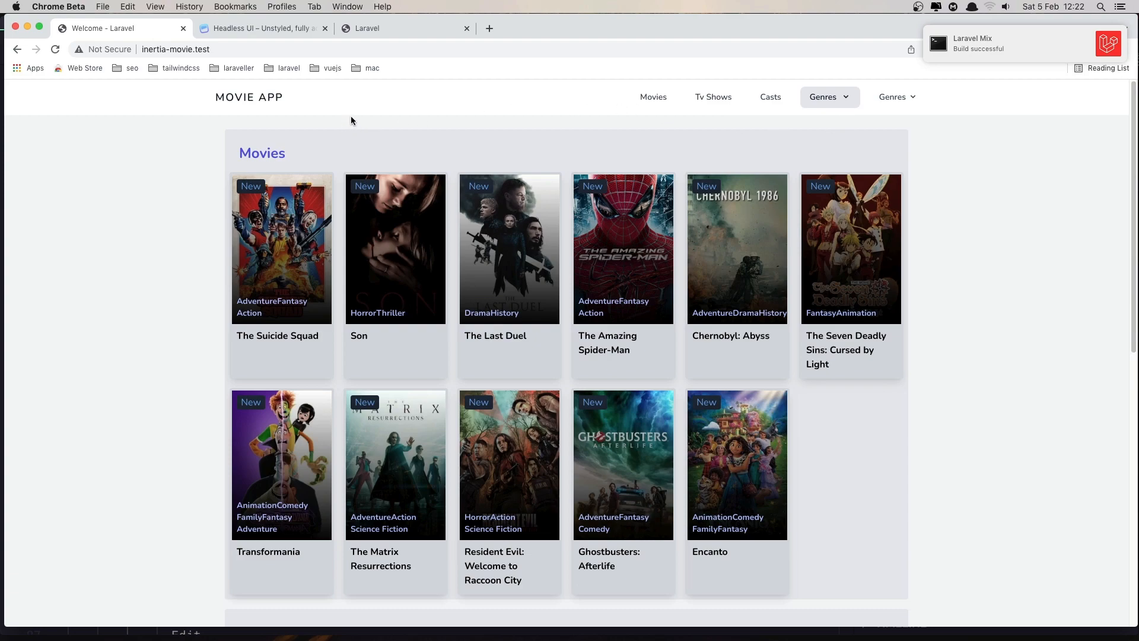
left_click(897, 96)
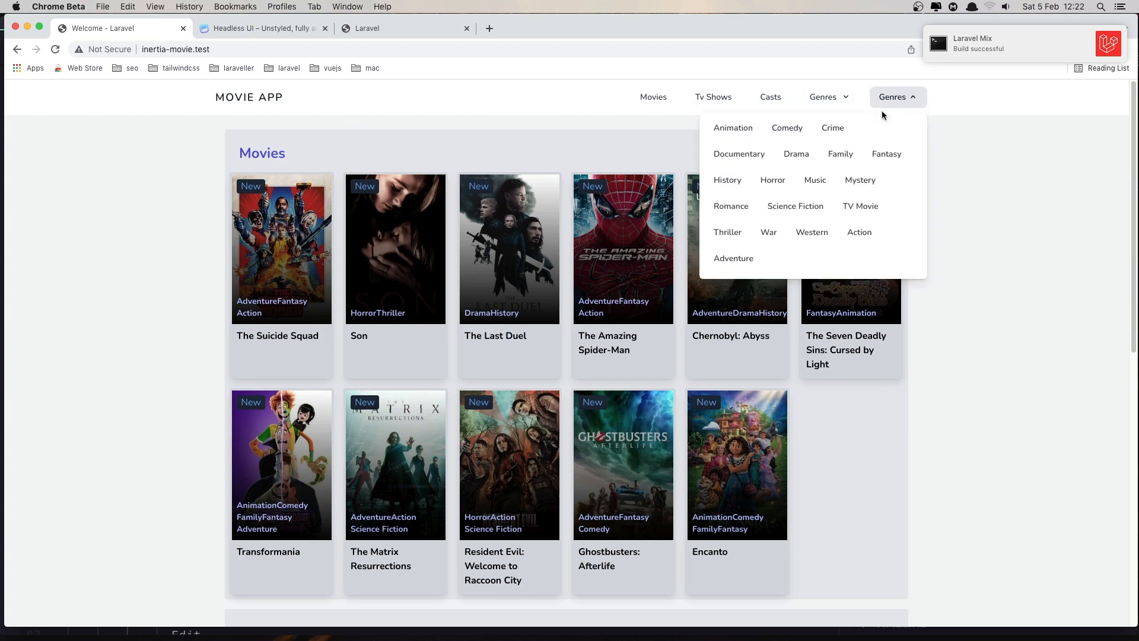
mouse_move(901, 102)
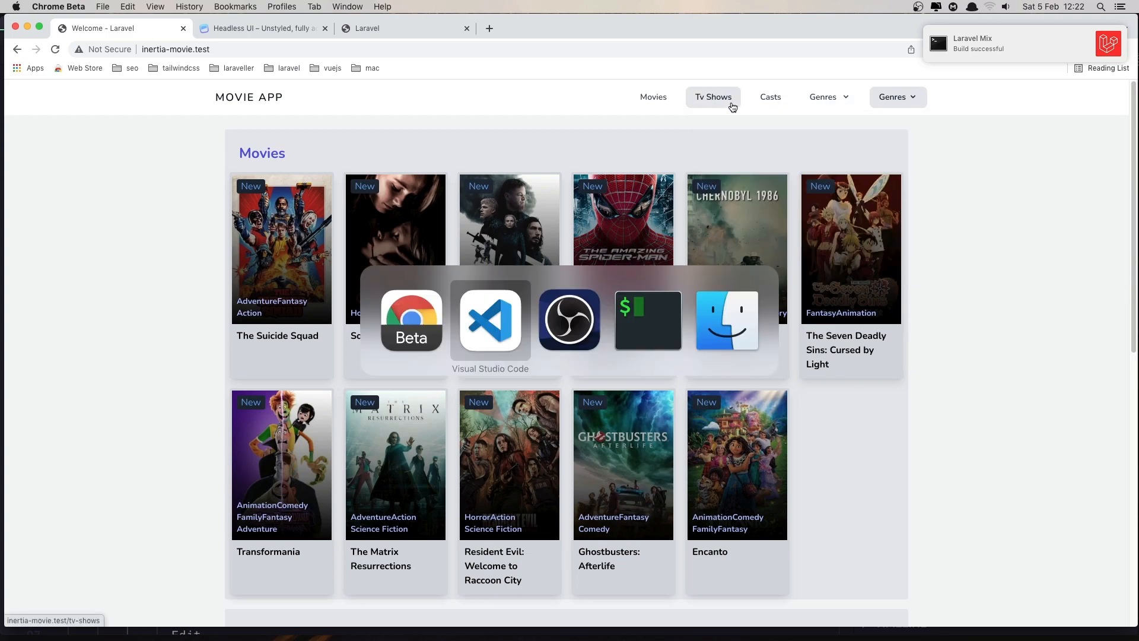
left_click(490, 320)
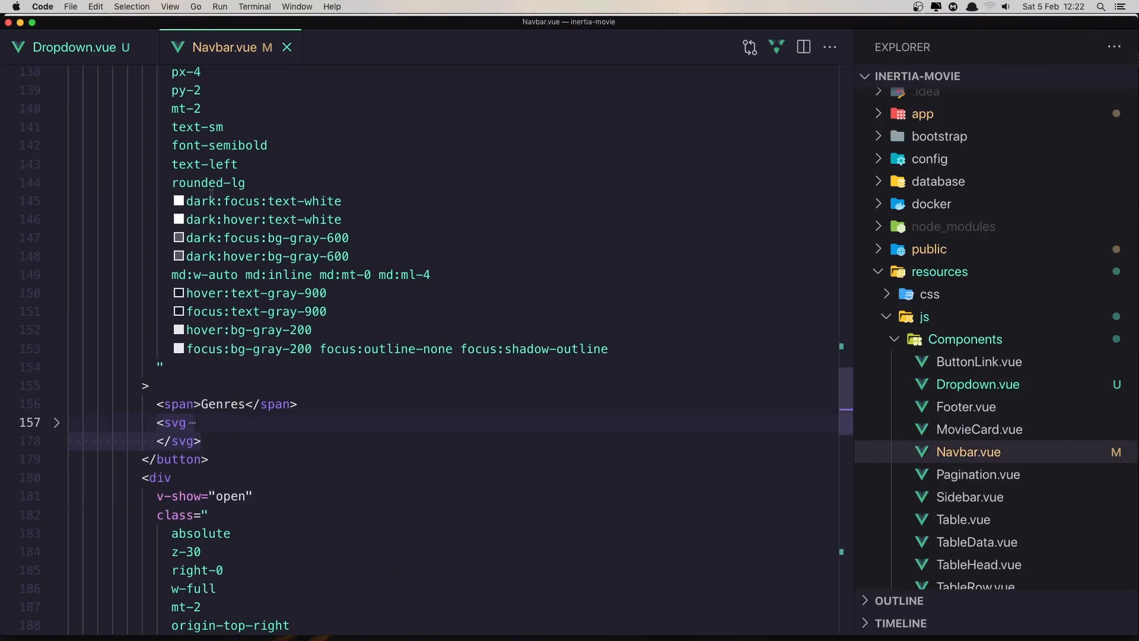
mouse_move(202, 274)
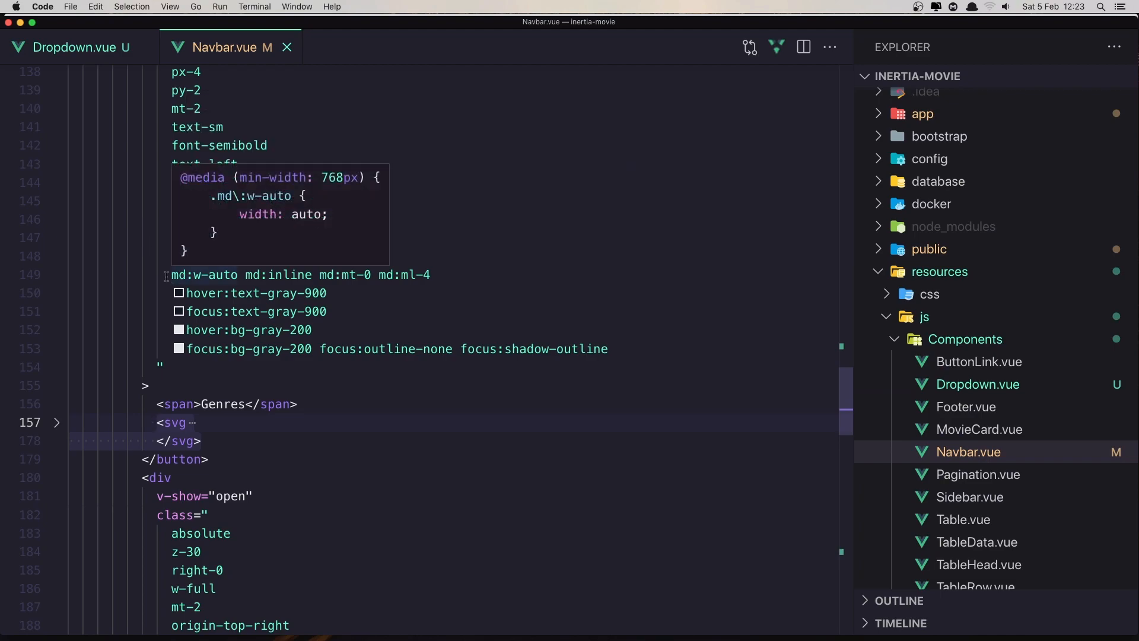
scroll("down", 3)
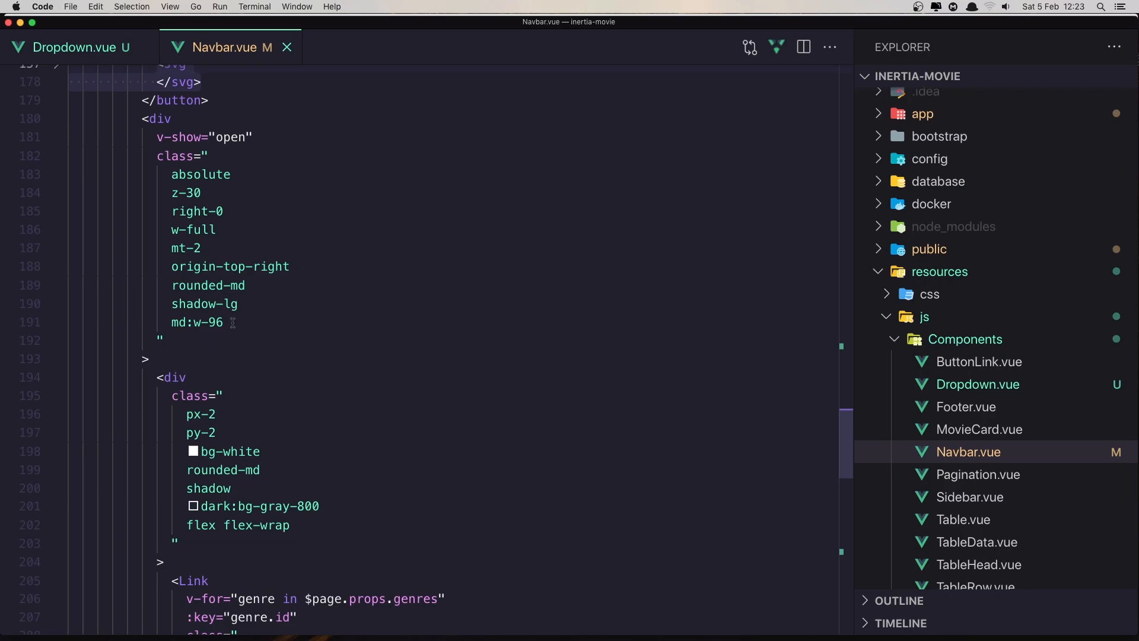
left_click(225, 322)
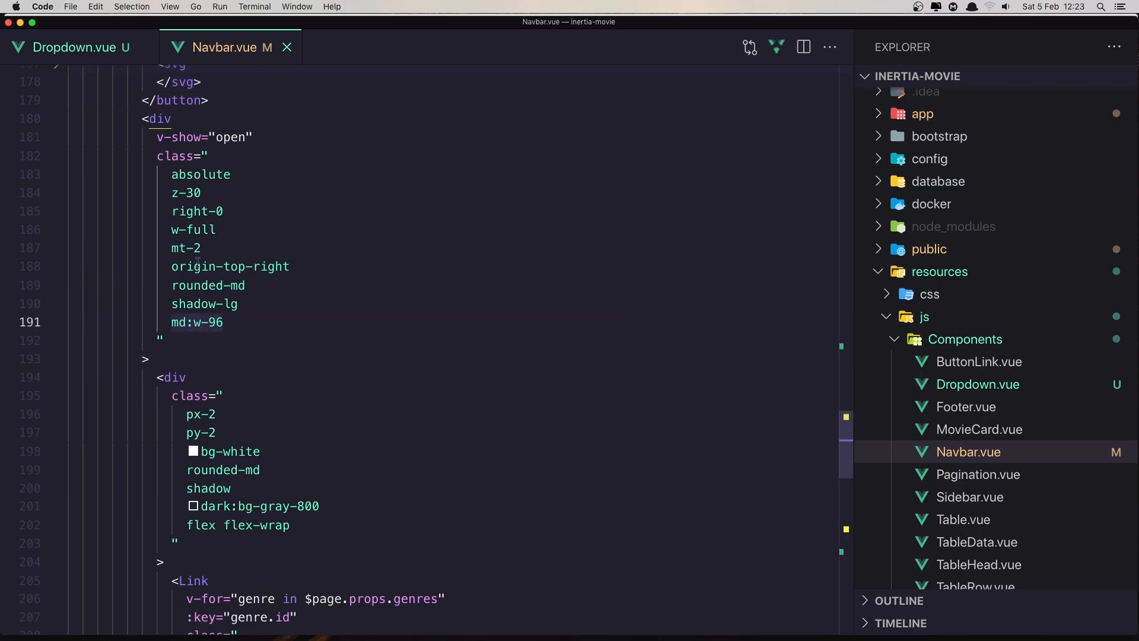
left_click(192, 229)
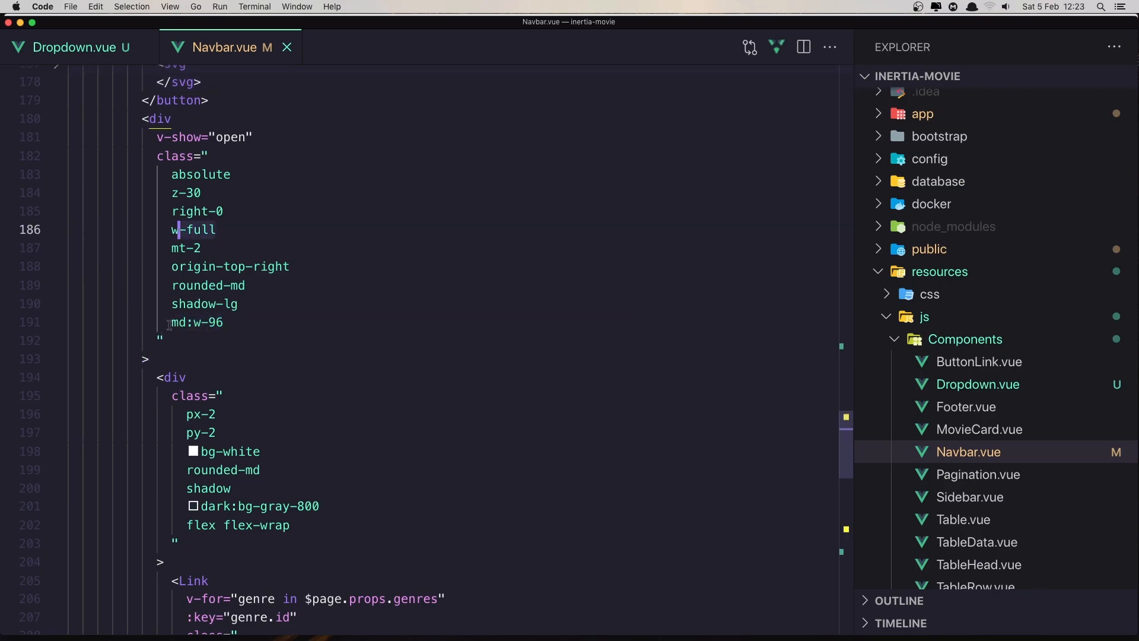
left_click(226, 322)
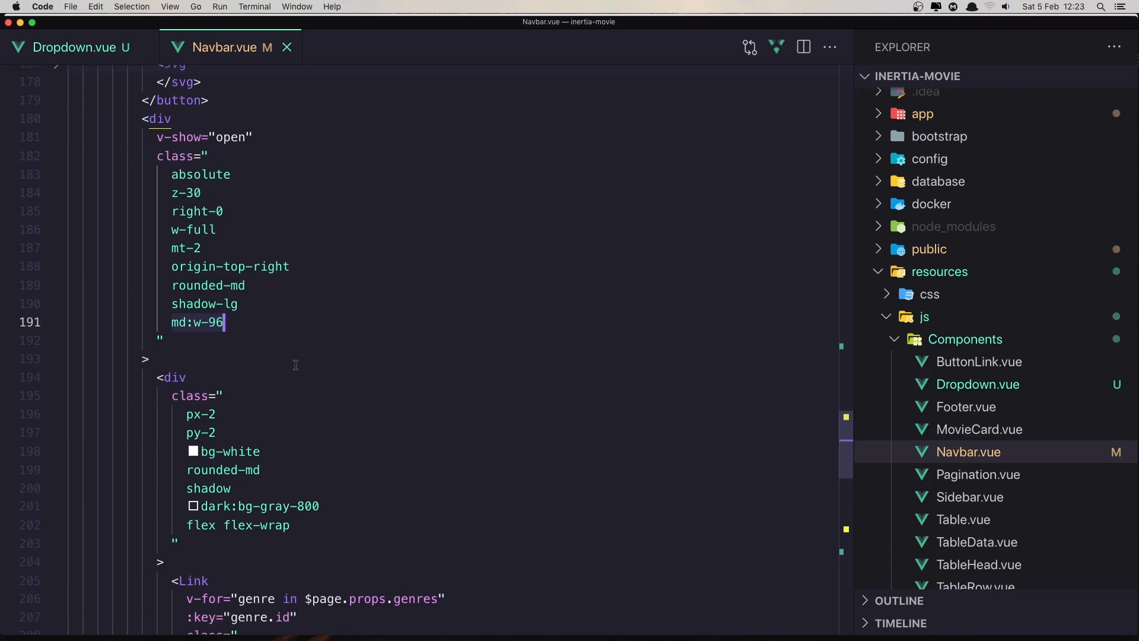
mouse_move(99, 52)
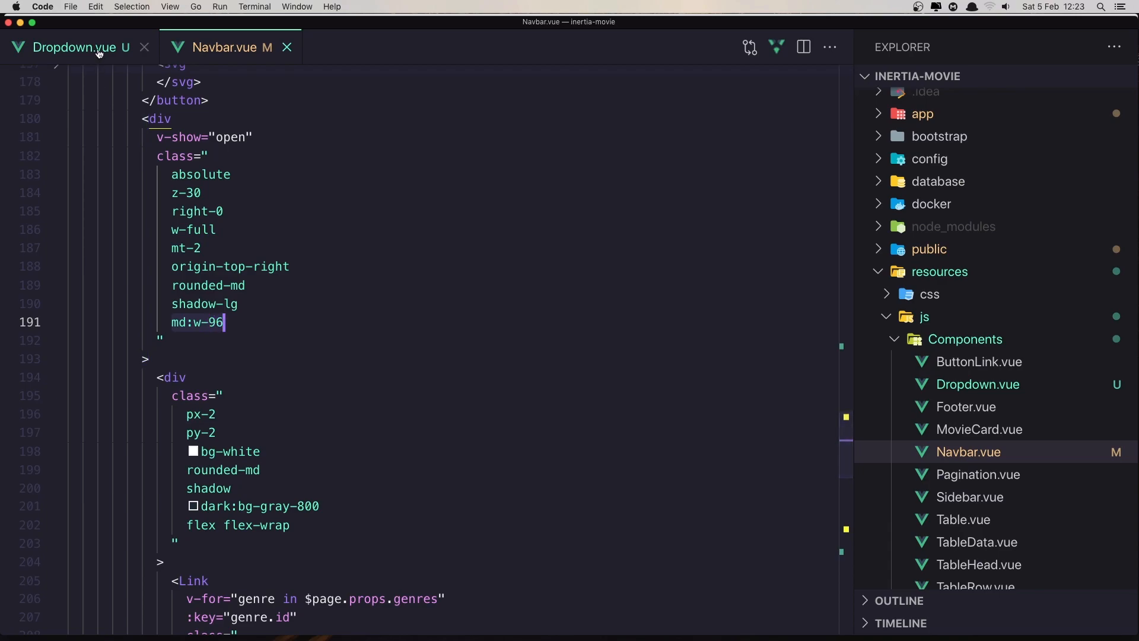
Step: Change the MenuItems panel width in Dropdown.vue from w-56 to w-full md:w-96
left_click(79, 48)
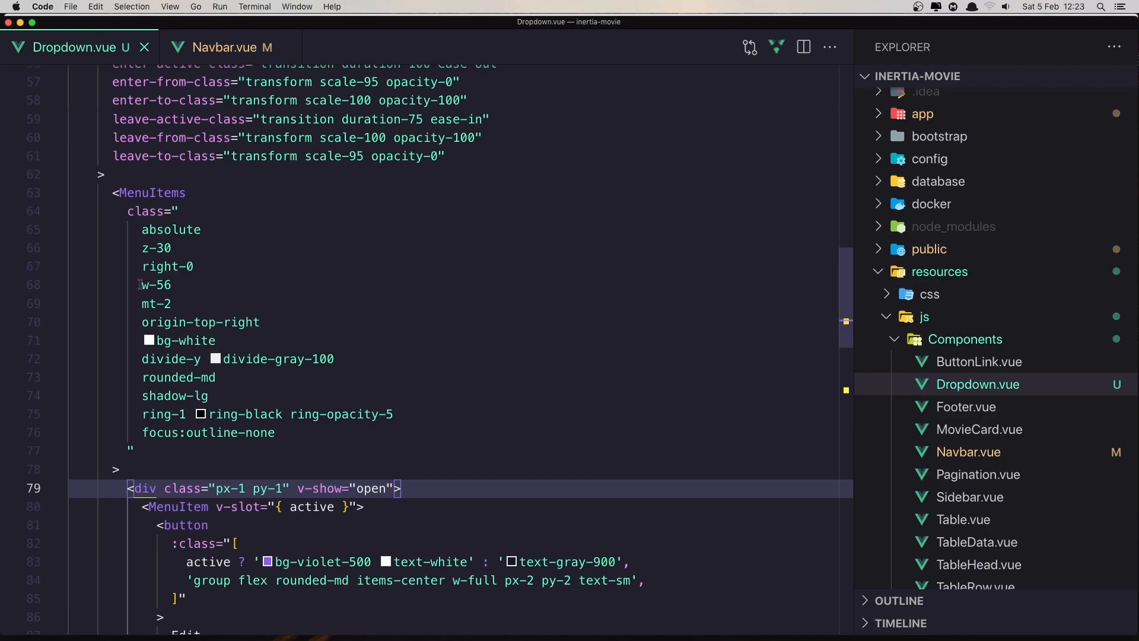
left_click(178, 285)
type("full")
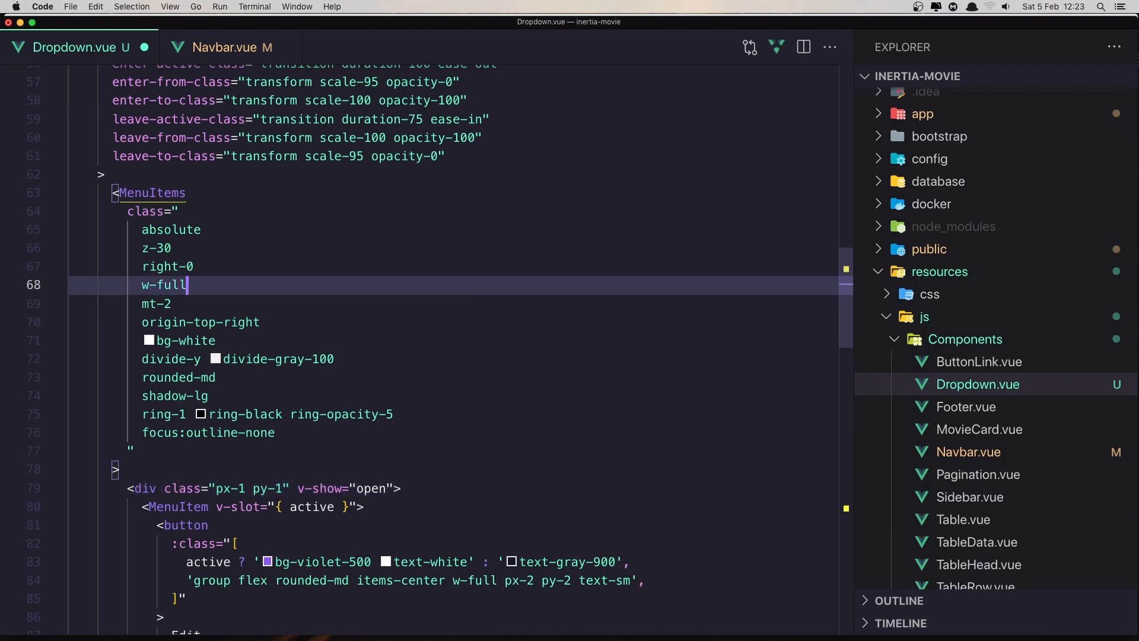
type("md:w-96")
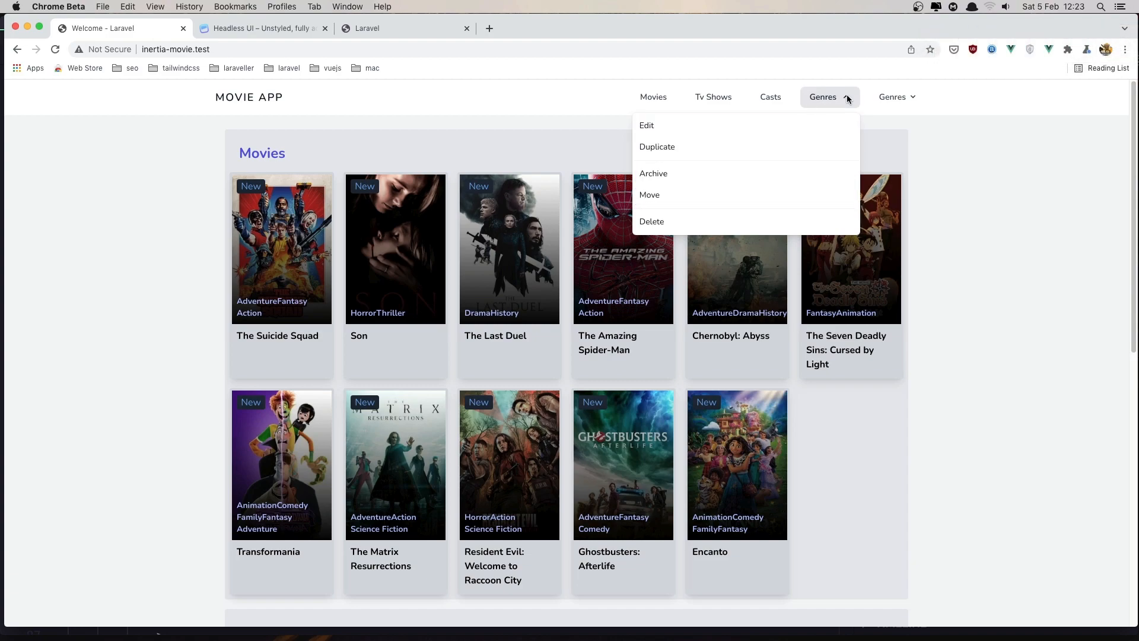
left_click(897, 96)
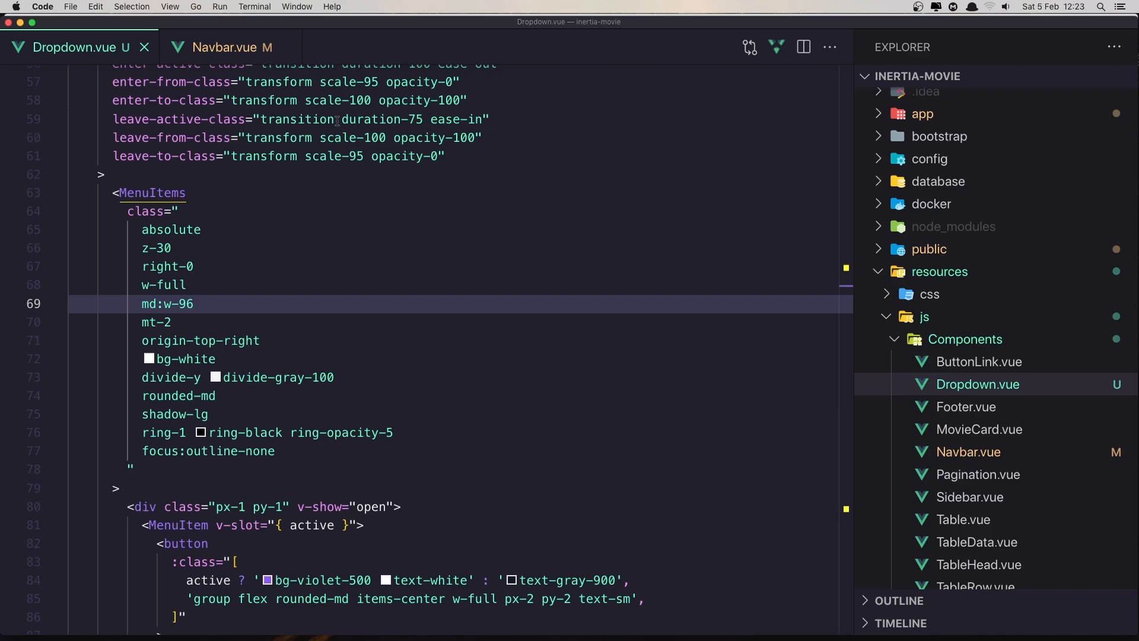
Step: Remove the first MenuItem's v-slot and delete the extra menu items and groups
scroll("down", 3)
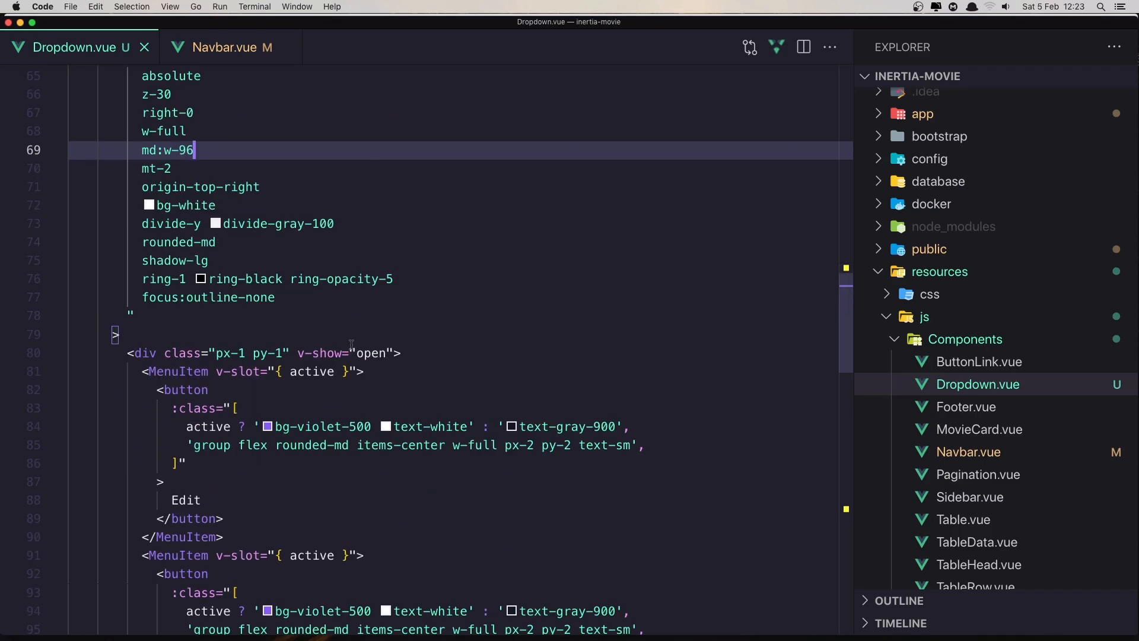
left_click(245, 371)
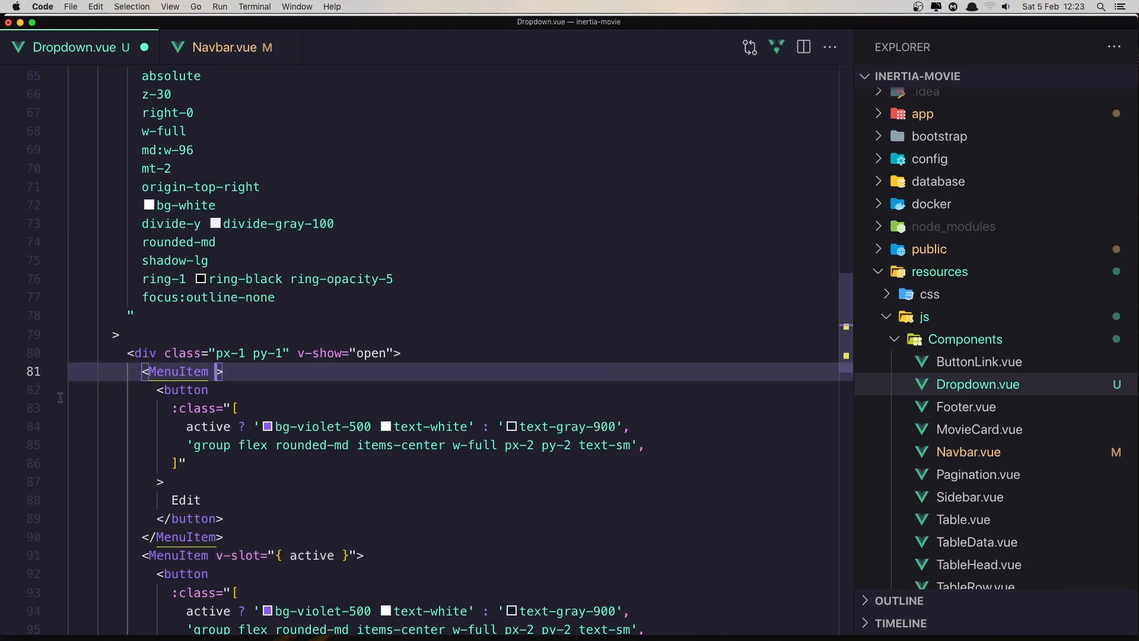
left_click(57, 391)
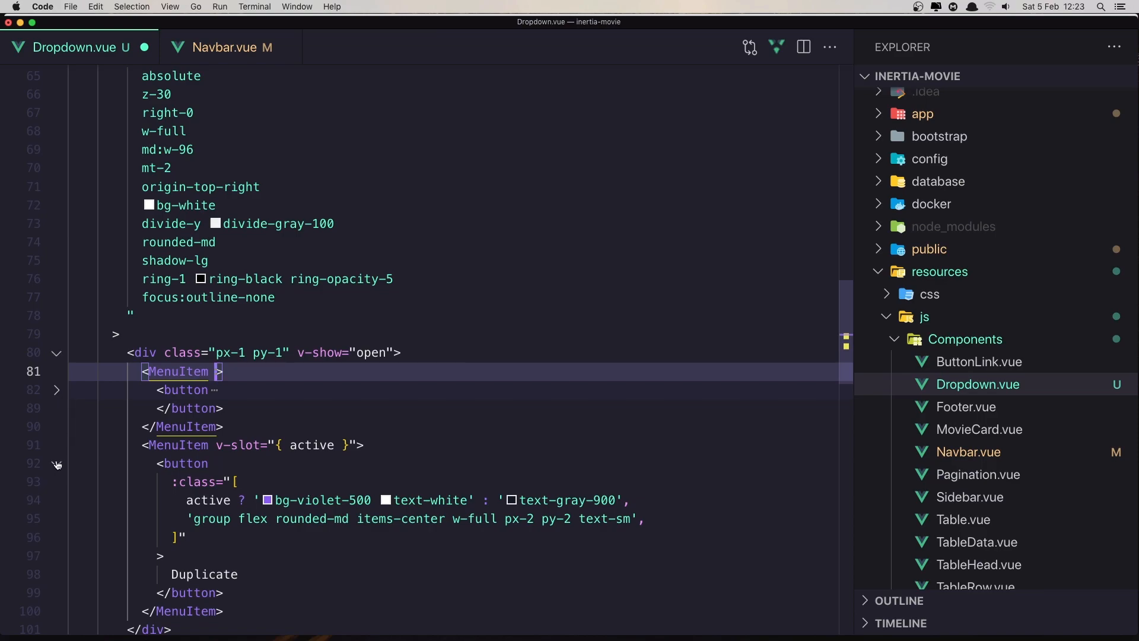
left_click(57, 464)
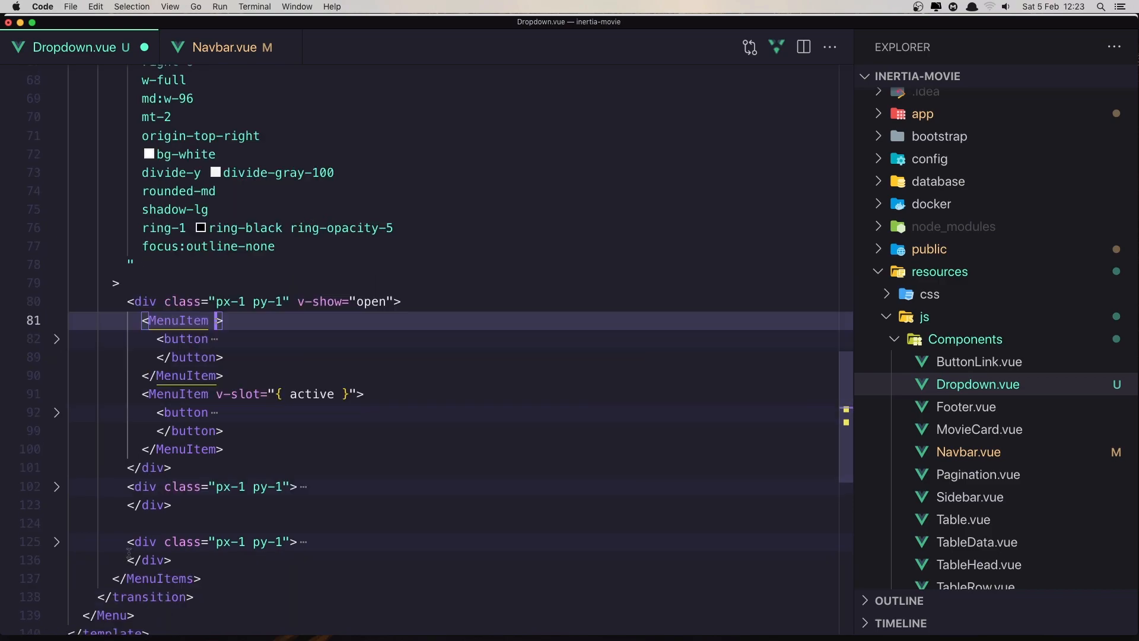
scroll("down", 3)
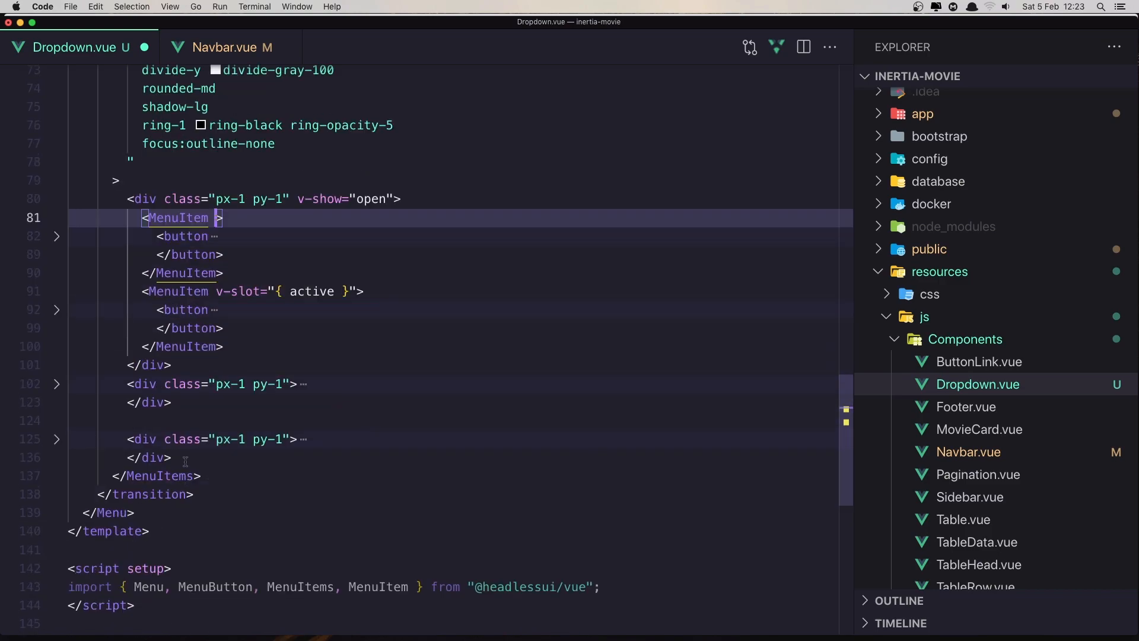
left_click(225, 327)
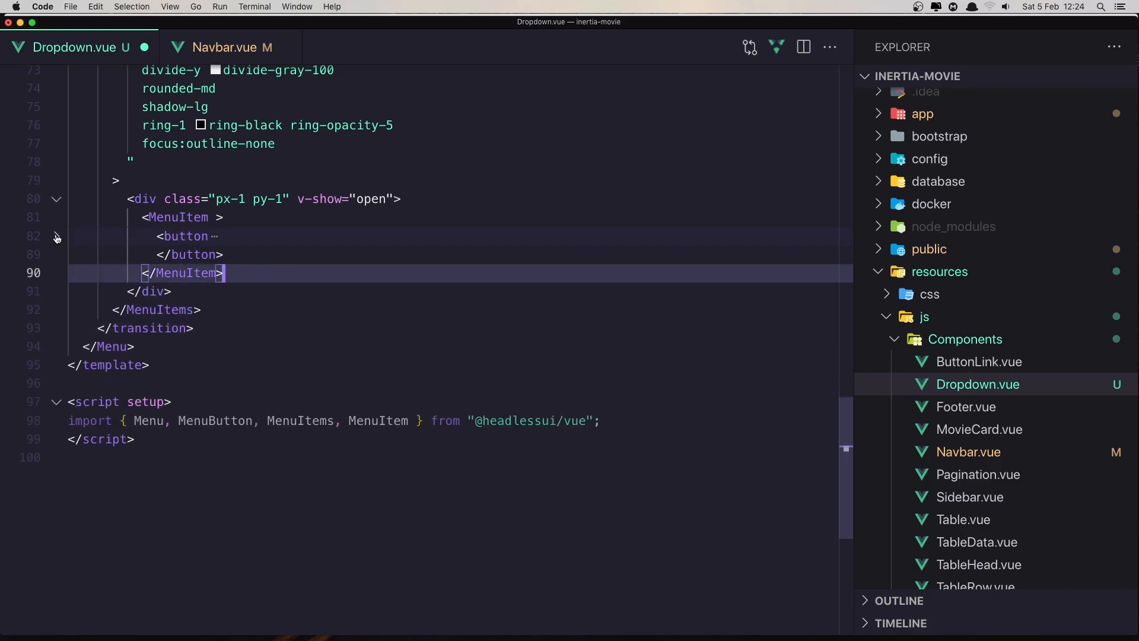
Step: Copy the v-for over $page.props.genres and :key from Navbar.vue onto the MenuItem and save
left_click(57, 236)
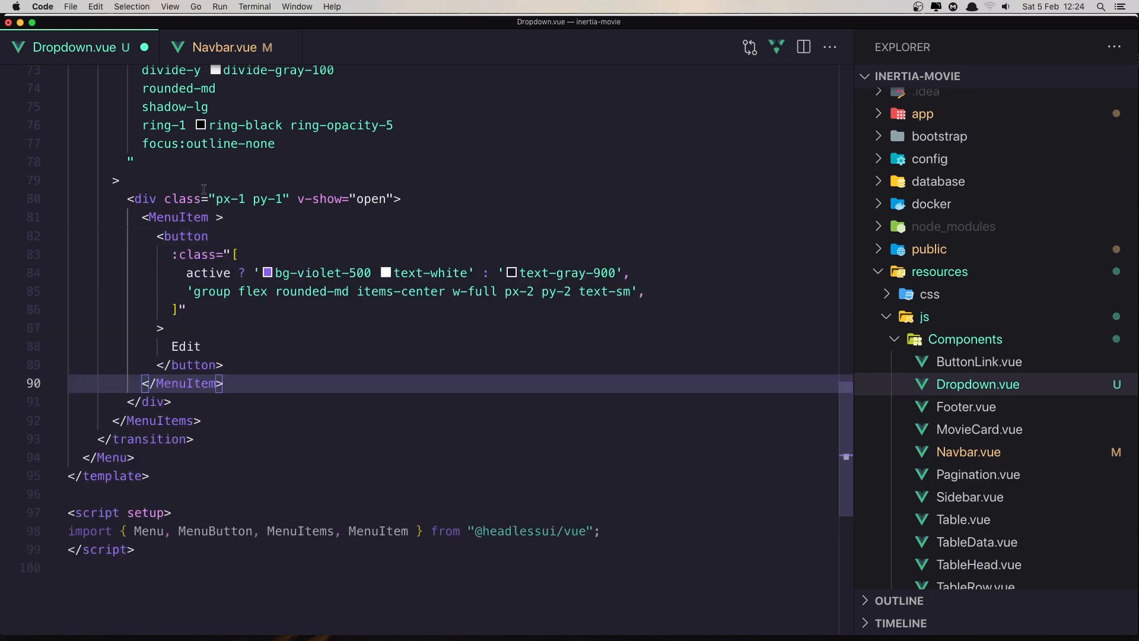
left_click(223, 47)
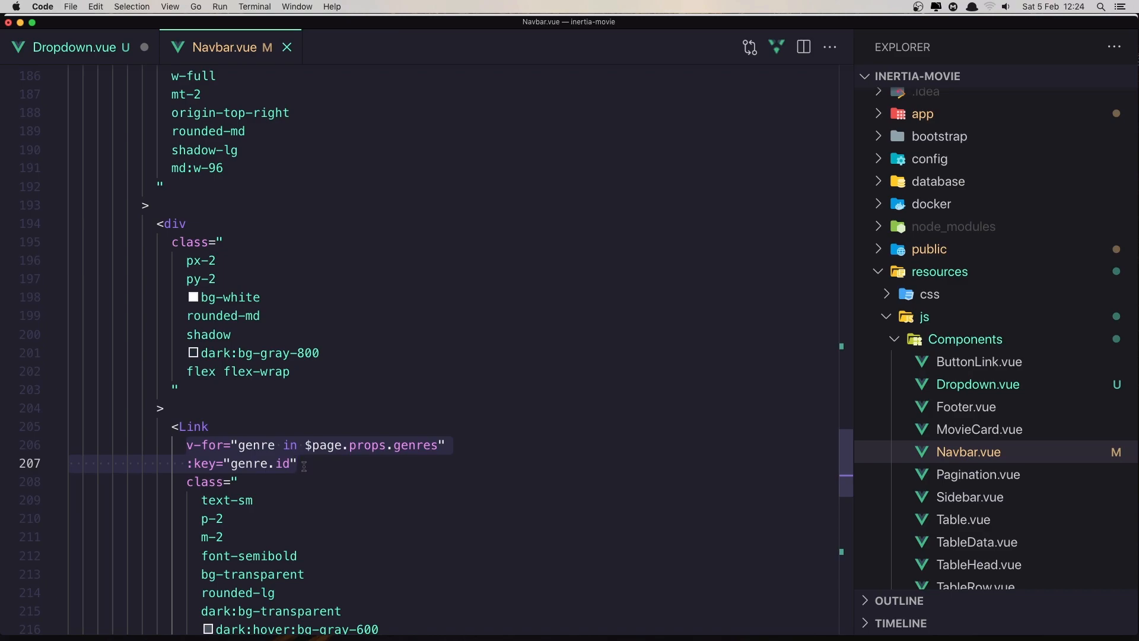
left_click(73, 48)
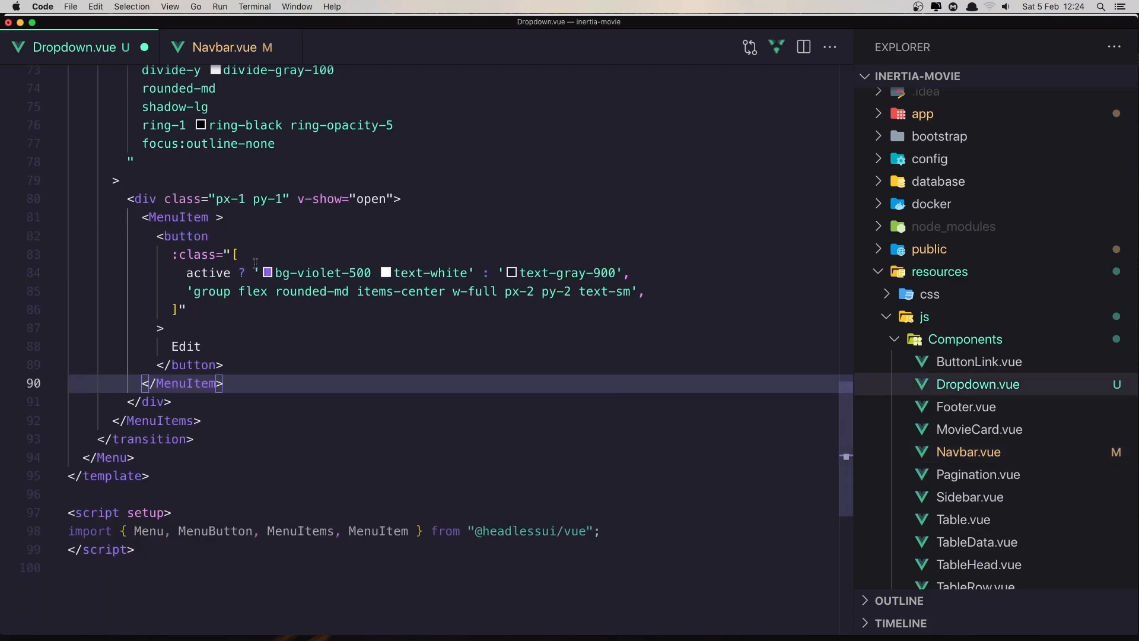
mouse_move(211, 273)
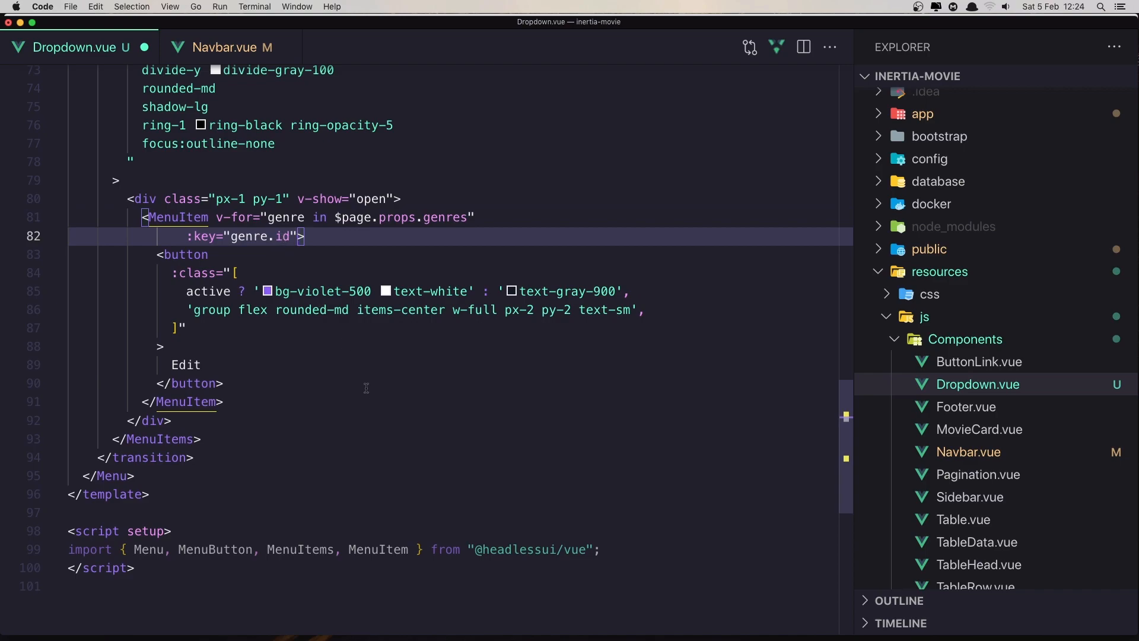
key("Backspace")
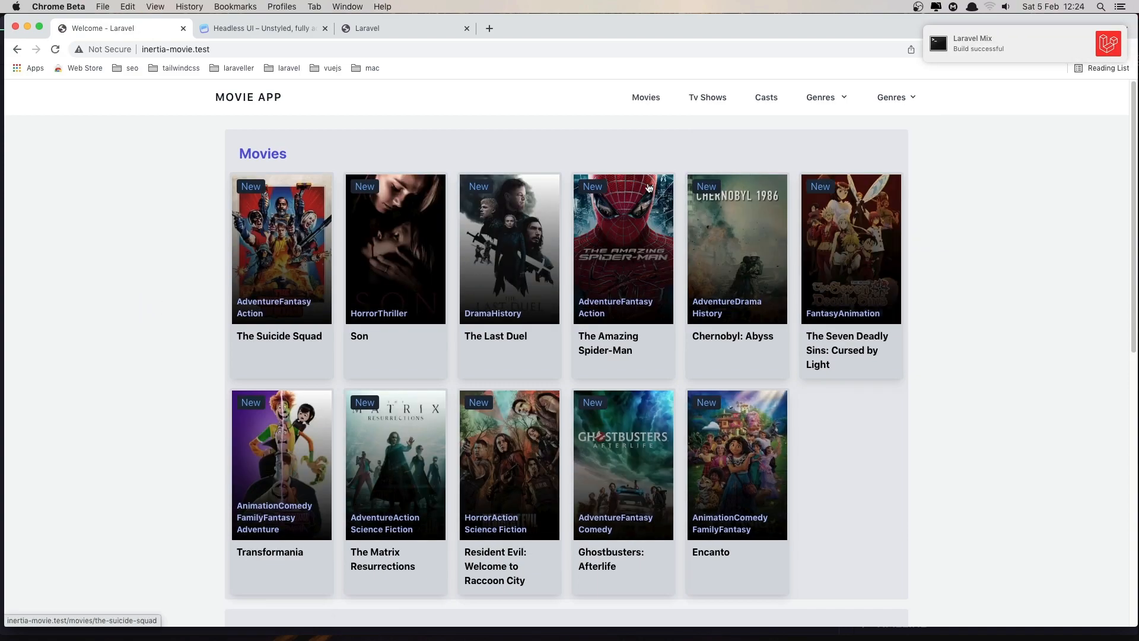
Step: Open the new Genres menu in Movie App, now listing one Edit entry per genre
left_click(820, 96)
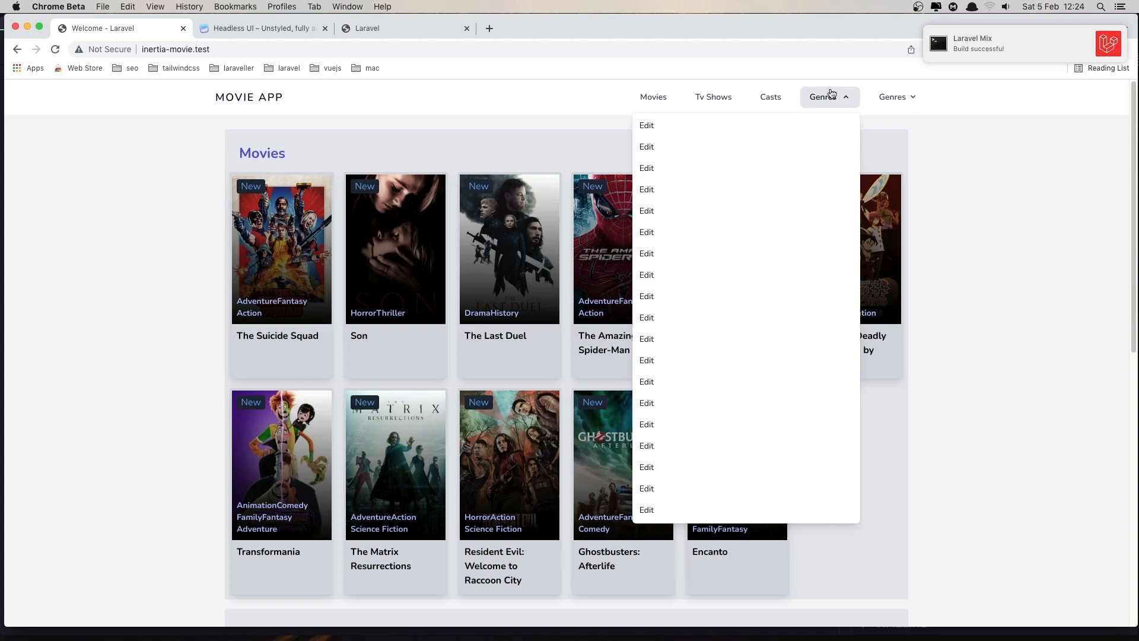
mouse_move(648, 170)
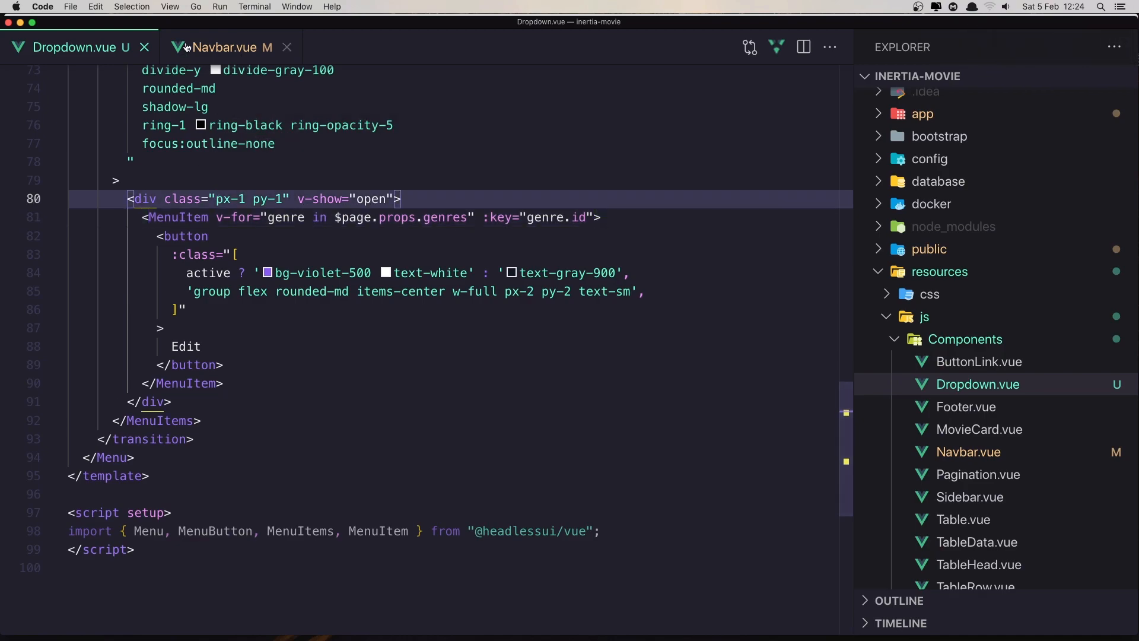
Step: Copy the original genre panel's padding, background, shadow and flex-wrap classes from Navbar.vue
left_click(226, 47)
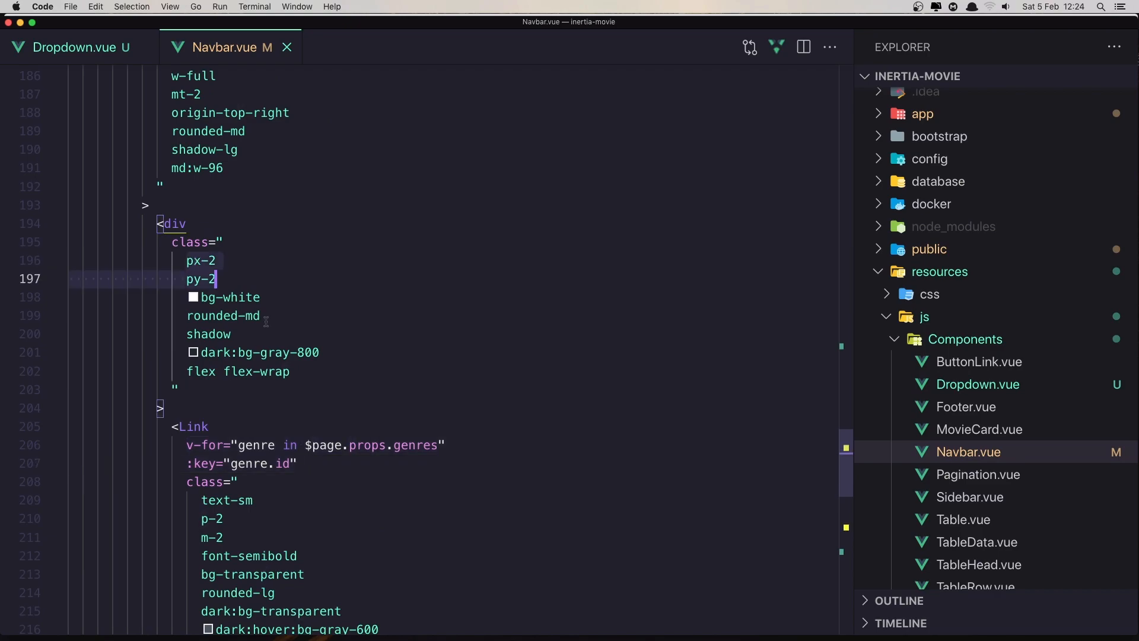
left_click(290, 372)
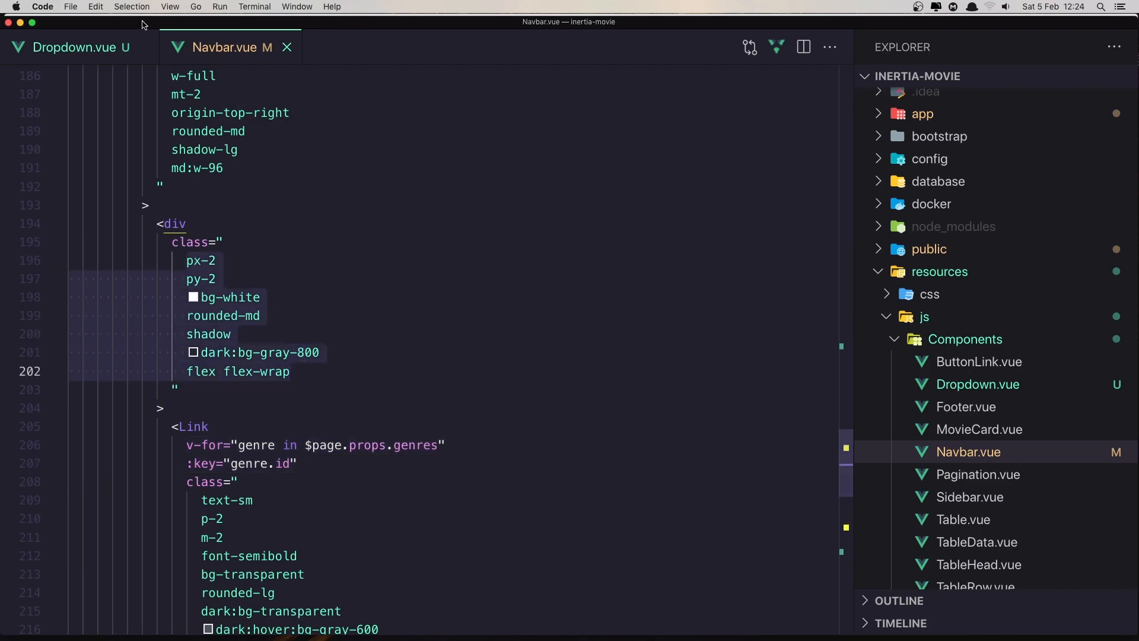
left_click(80, 47)
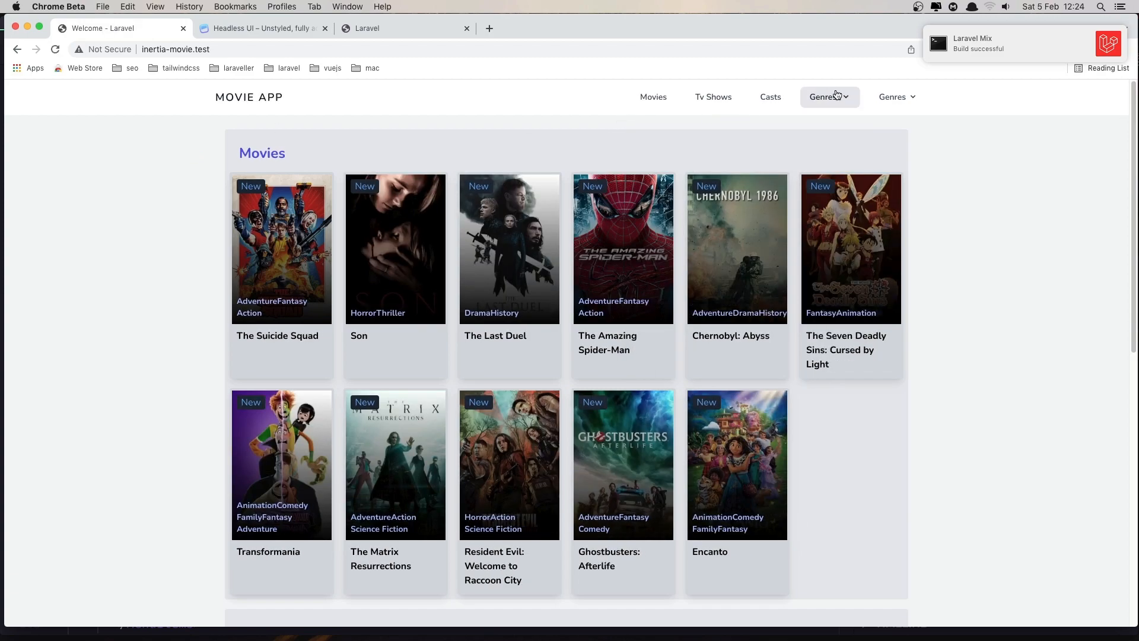
mouse_move(839, 99)
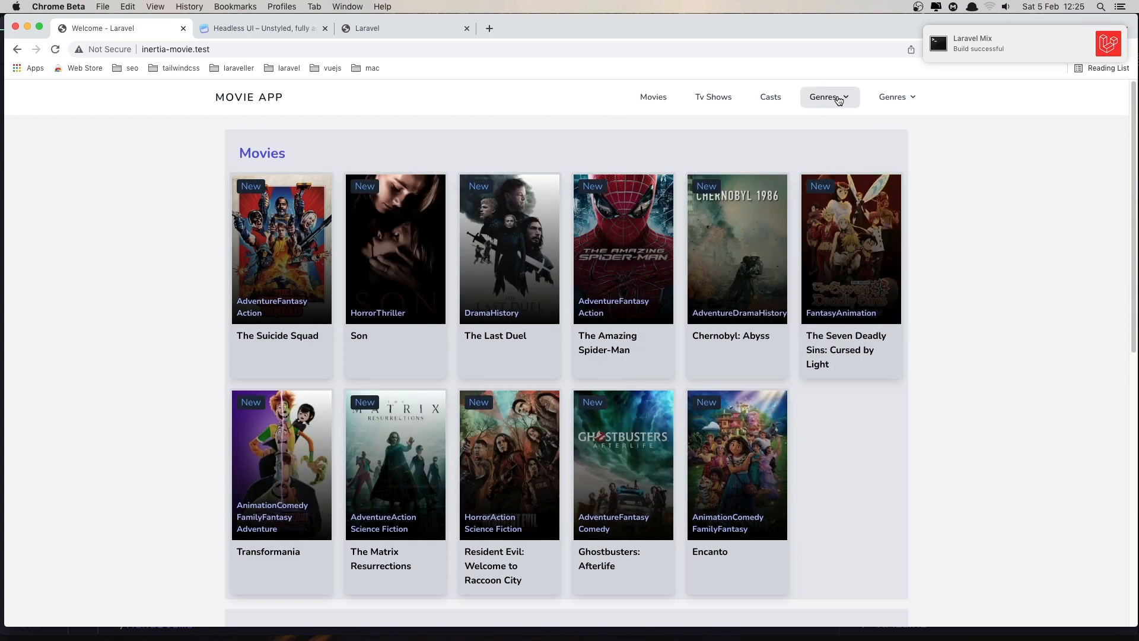
left_click(829, 96)
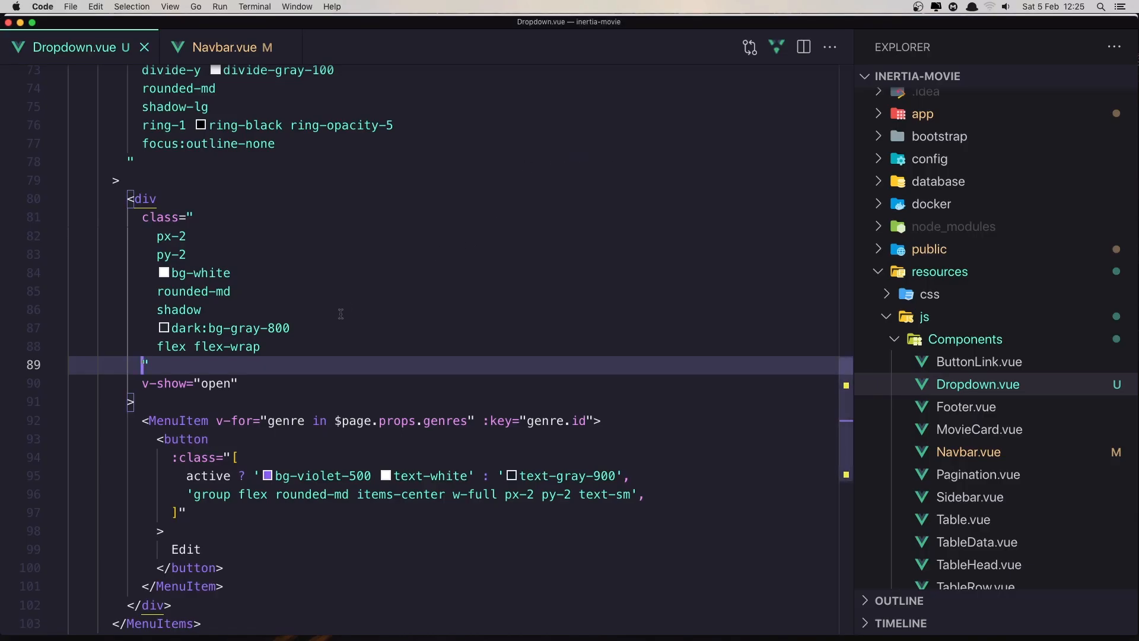
mouse_move(274, 380)
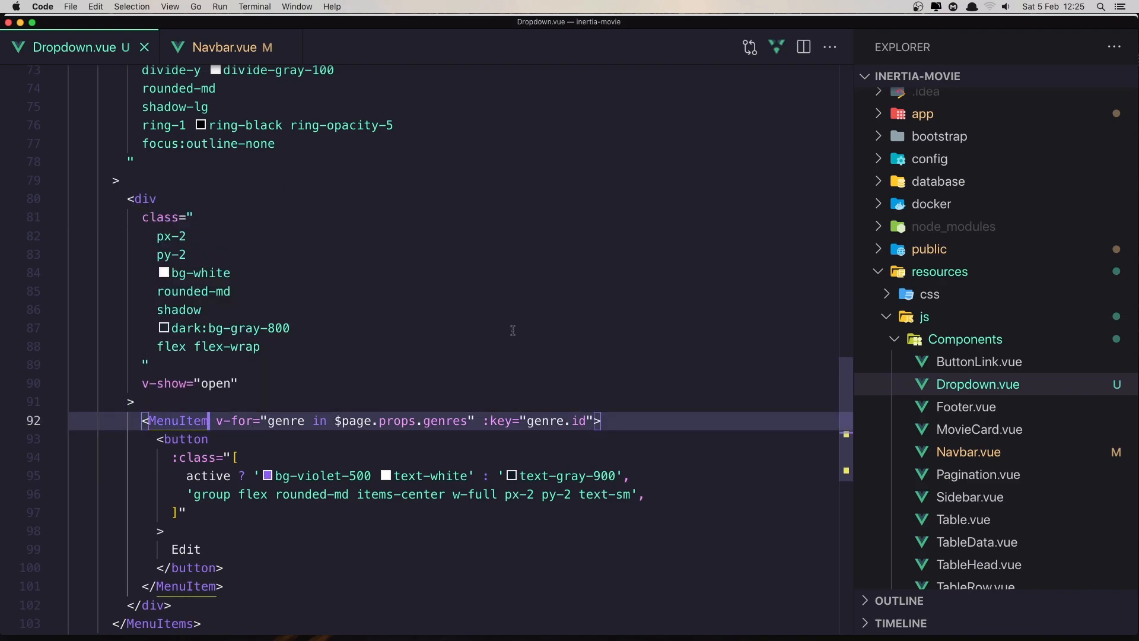
Step: Add as="div" to the genre MenuItem in Dropdown.vue and check the new Genres menu in Chrome
type("v")
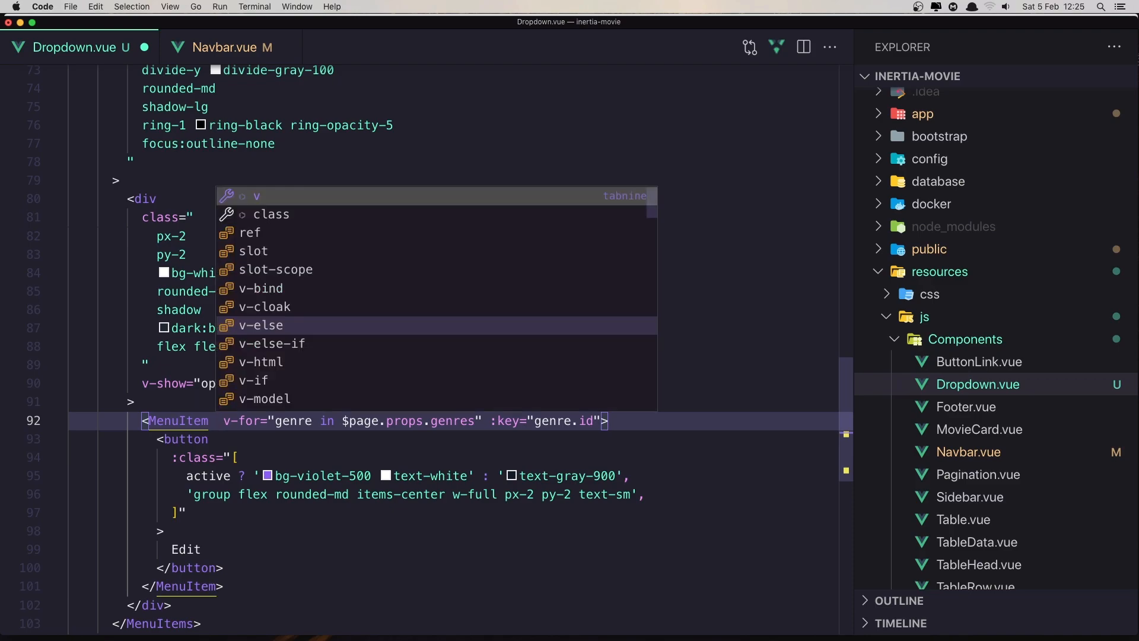
type("as")
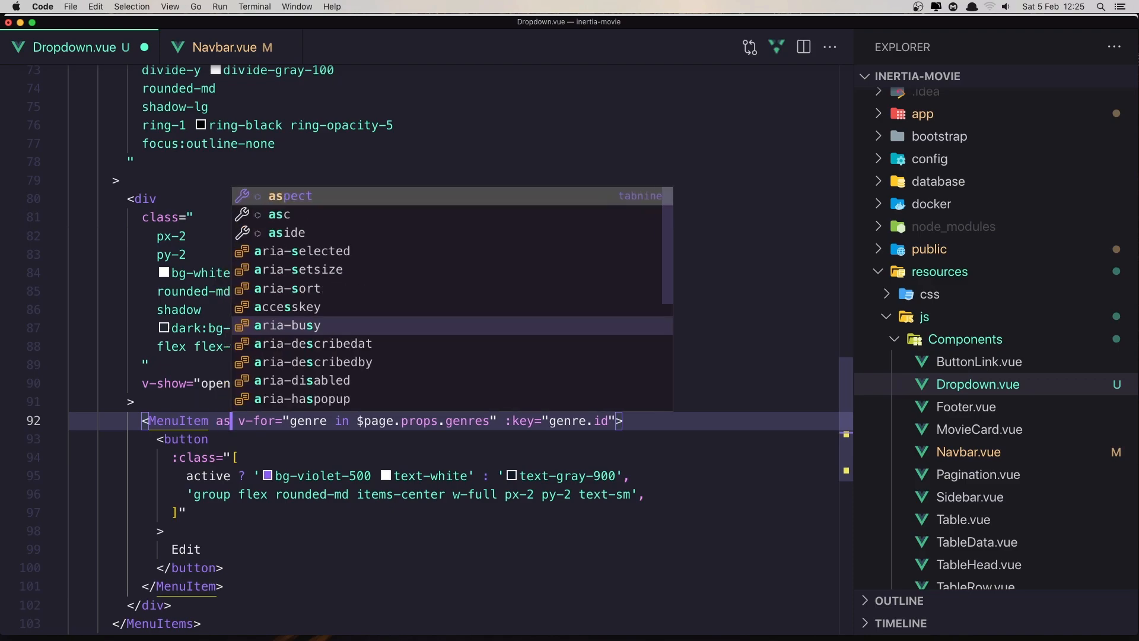
key("Escape")
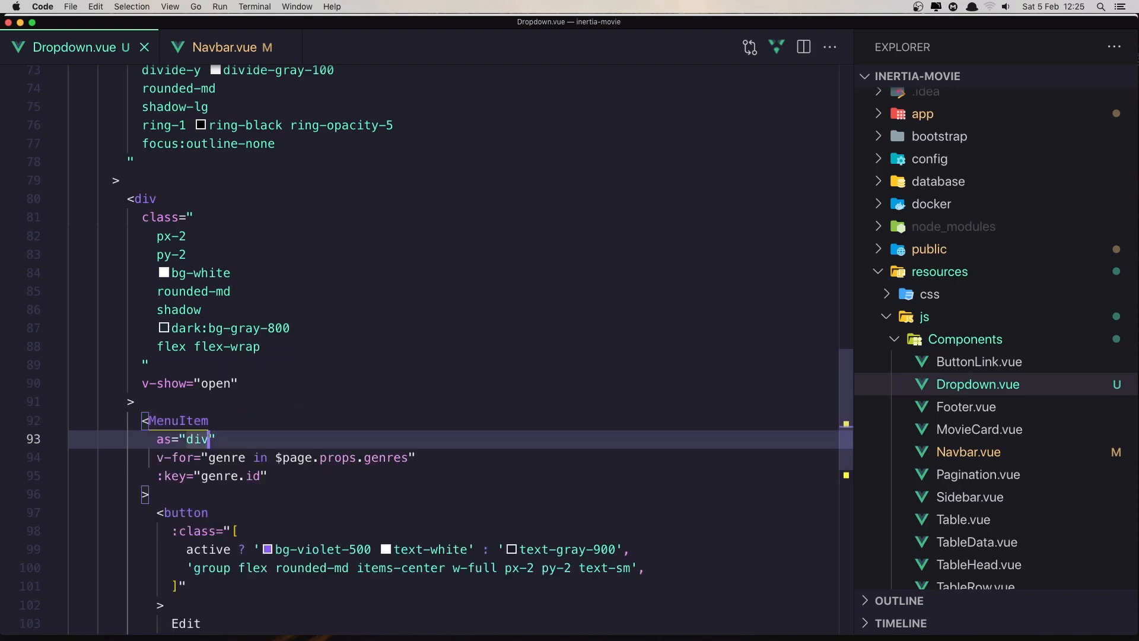
mouse_move(550, 345)
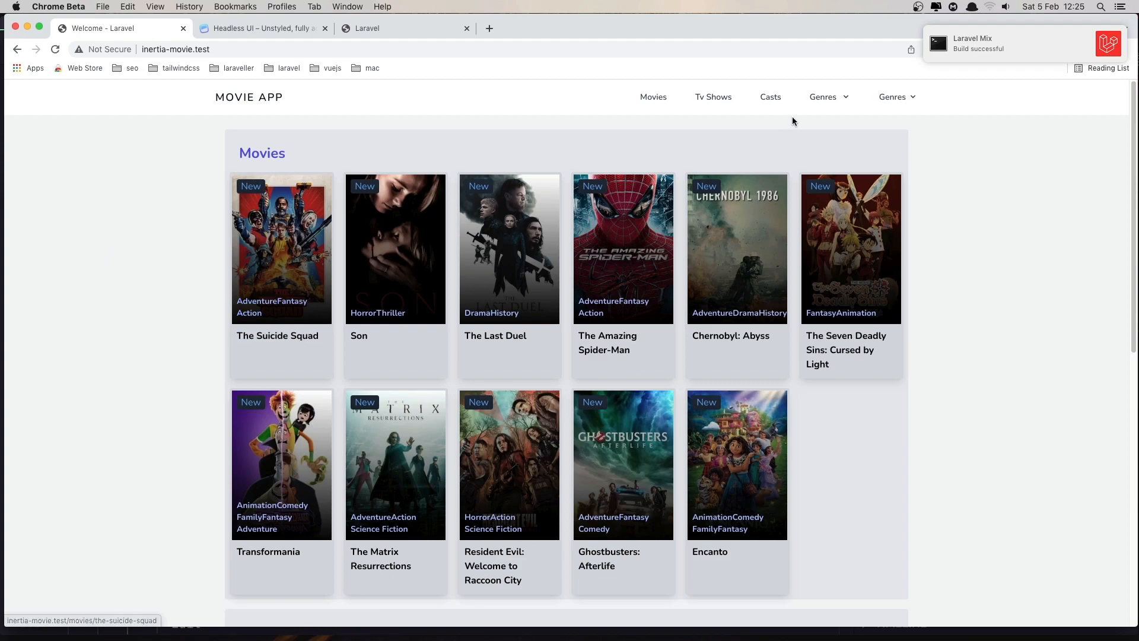
left_click(823, 96)
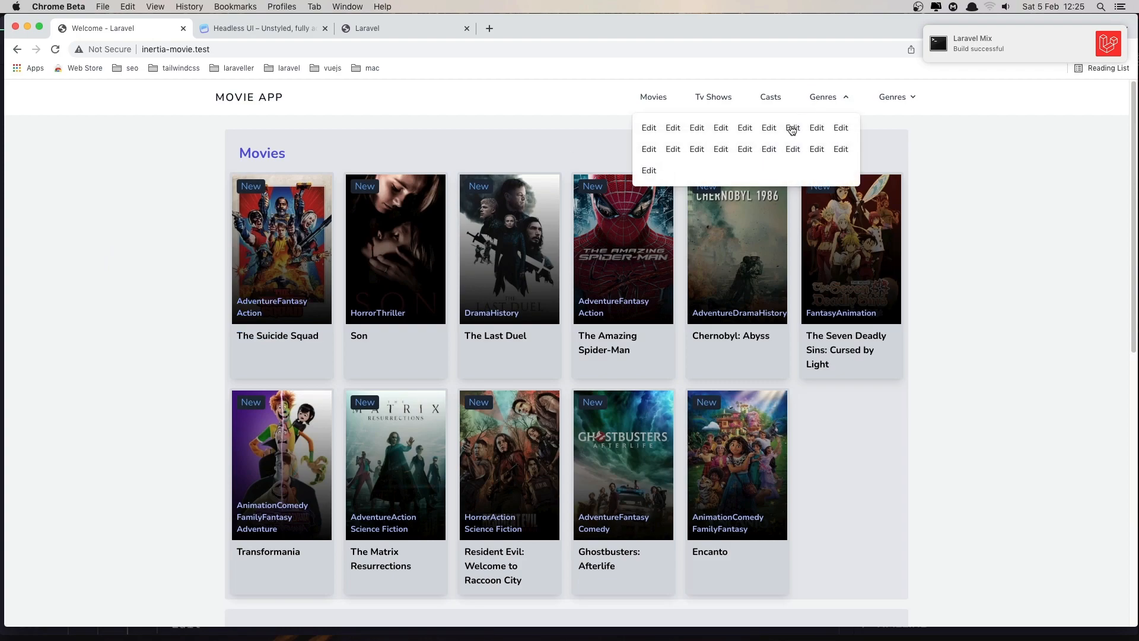
mouse_move(493, 119)
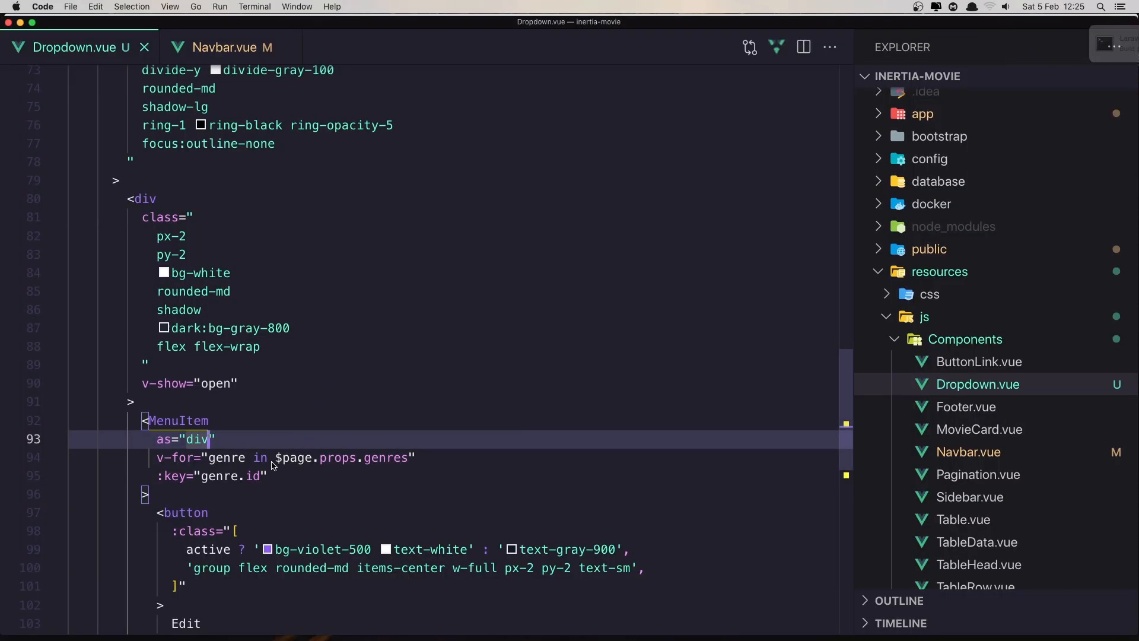
Step: Collapse the old styled genre Link block in Navbar.vue for reuse in Dropdown.vue's MenuItem
scroll("down", 3)
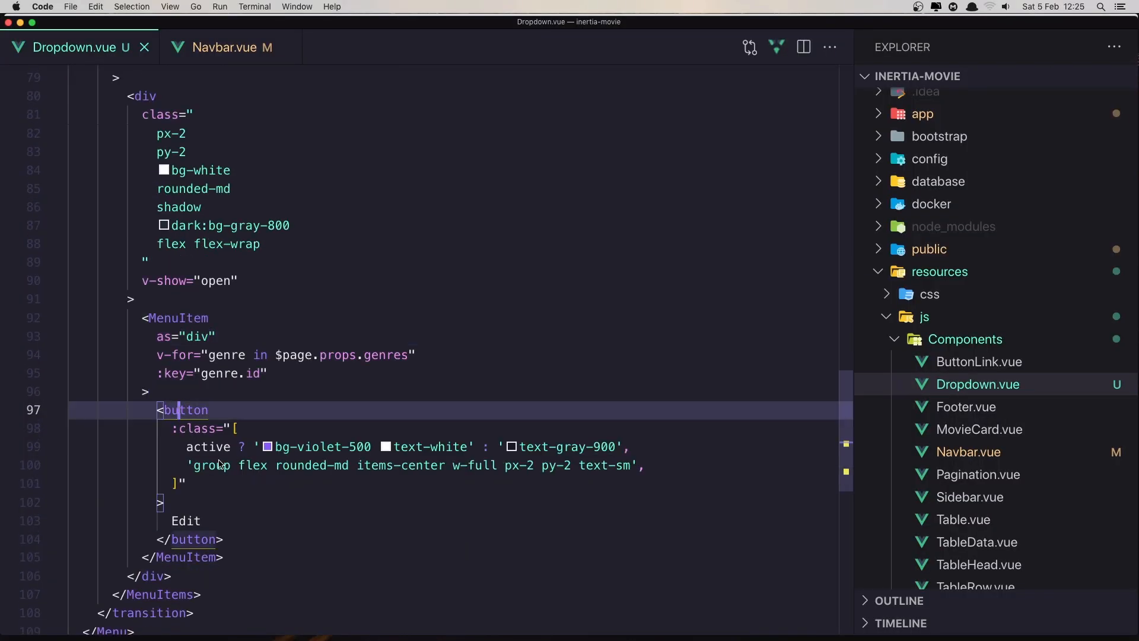
left_click(233, 46)
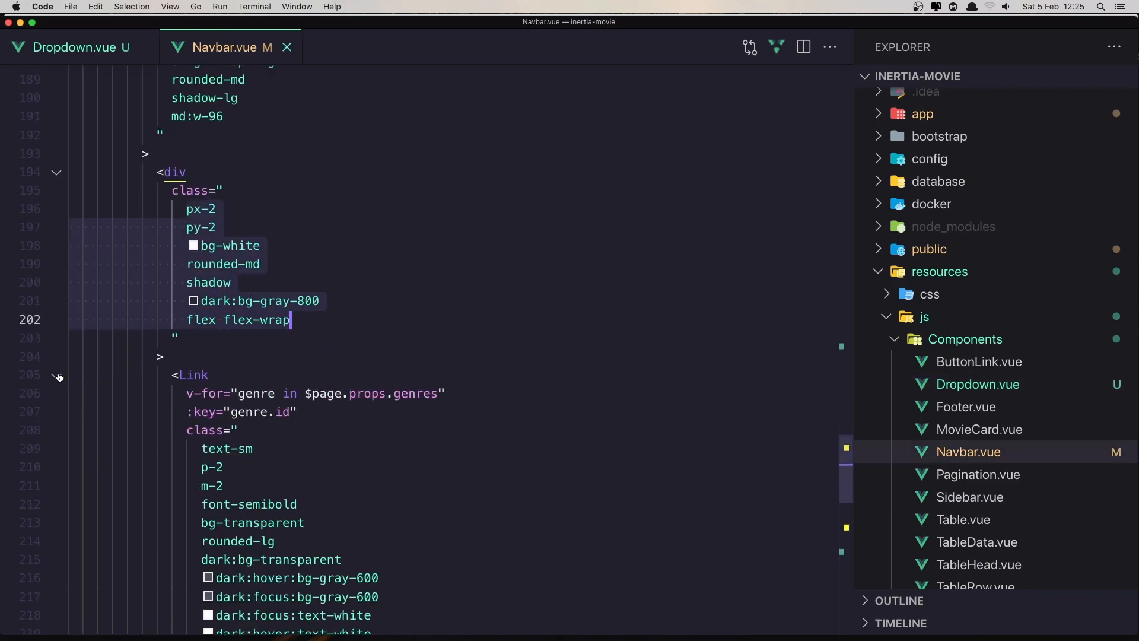
left_click(57, 376)
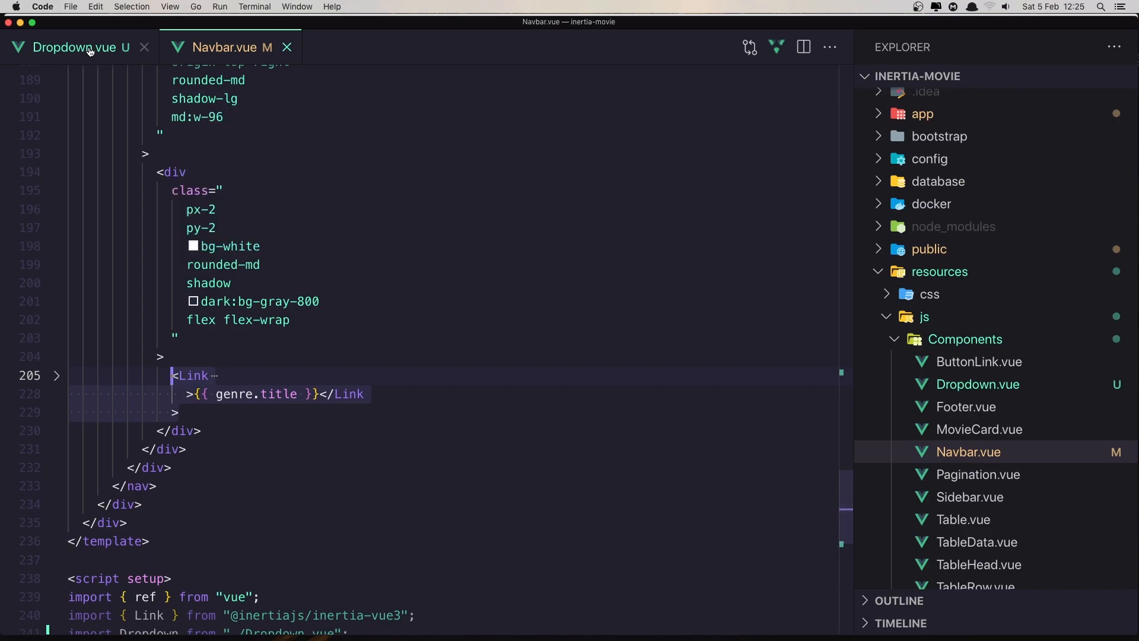
left_click(78, 47)
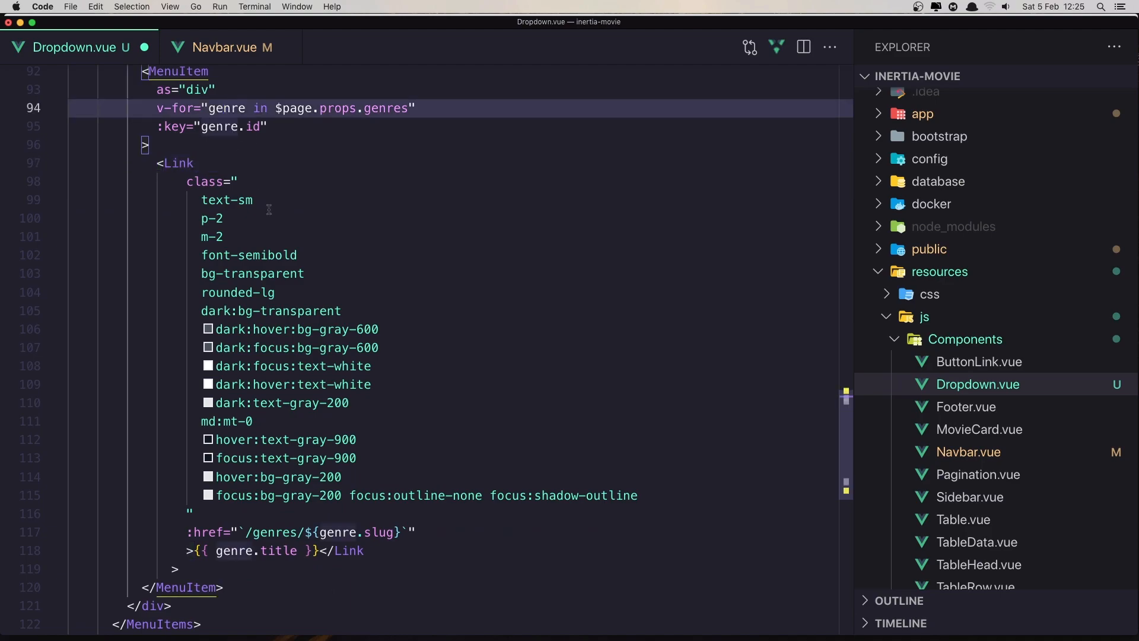
Step: Replace the placeholder button with the styled genre Link and begin the Link import in Dropdown.vue
scroll("down", 3)
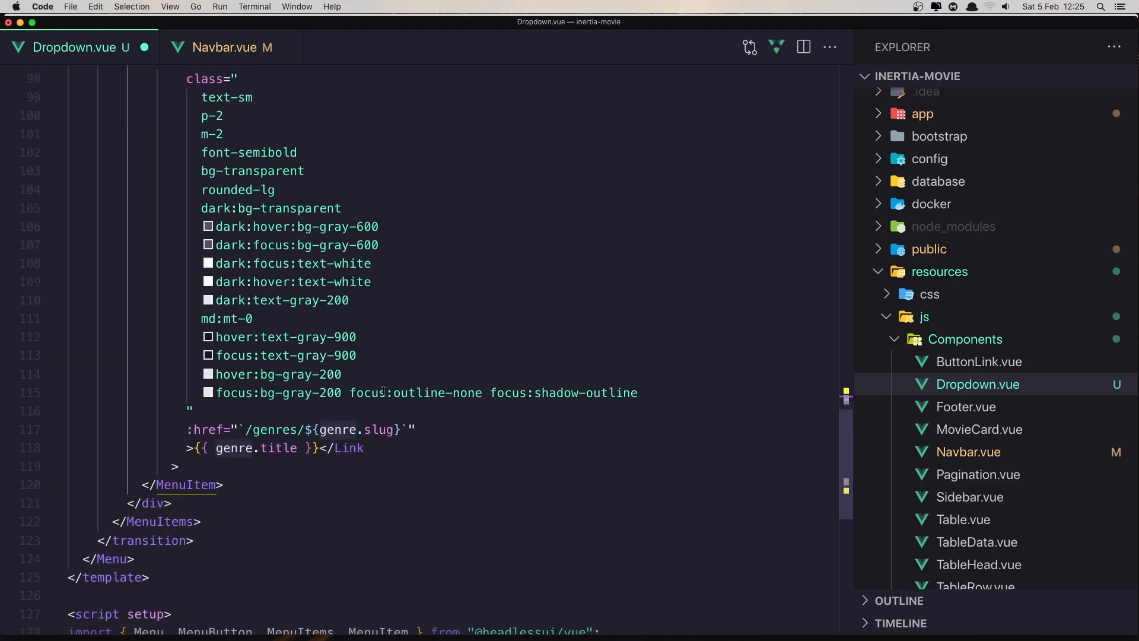
scroll("down", 3)
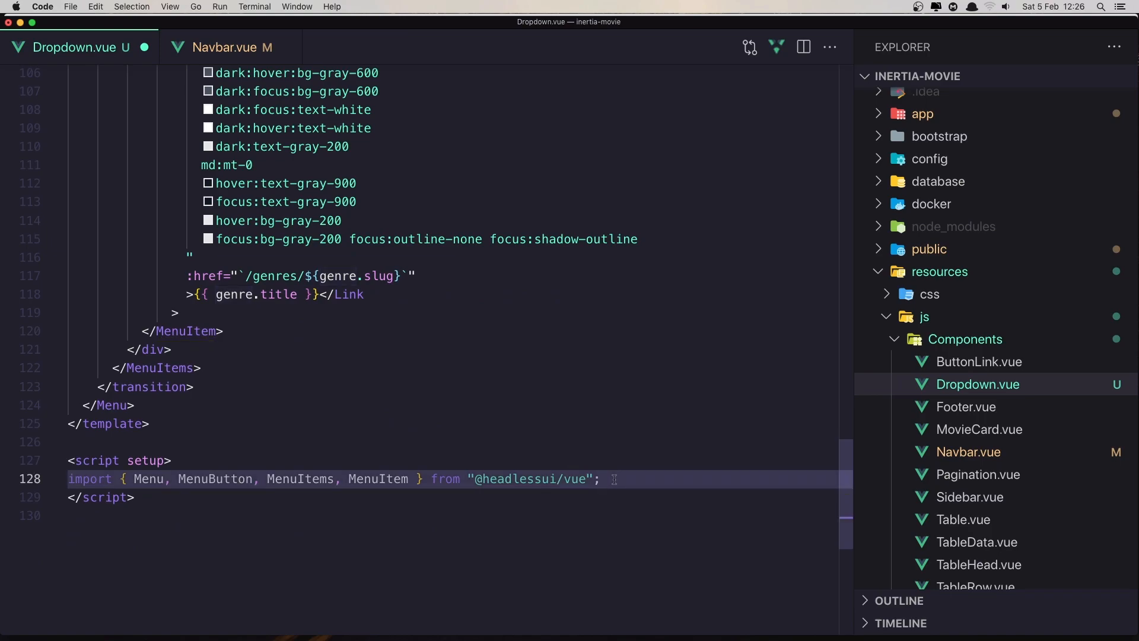
type("impo")
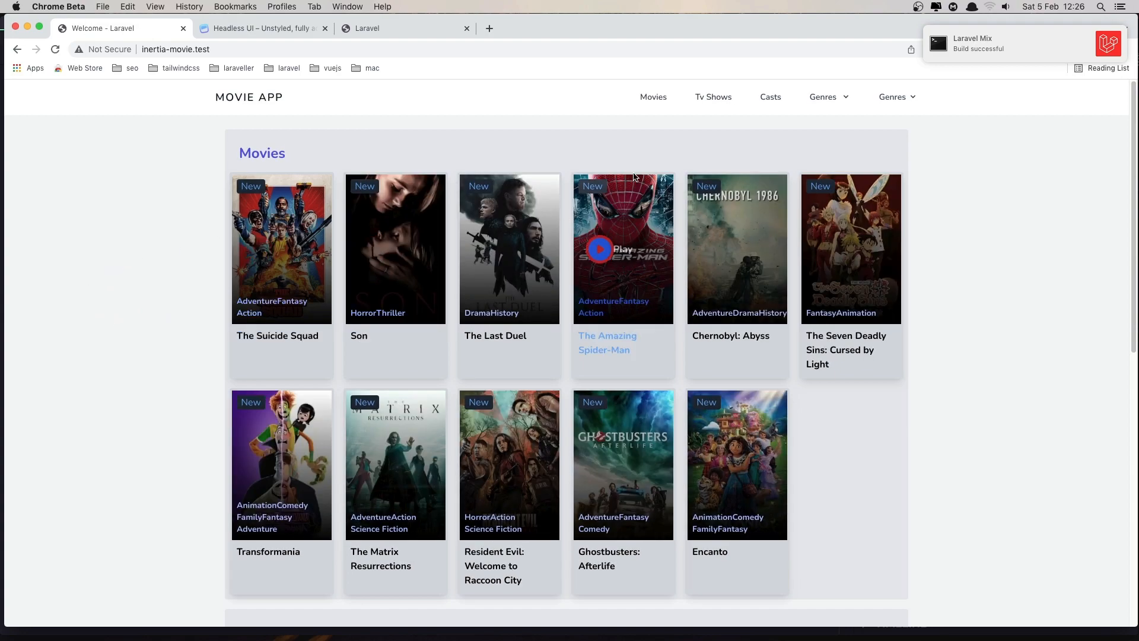
Step: Navigate to the TV Movie genre page from the new Genres menu and compare with the old menu
left_click(823, 96)
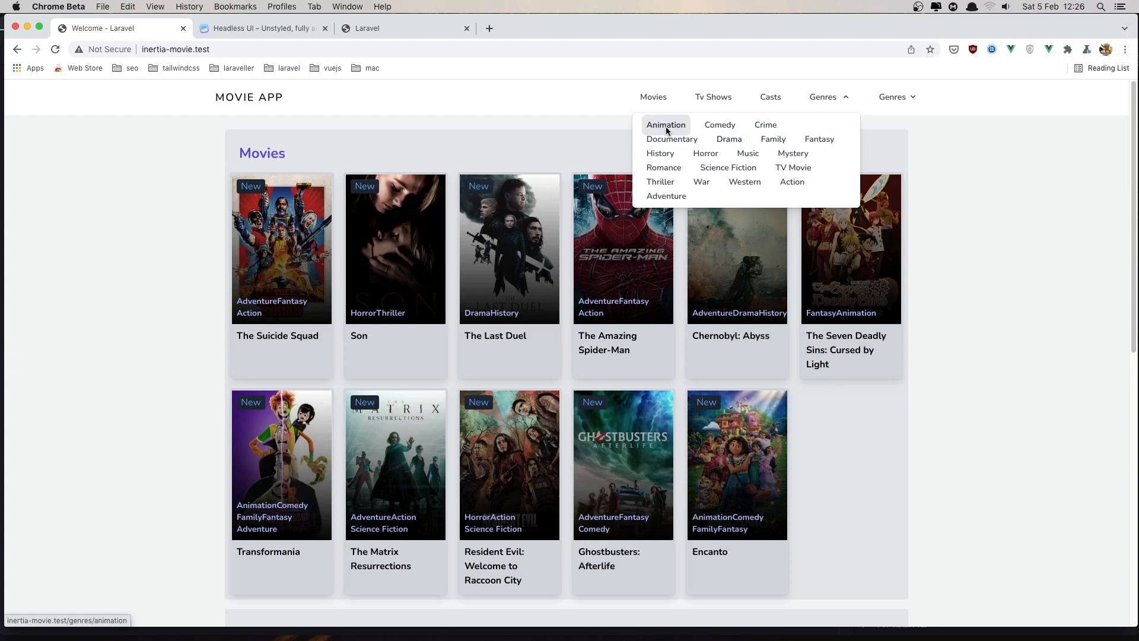
mouse_move(818, 138)
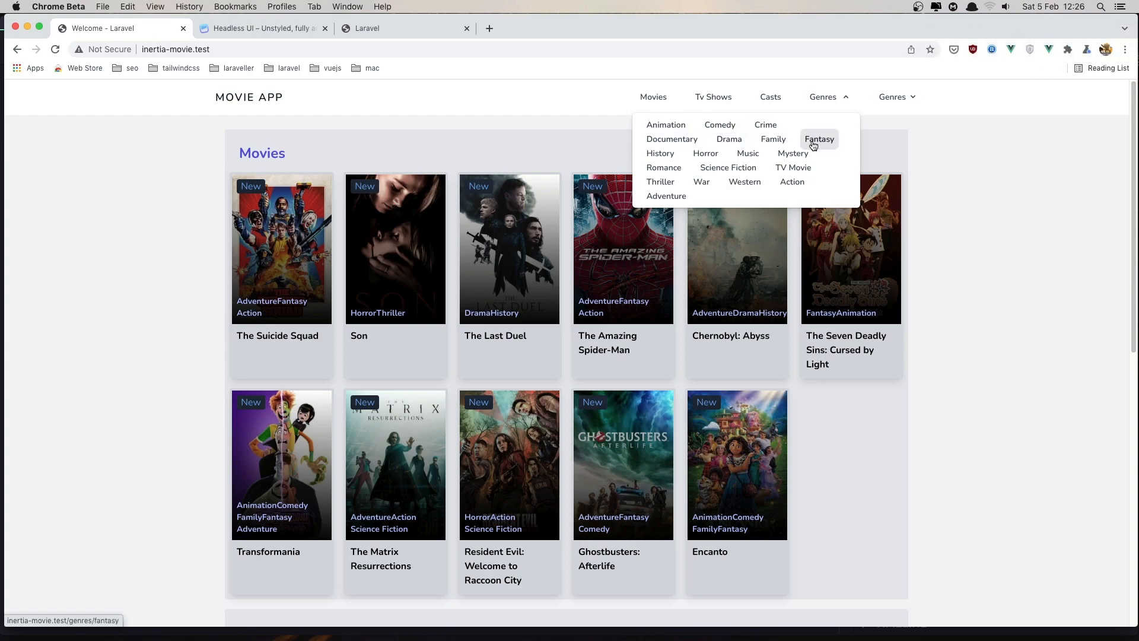
mouse_move(705, 153)
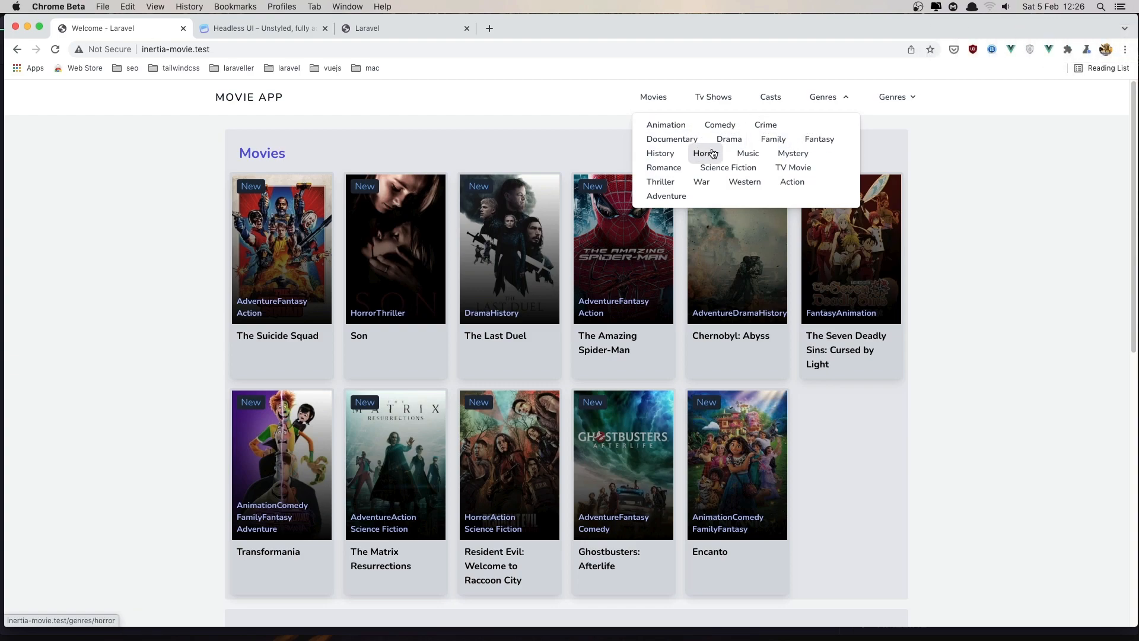
mouse_move(793, 167)
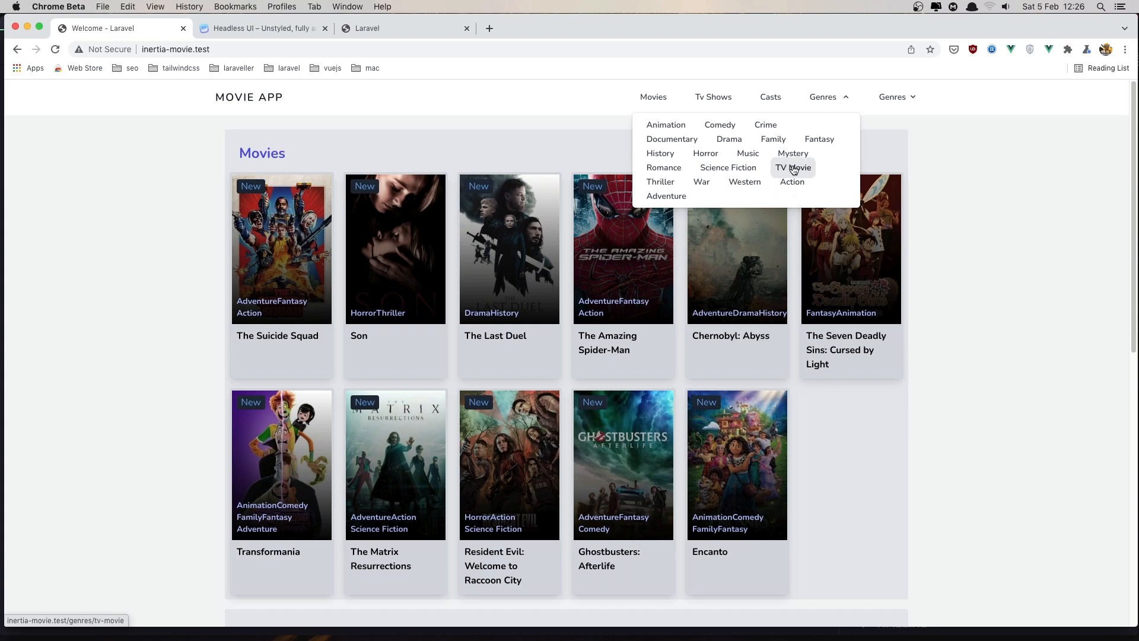
left_click(792, 168)
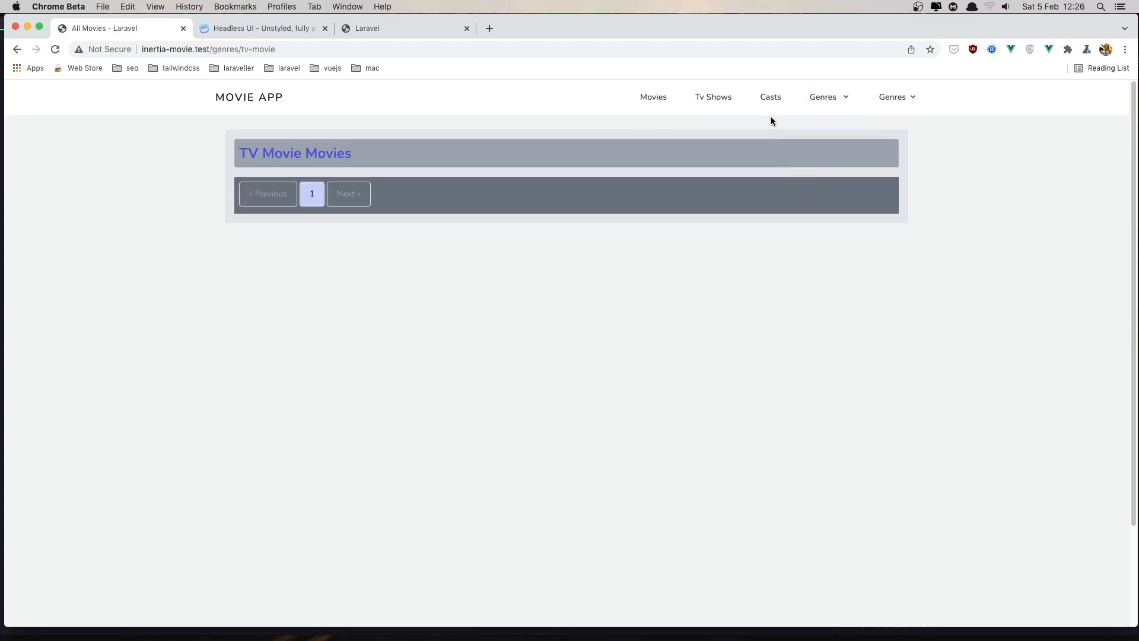
left_click(897, 96)
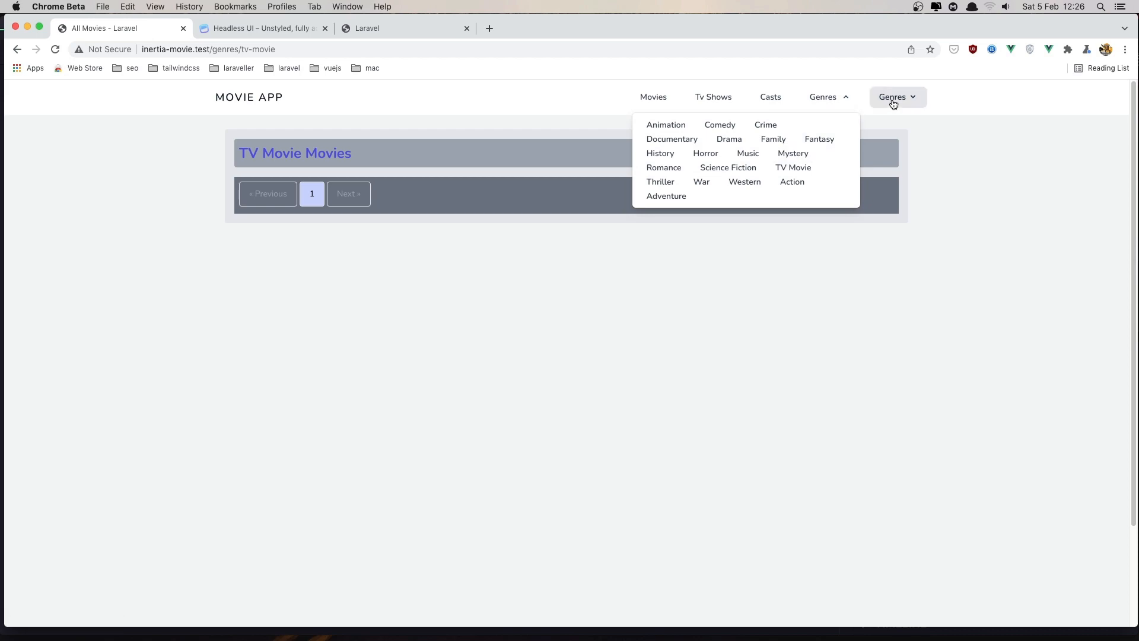
left_click(822, 96)
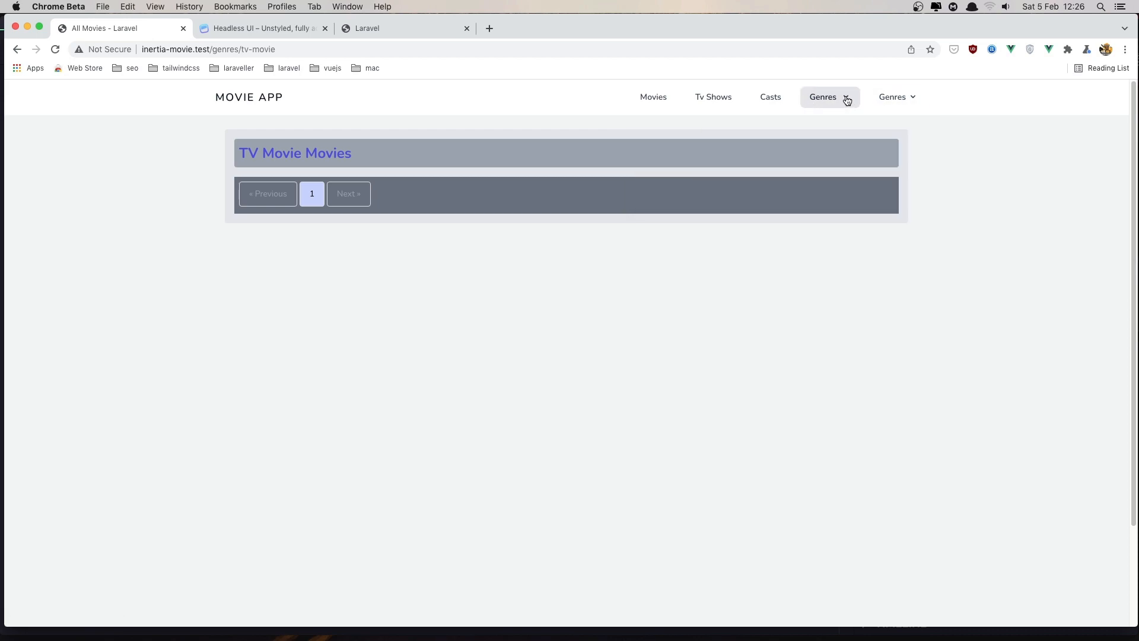
Step: Reopen the new Genres menu and scroll back to the top of the page
left_click(822, 96)
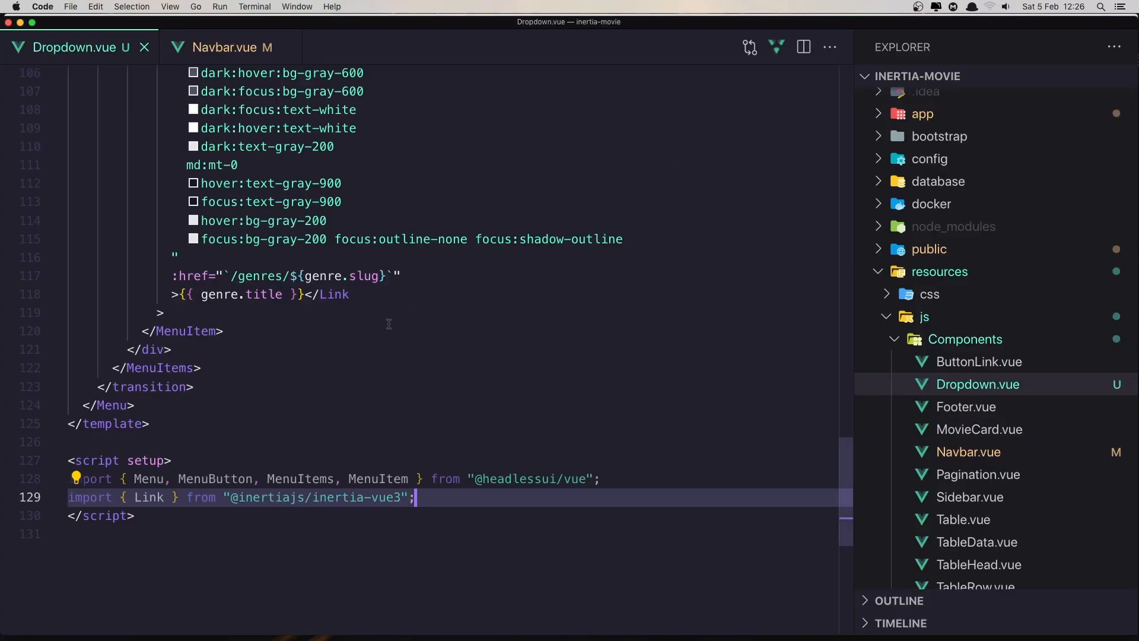
scroll("up", 3)
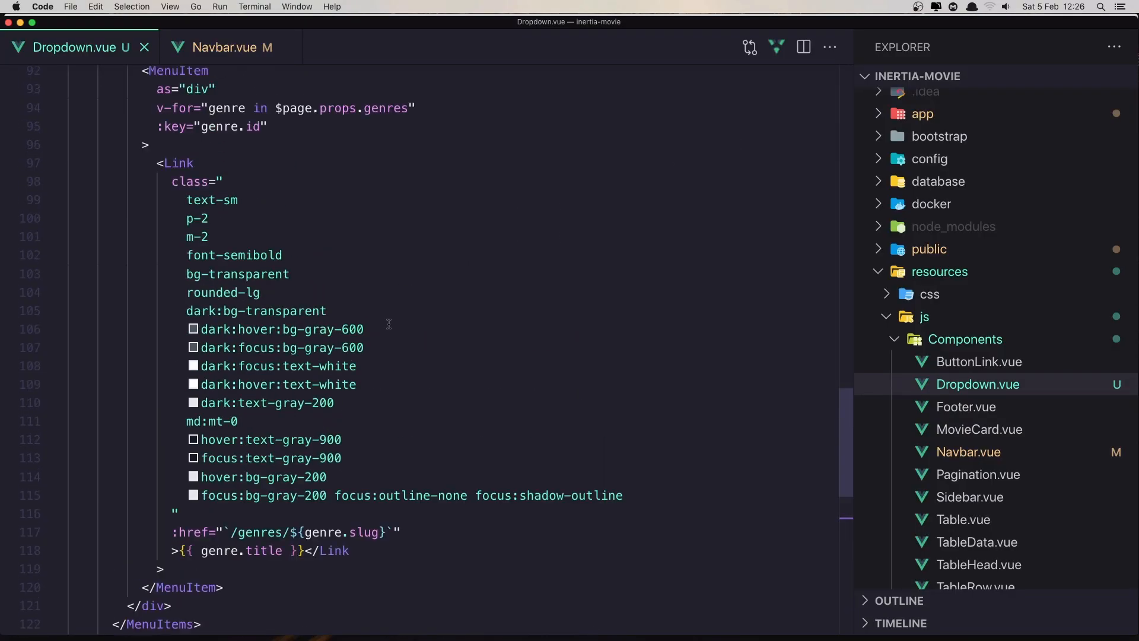
scroll("up", 3)
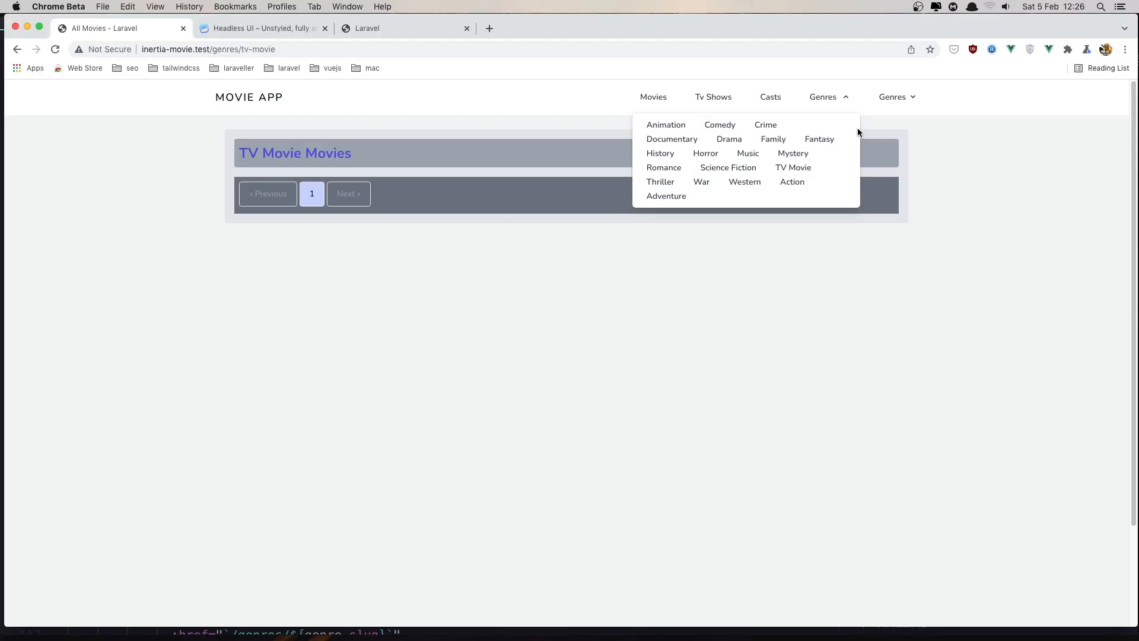
Step: Inspect the Crime link's markup in the old Genres menu, then in the new Headless UI menu
right_click(765, 125)
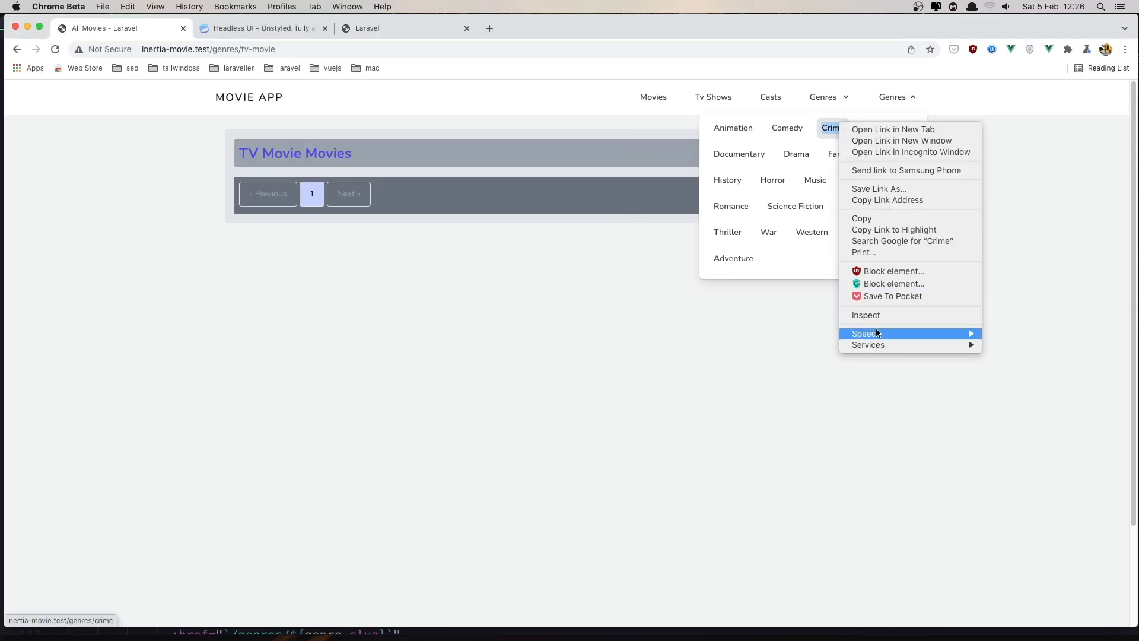
left_click(865, 314)
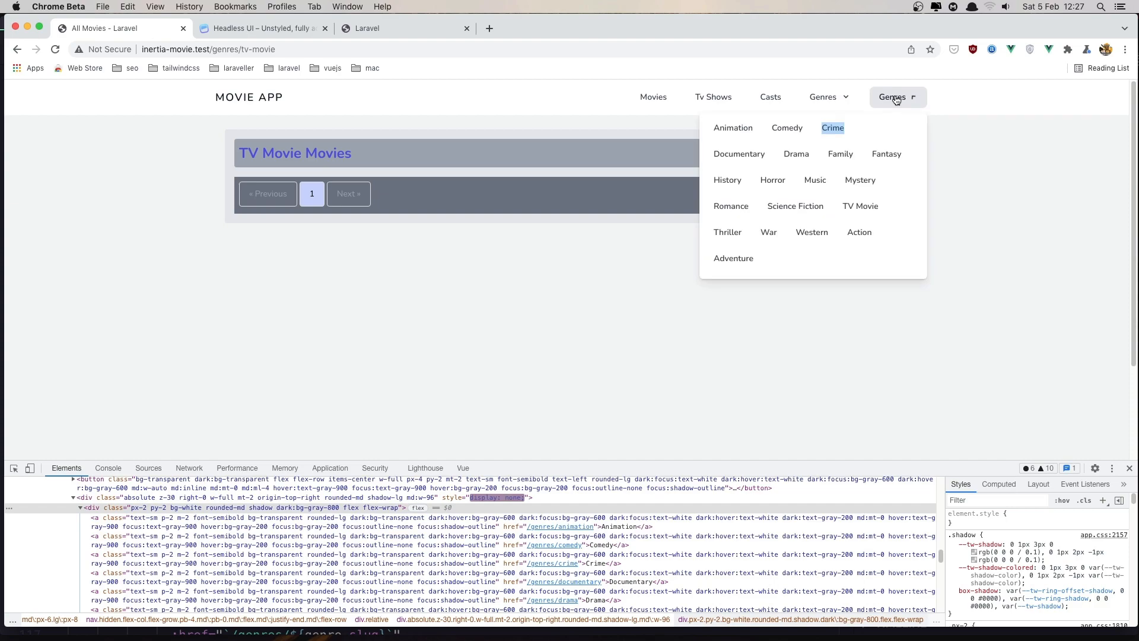
left_click(822, 97)
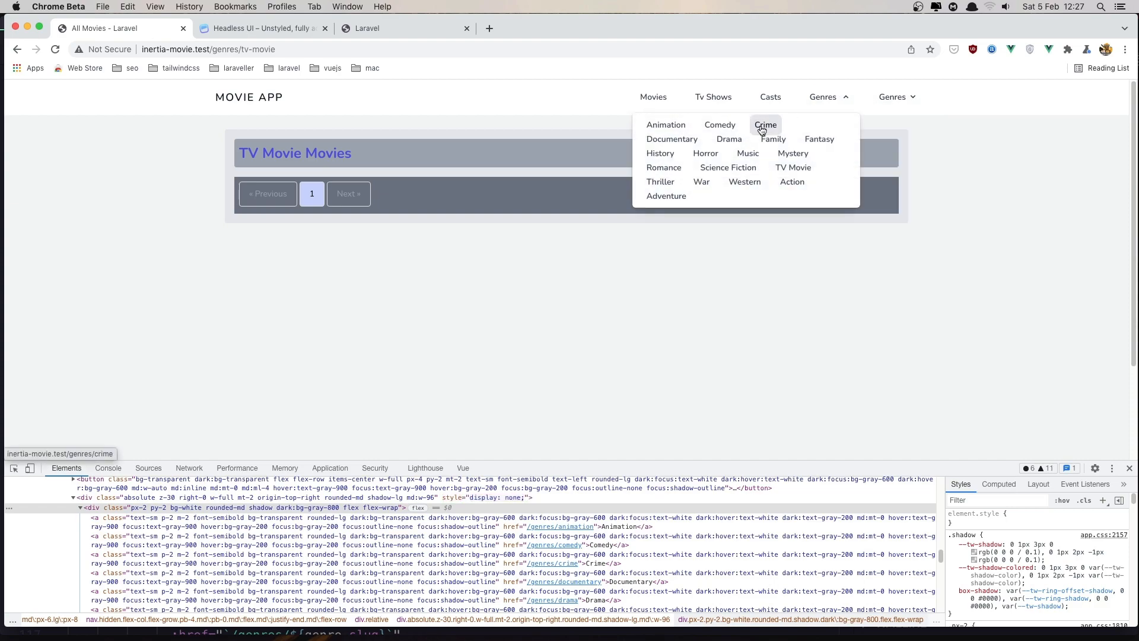
right_click(765, 125)
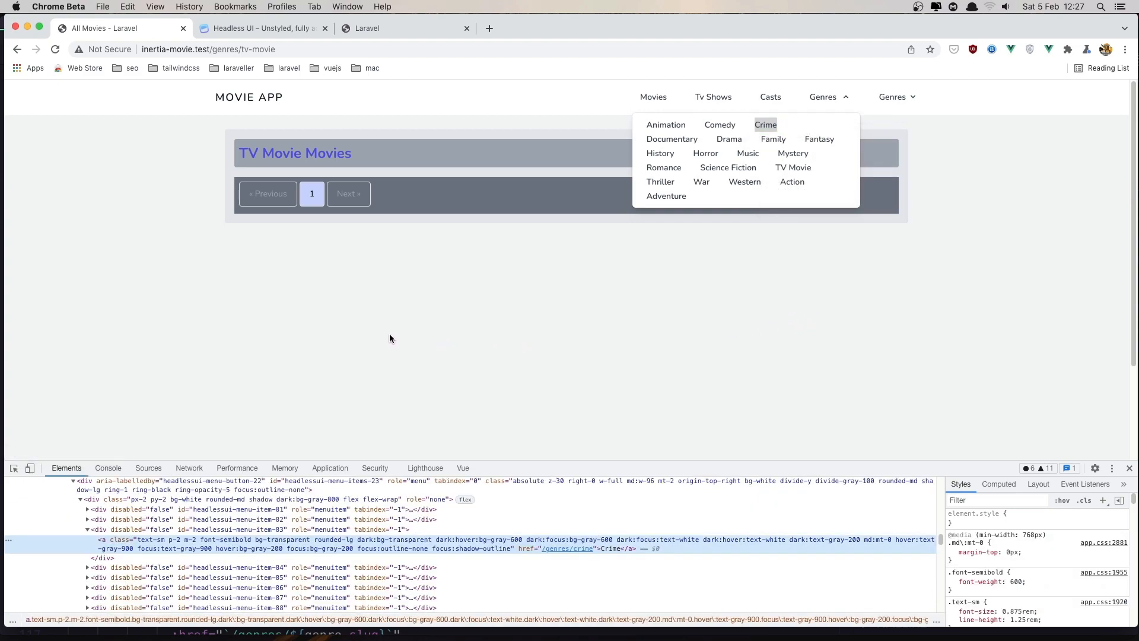
mouse_move(393, 333)
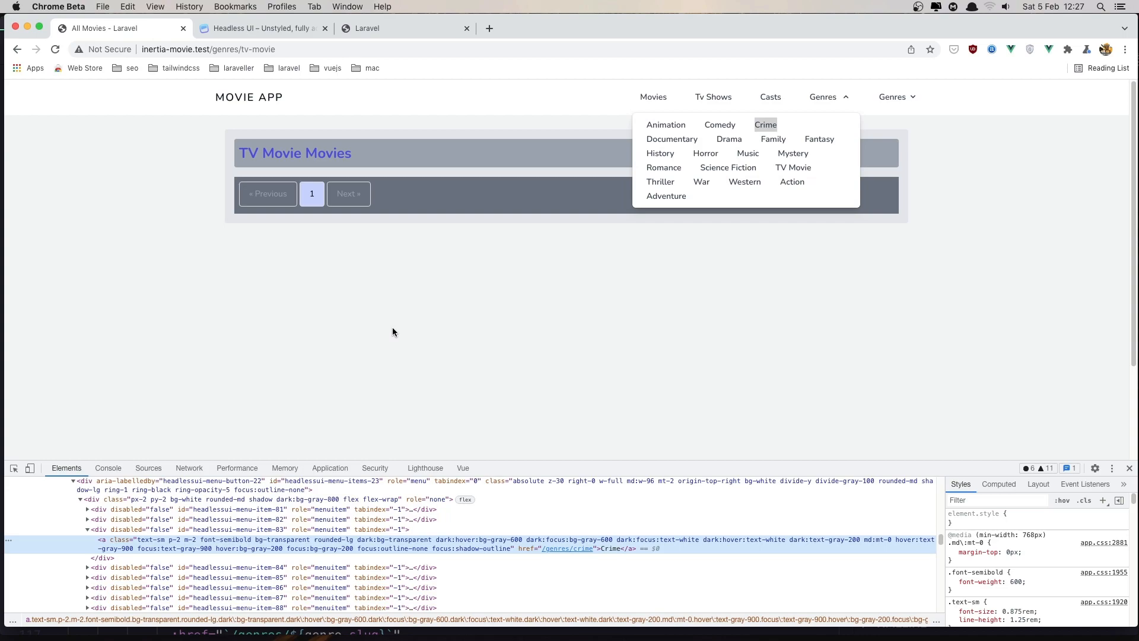
mouse_move(236, 523)
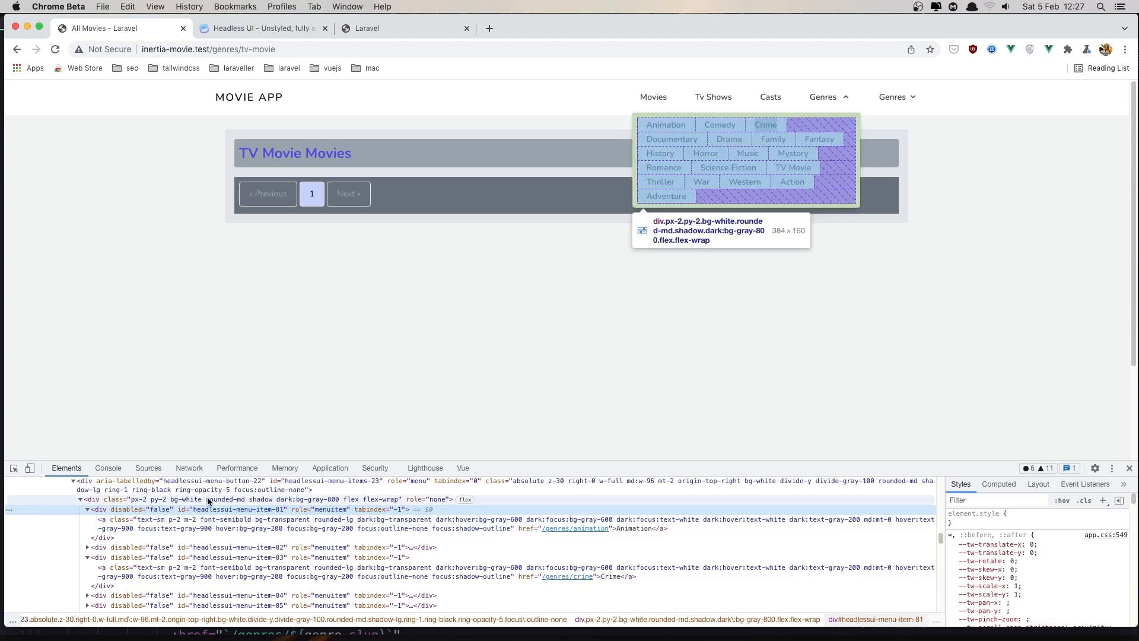
mouse_move(245, 509)
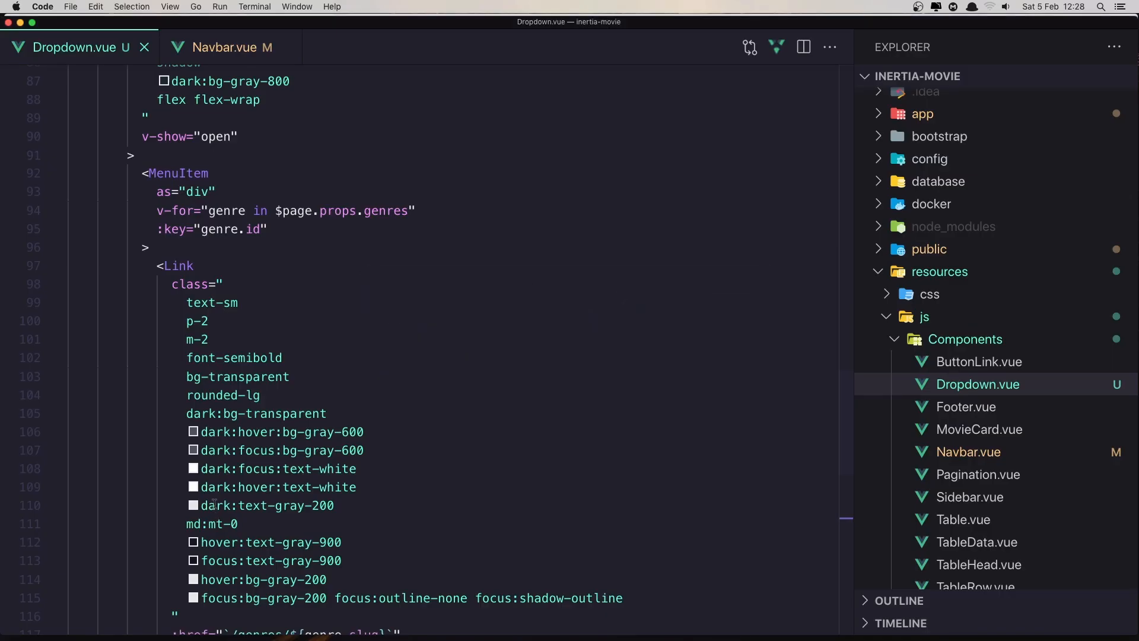
Step: Change the MenuItem's as="div" to as="template" in Dropdown.vue and save
scroll("up", 3)
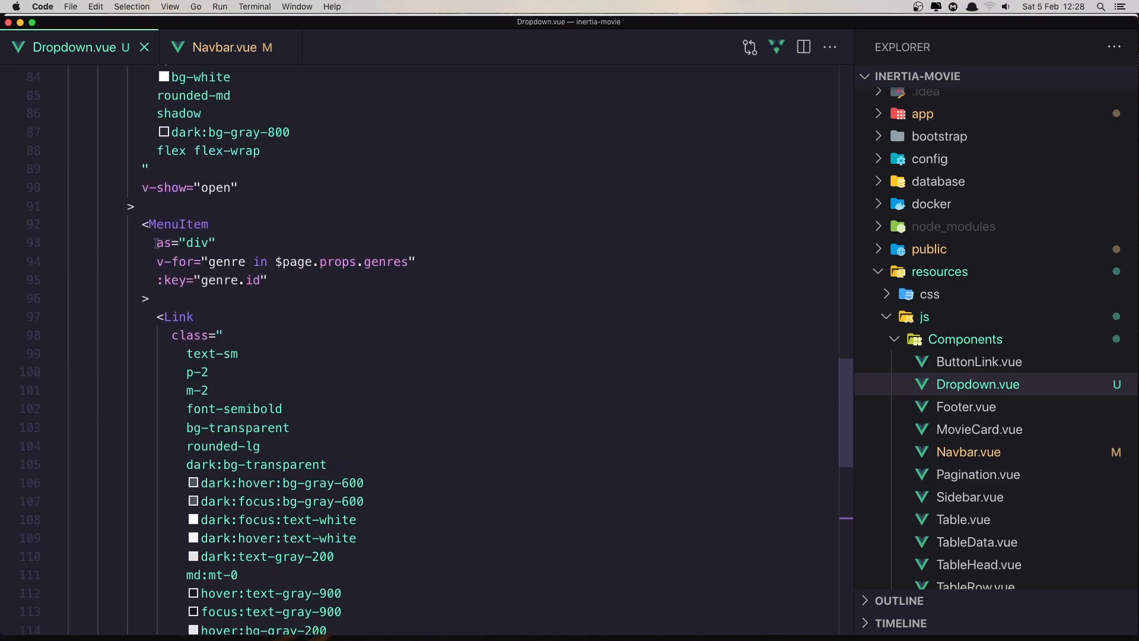
left_click(184, 242)
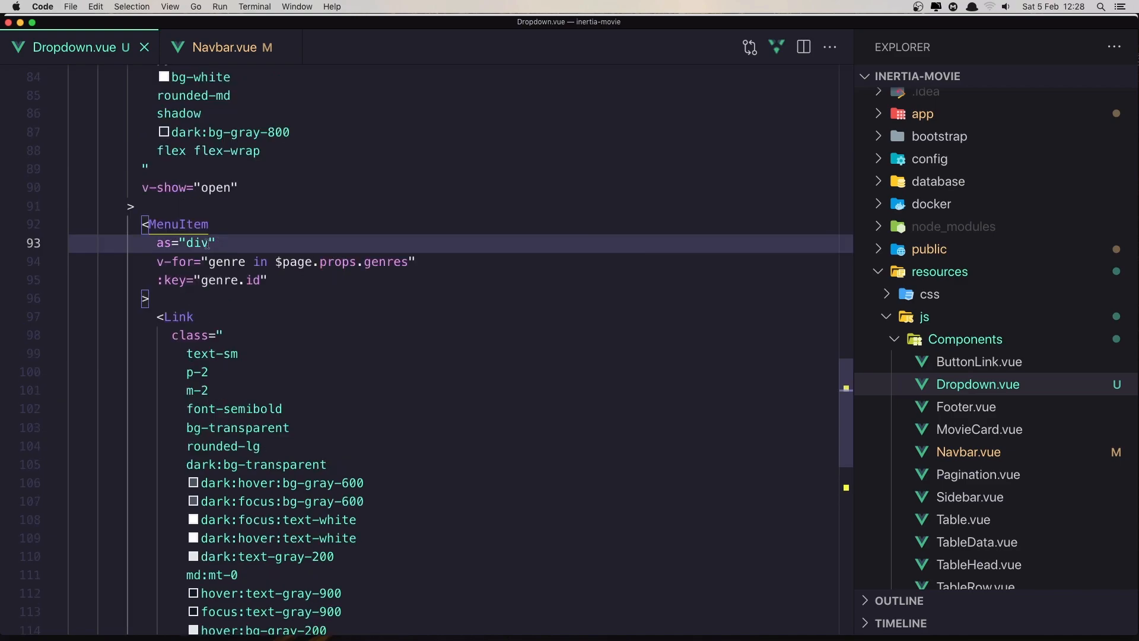
type("templat")
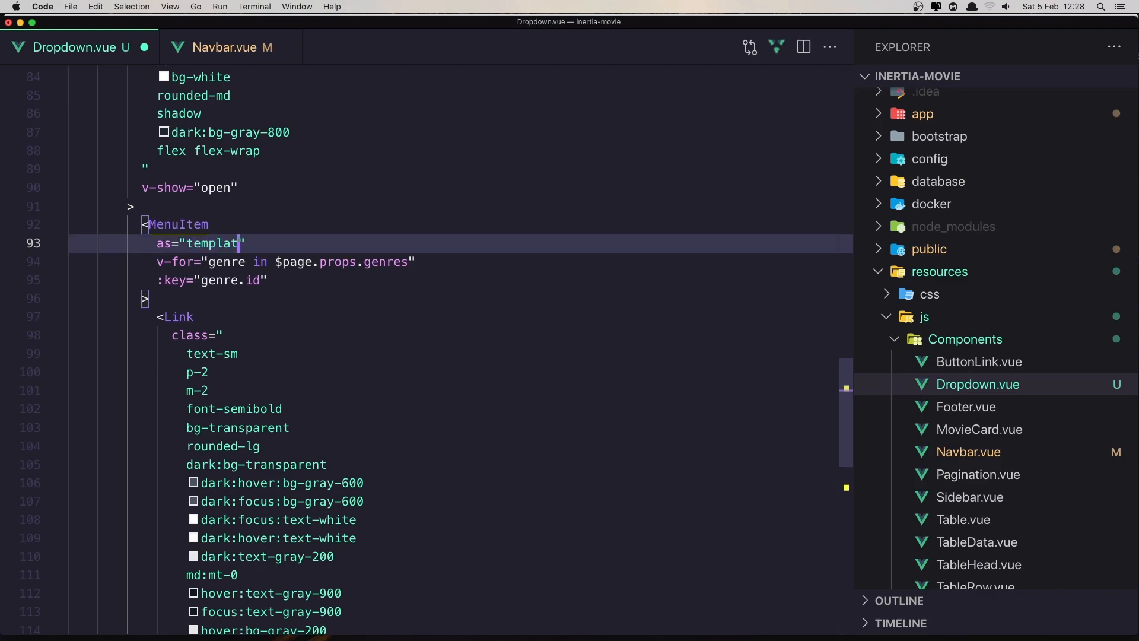
type("e")
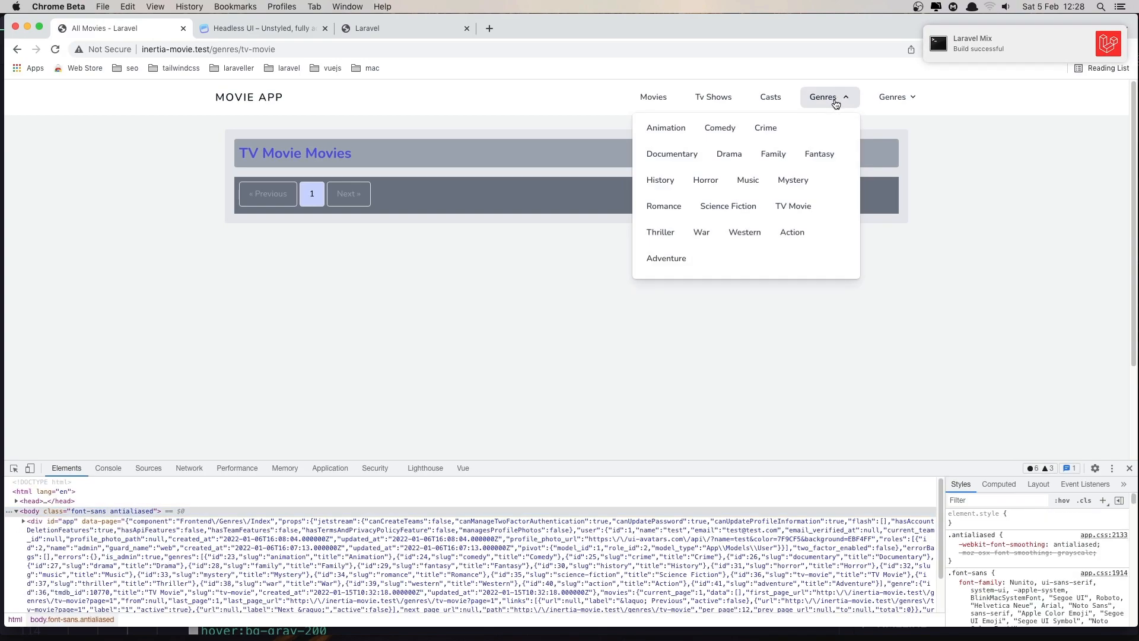
mouse_move(666, 127)
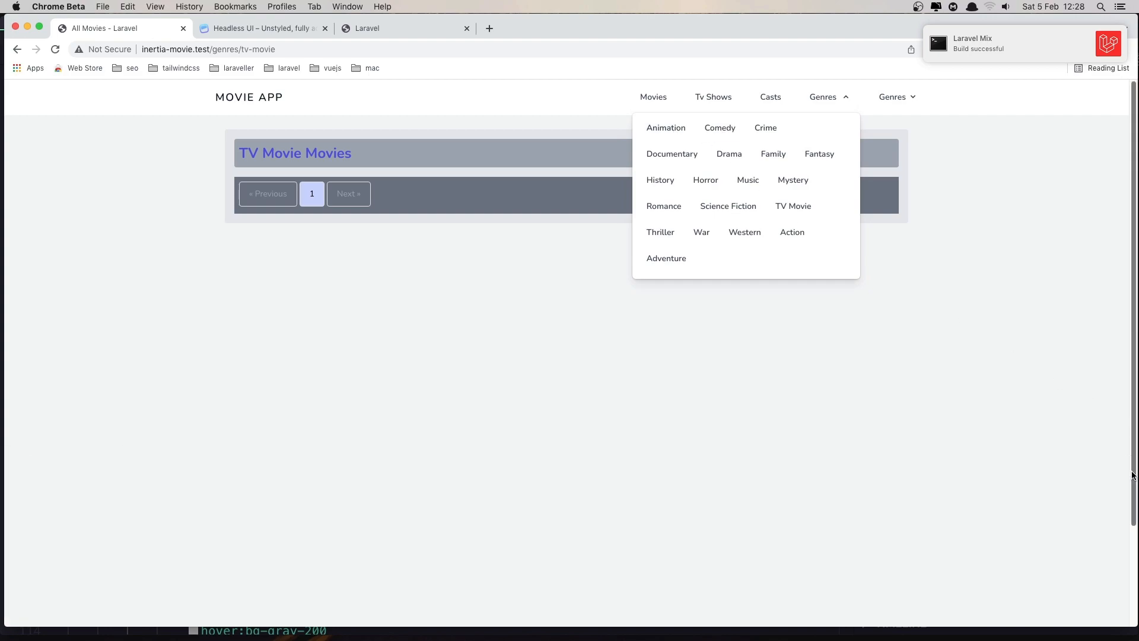
Step: Visit the Animation and Family genre pages from the new Genres menu at desktop width
left_click(668, 328)
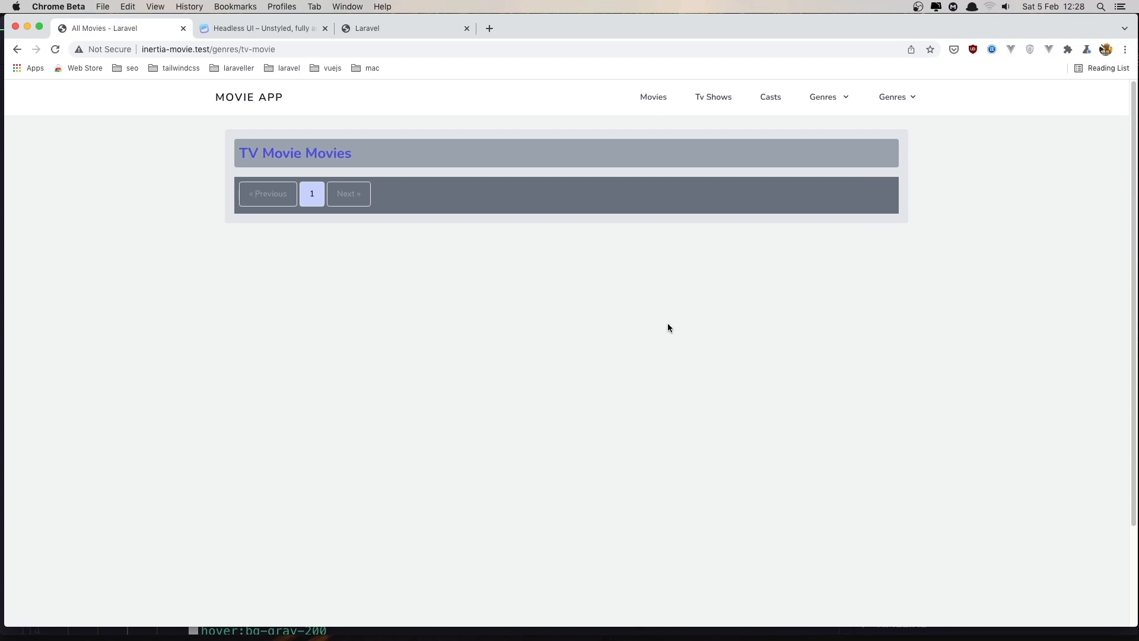
left_click(822, 96)
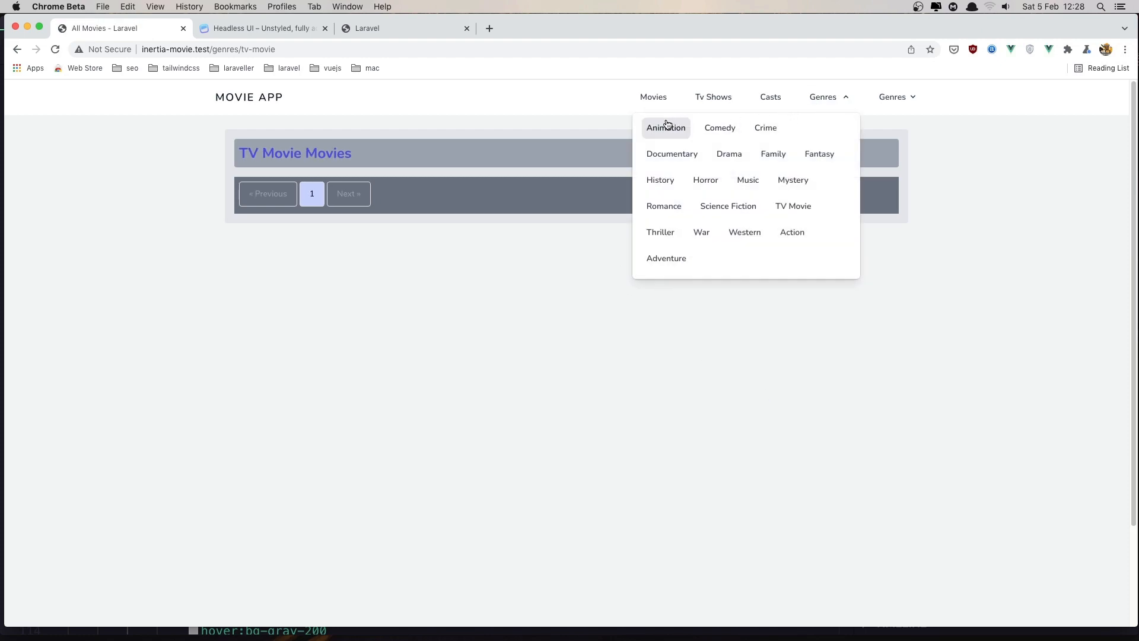
left_click(666, 127)
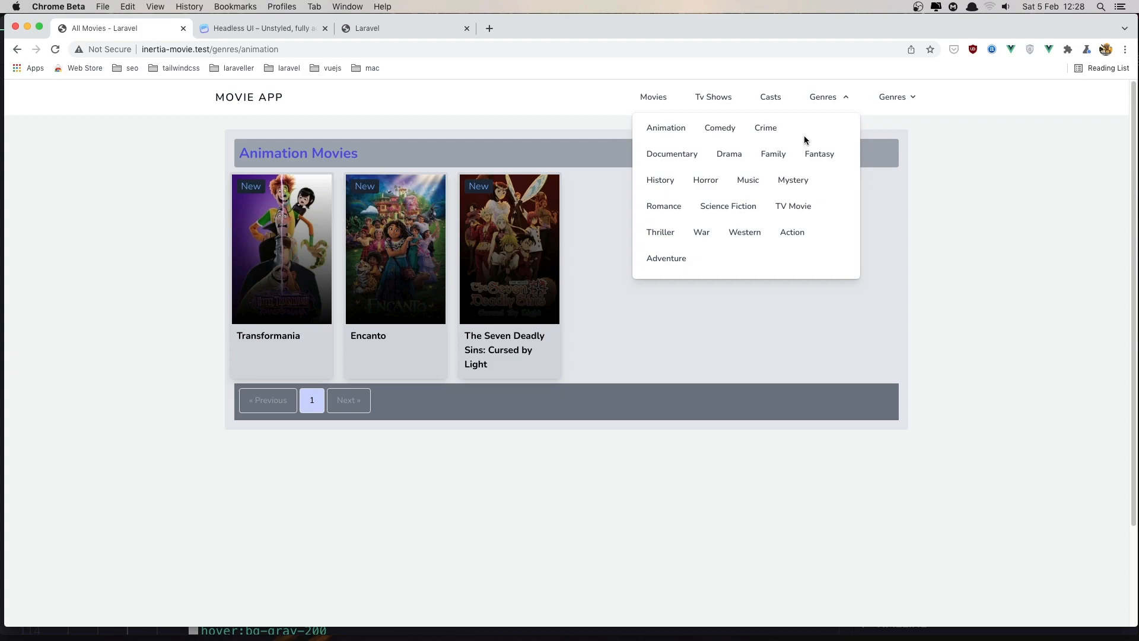
left_click(772, 153)
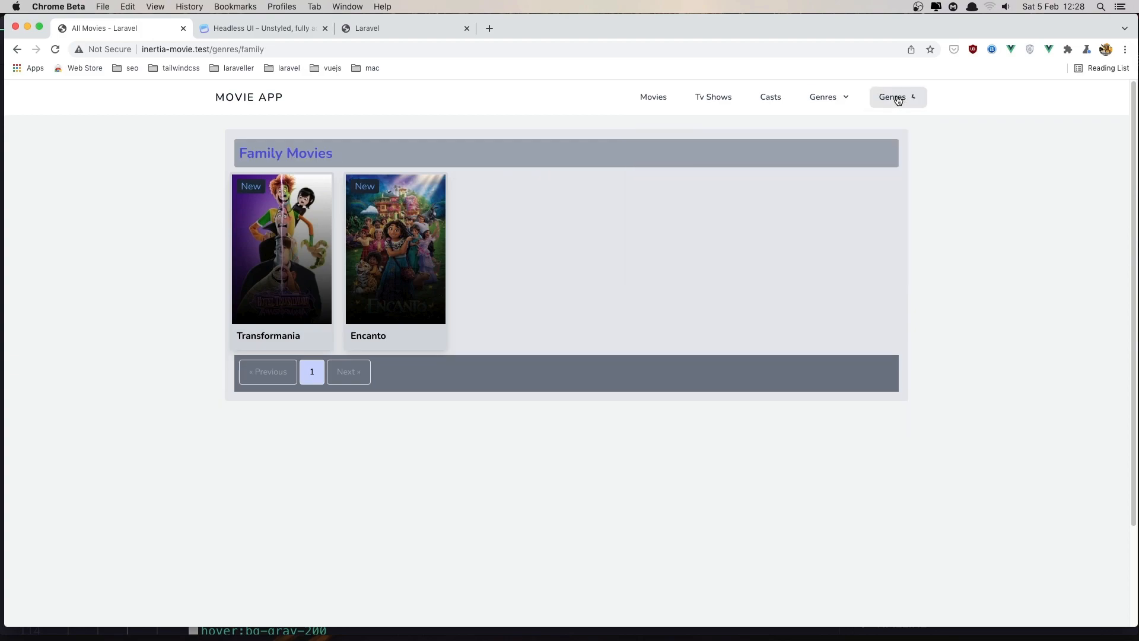
left_click(822, 96)
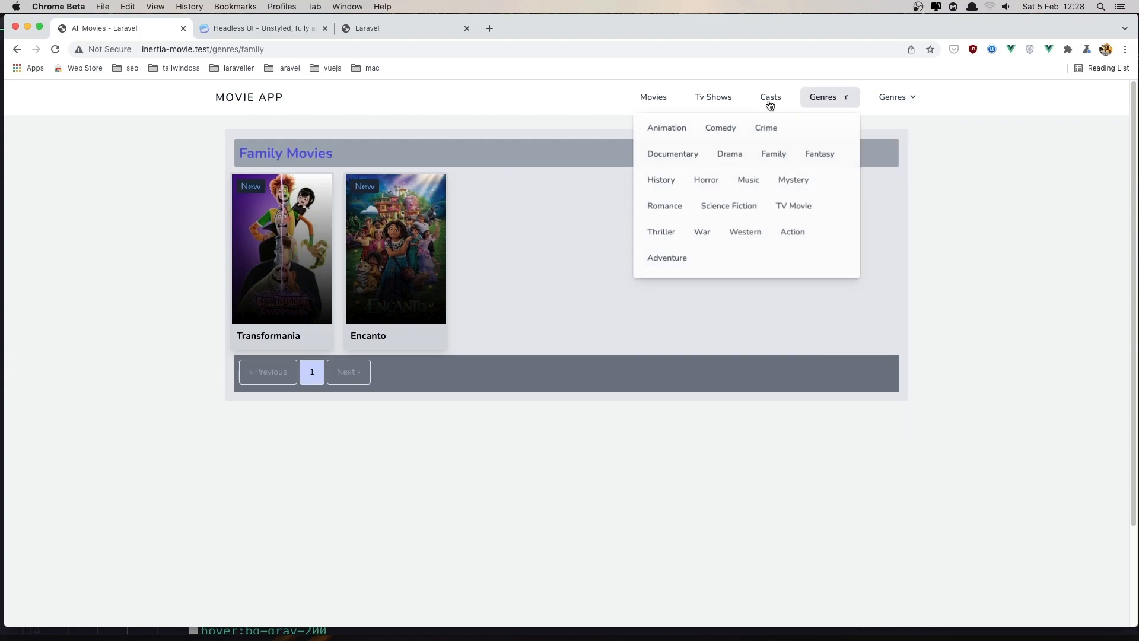
left_click(822, 96)
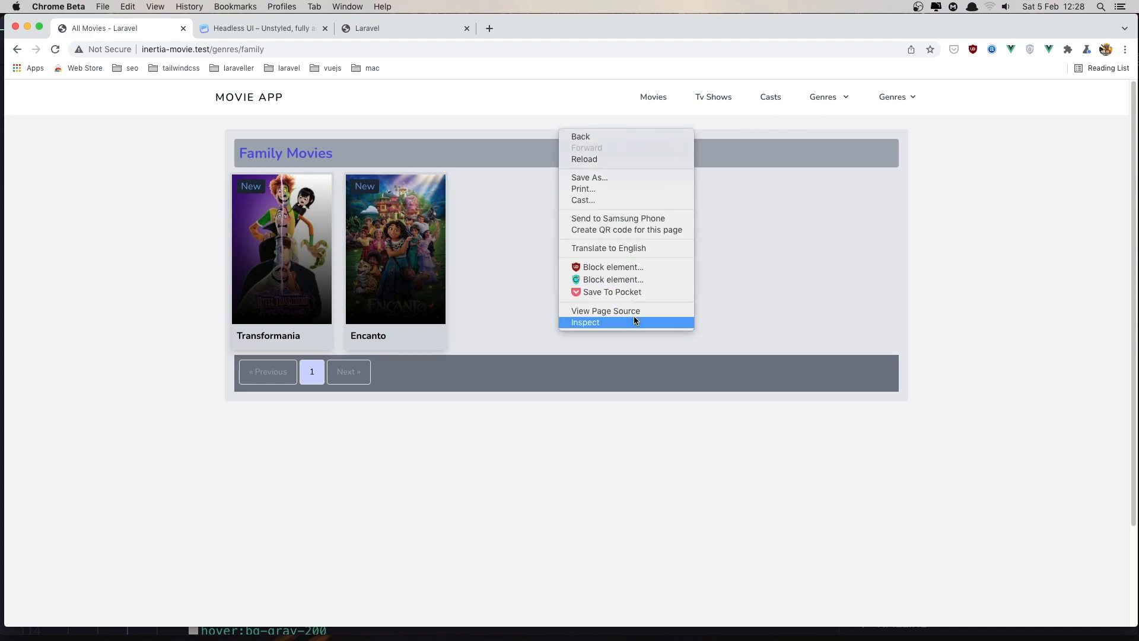
Step: Emulate a phone in DevTools and reach the Documentary Movies page via the mobile Genres menu
left_click(585, 322)
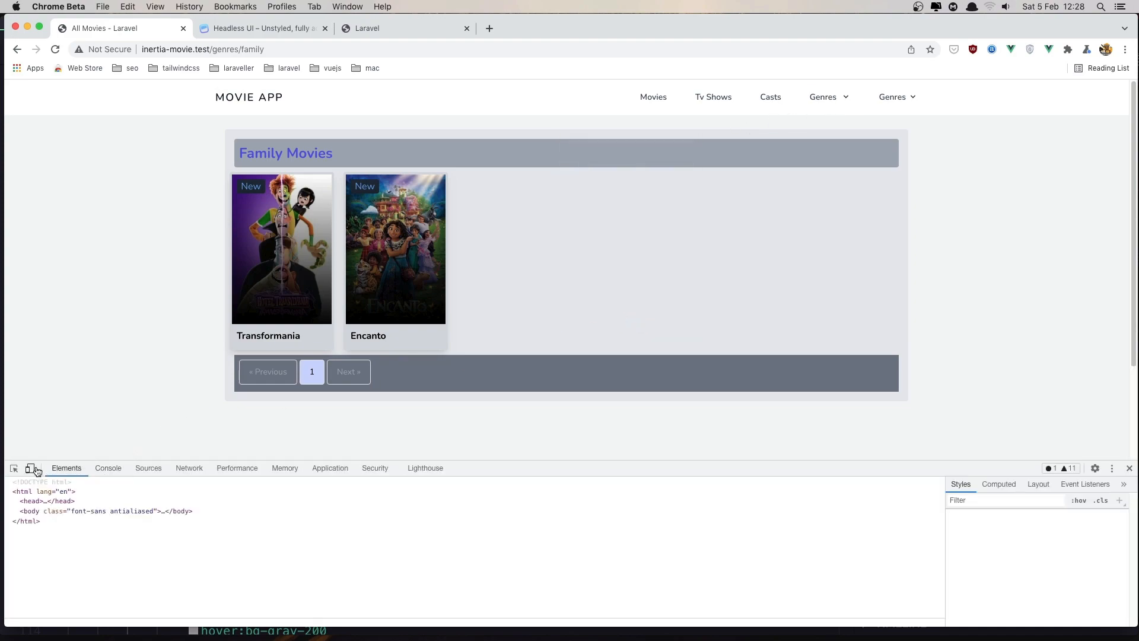
left_click(30, 468)
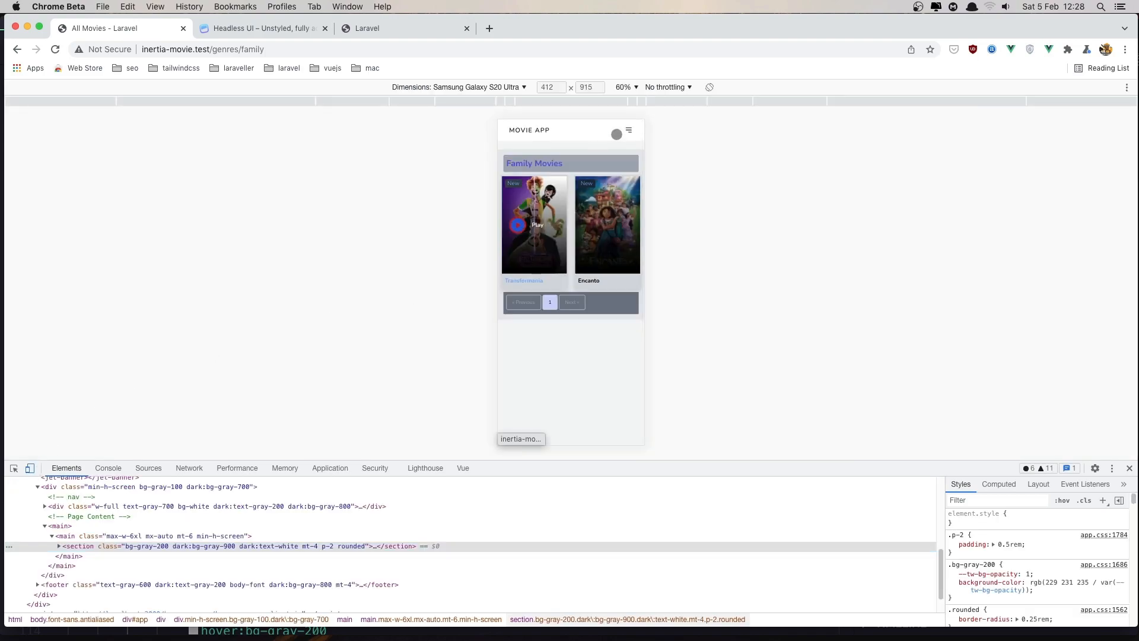
left_click(628, 130)
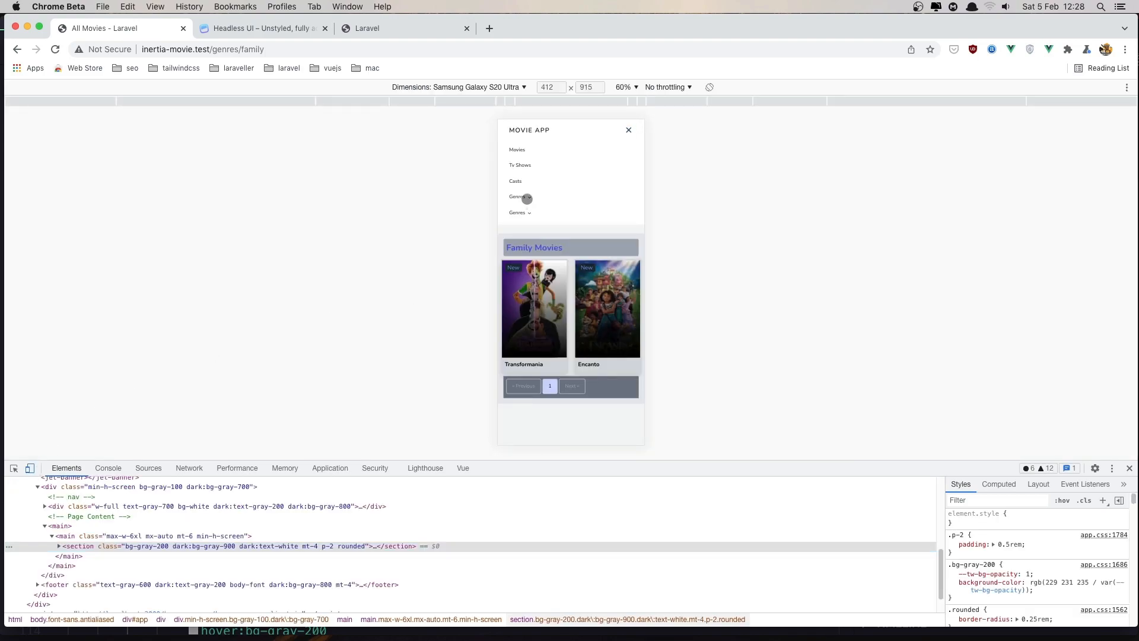
left_click(518, 196)
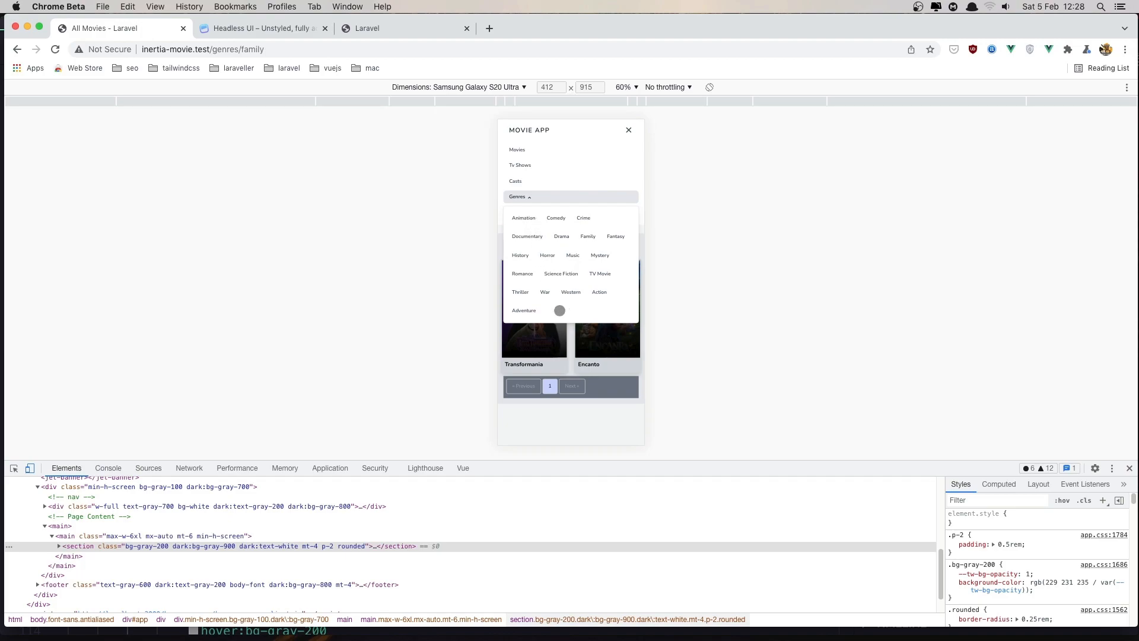
mouse_move(522, 211)
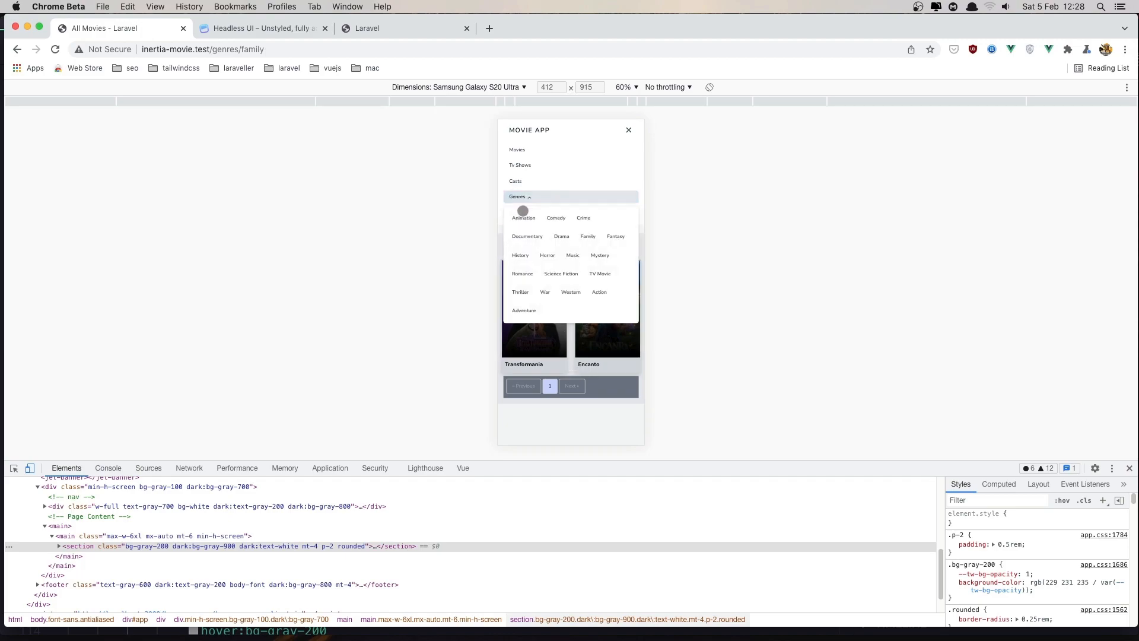
left_click(526, 237)
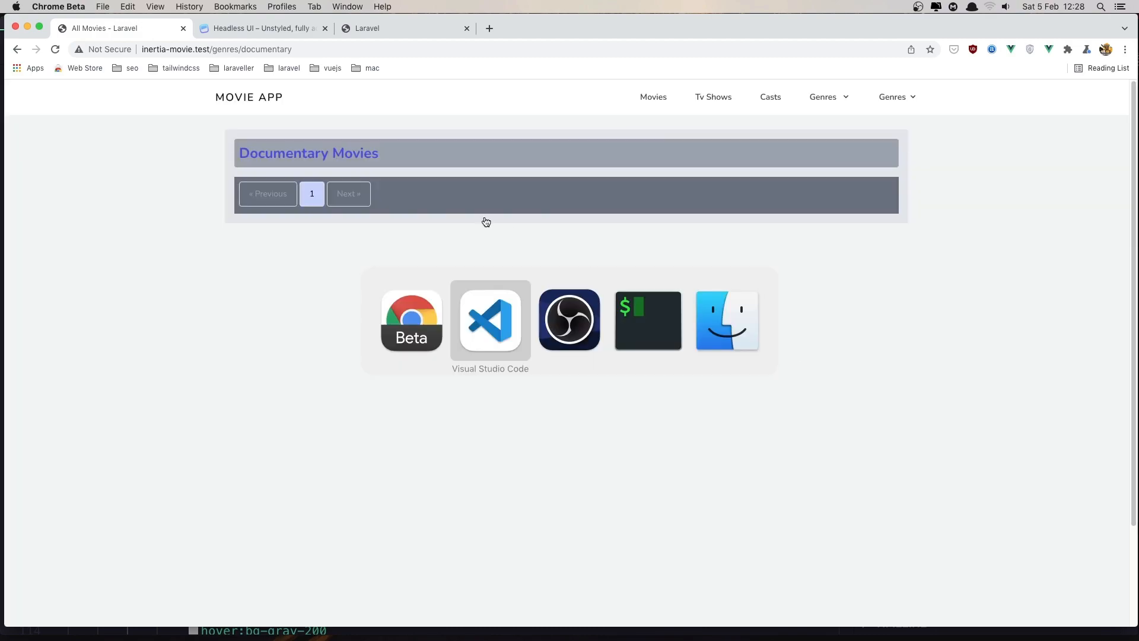
Step: Fold and select the old <div class="relative"> Genres dropdown block in Navbar.vue for deletion
left_click(490, 319)
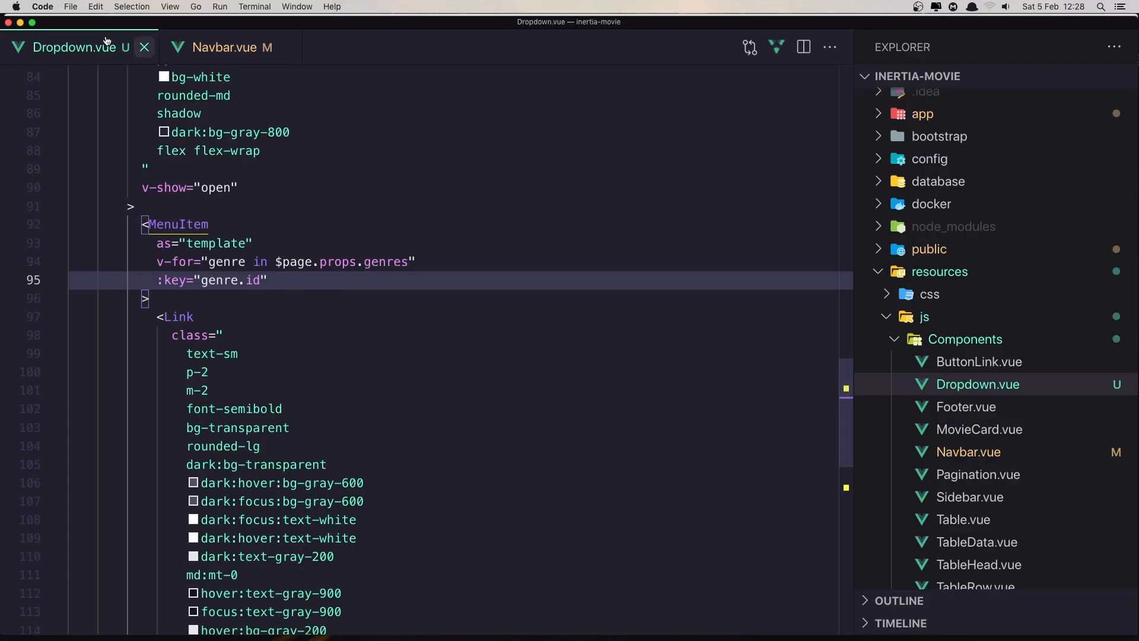
left_click(232, 46)
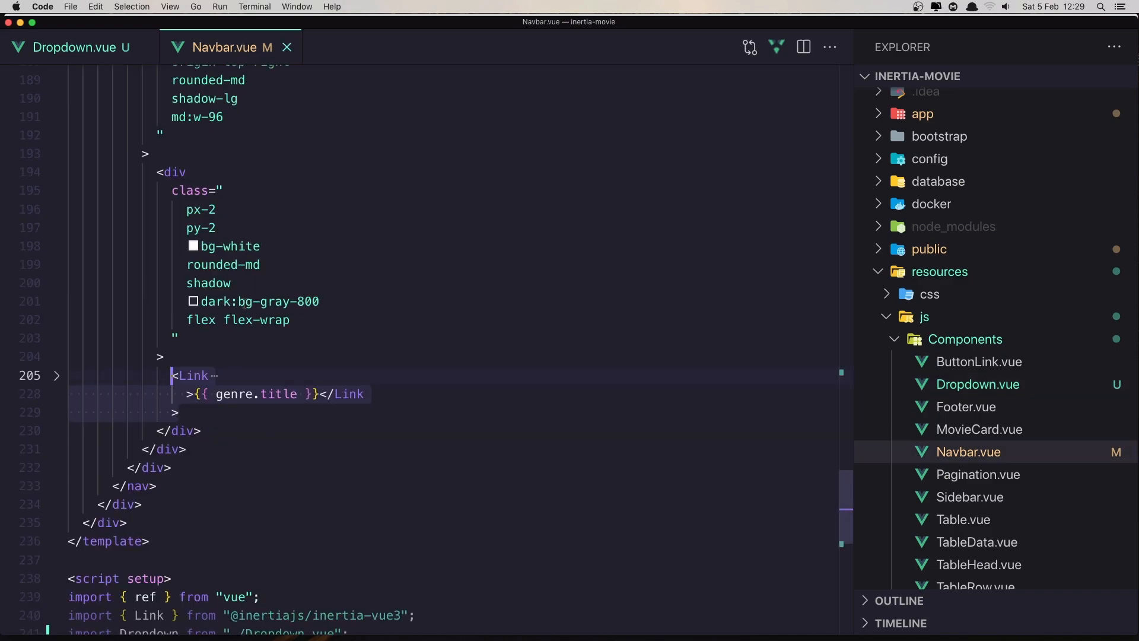
mouse_move(231, 458)
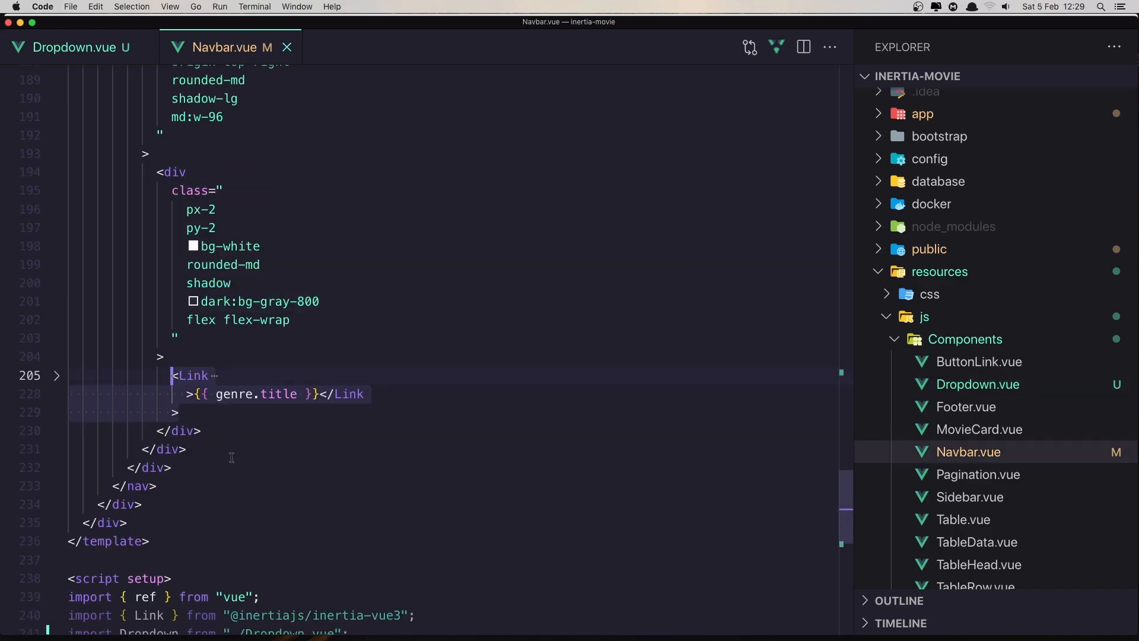
scroll("up", 3)
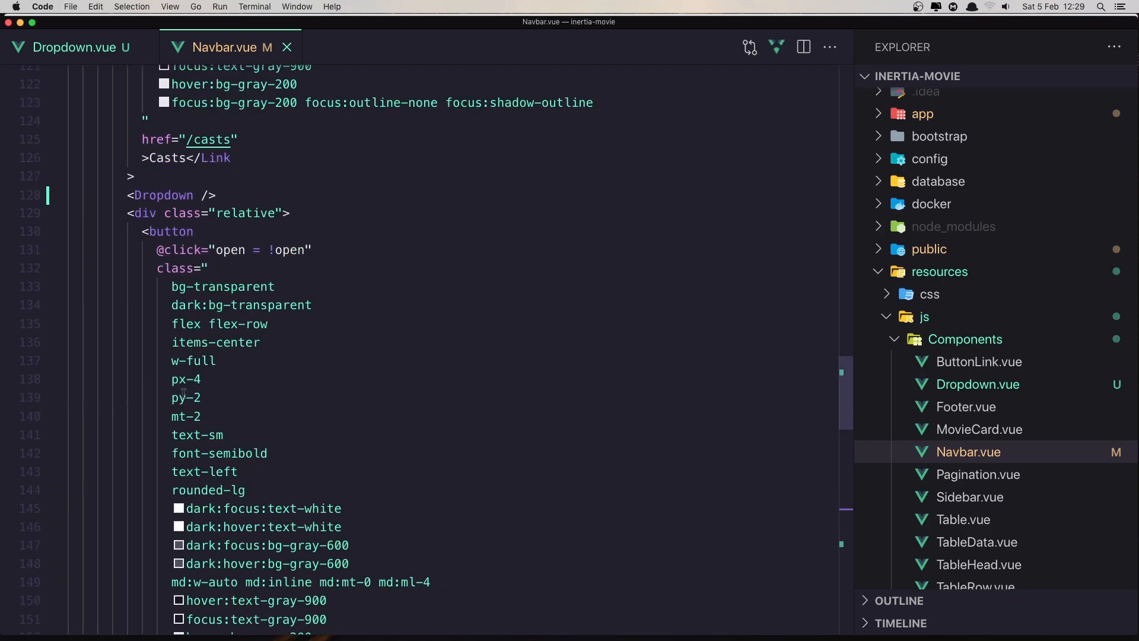
left_click(57, 212)
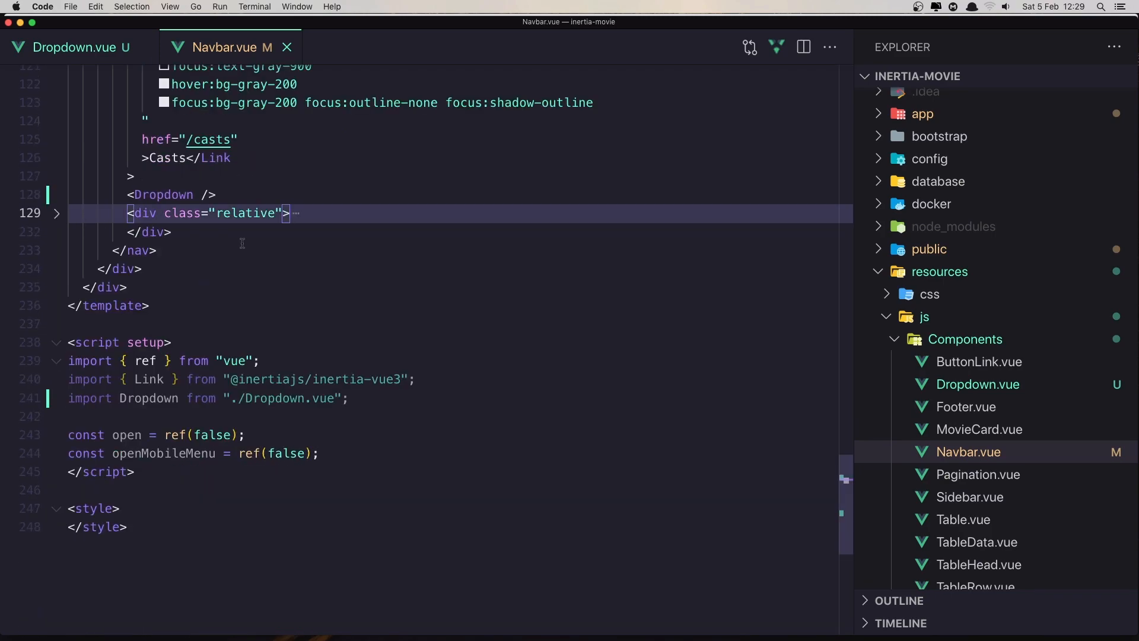
left_click(233, 194)
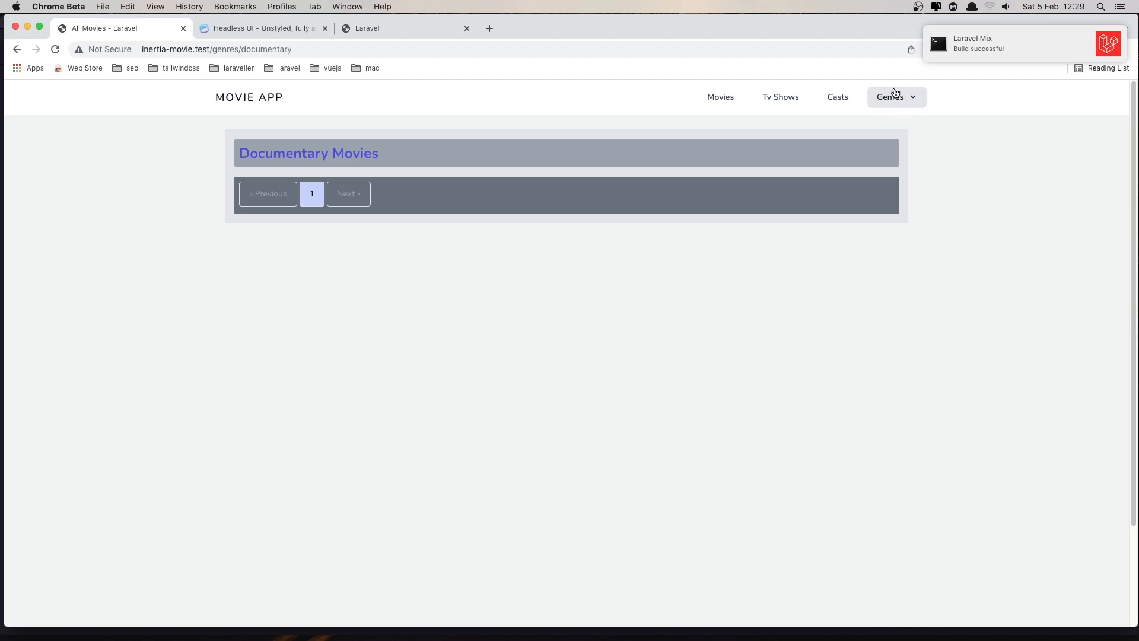
mouse_move(993, 439)
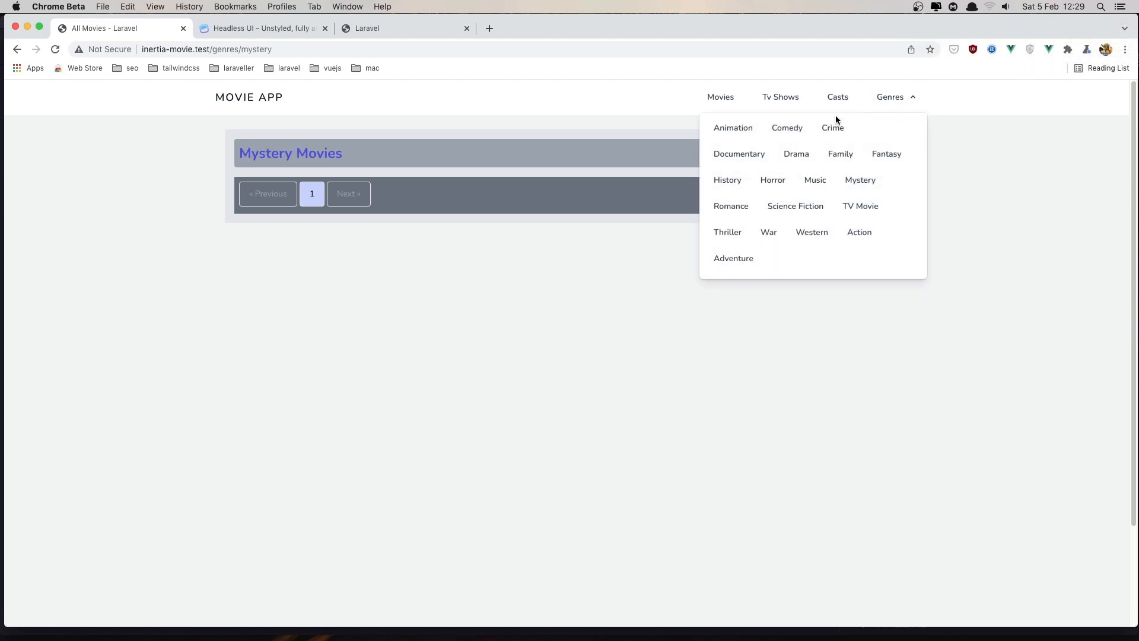
Step: Go to the Drama Movies page from the single remaining Genres dropdown
left_click(796, 153)
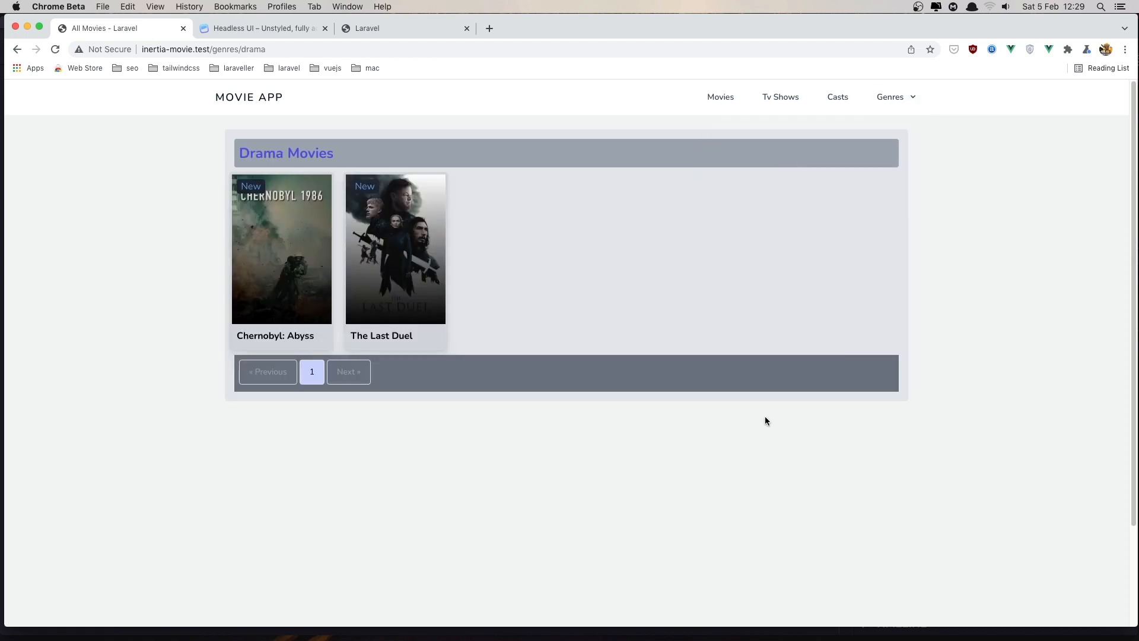